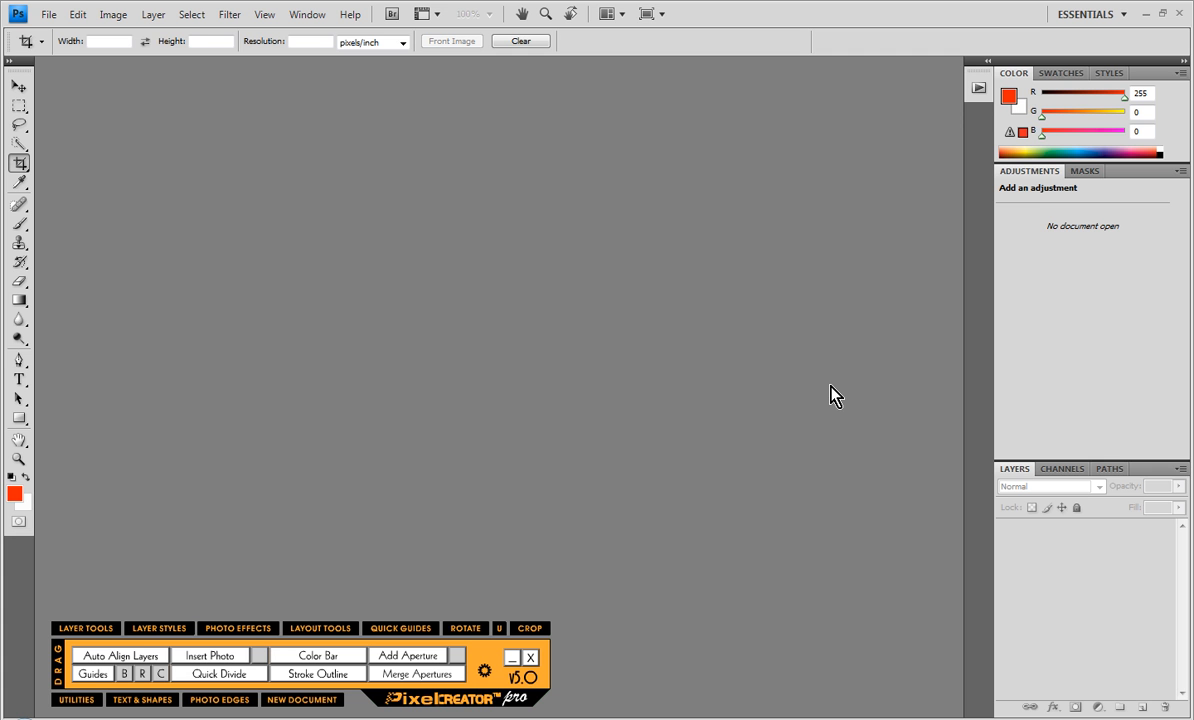
mouse_move(823, 388)
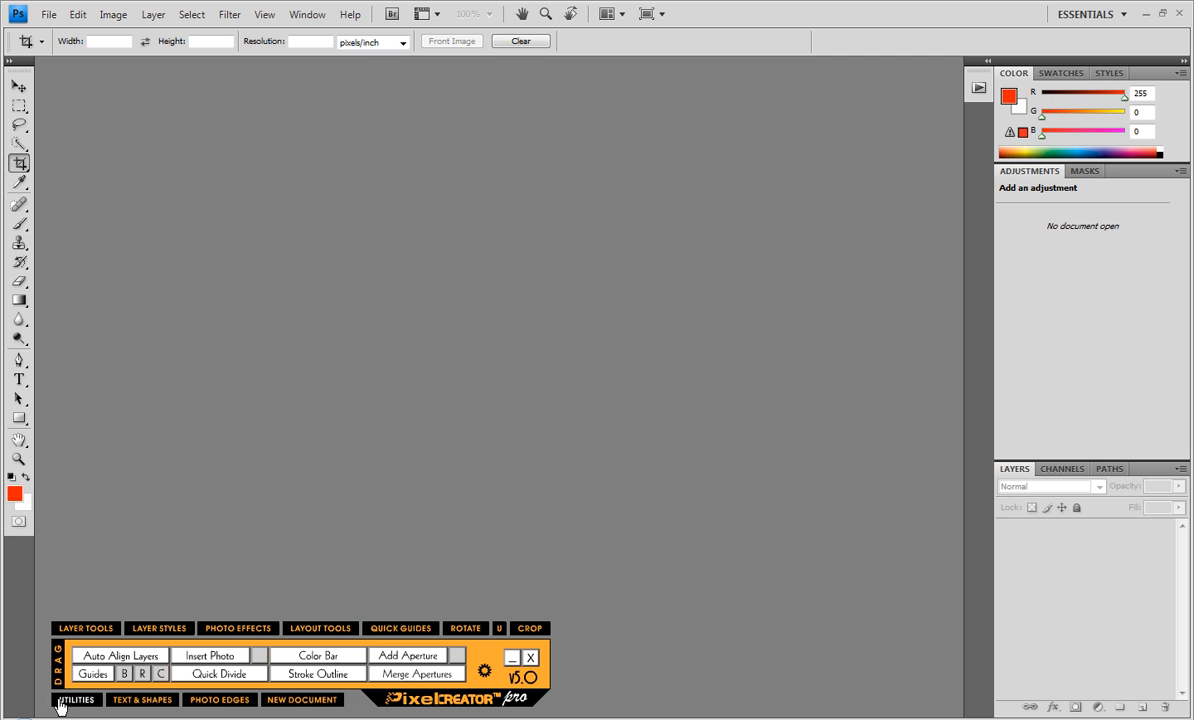
Step: From the Pixel Creator utilities, launch QuickAlbum and choose Generate Spread Folders for Senior Girl 01
left_click(76, 699)
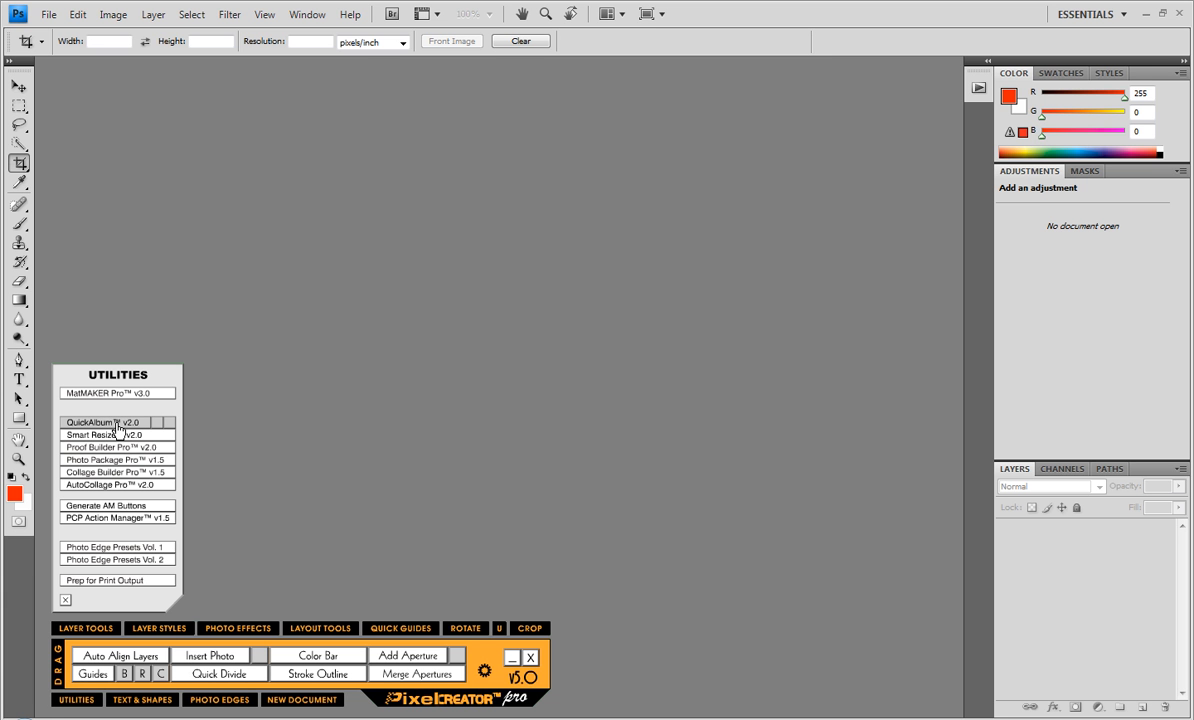
mouse_move(120, 431)
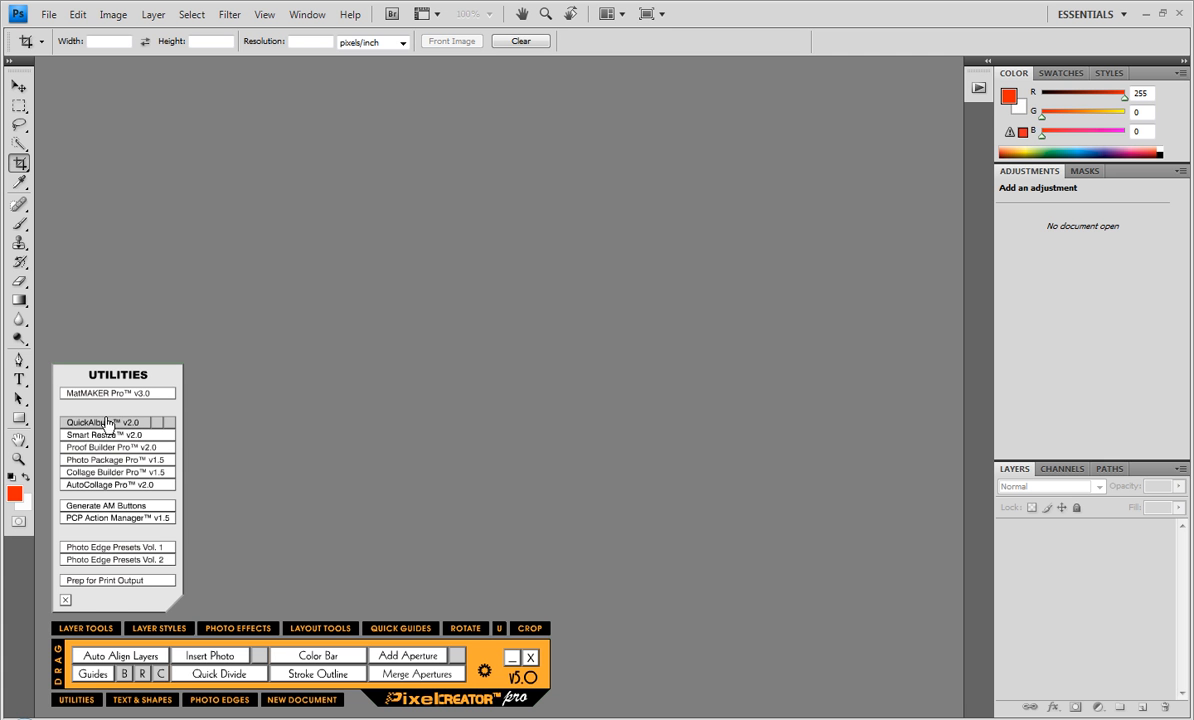
left_click(101, 421)
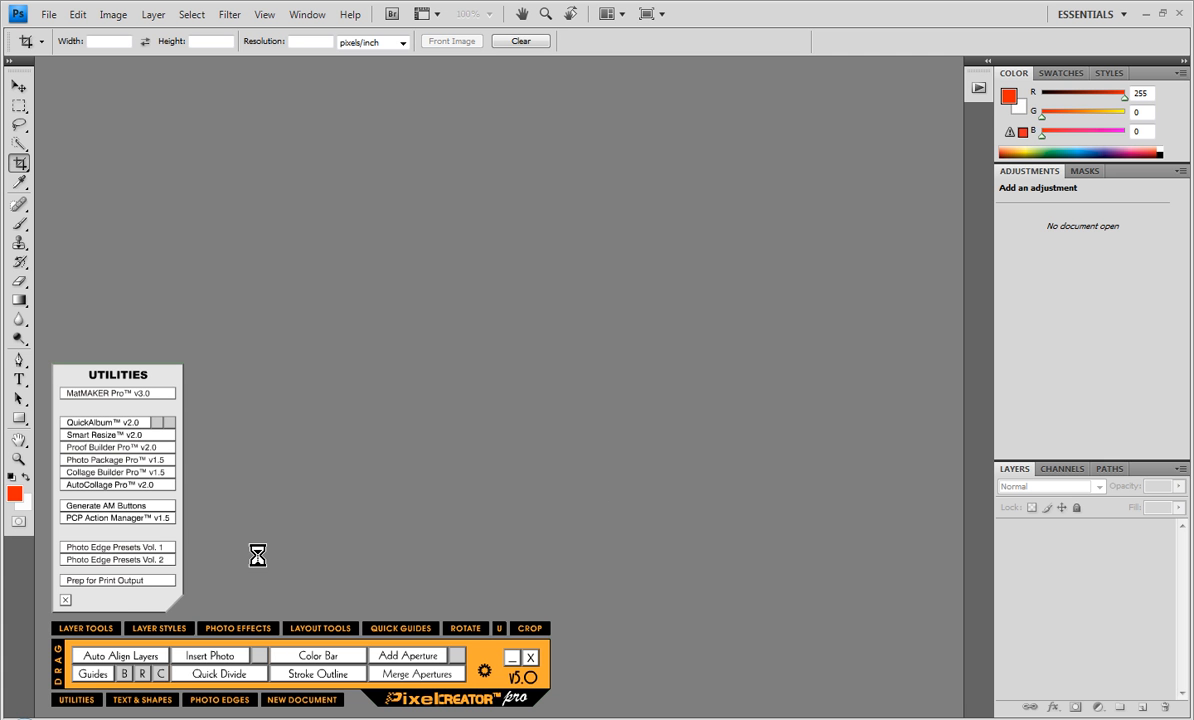
left_click(65, 599)
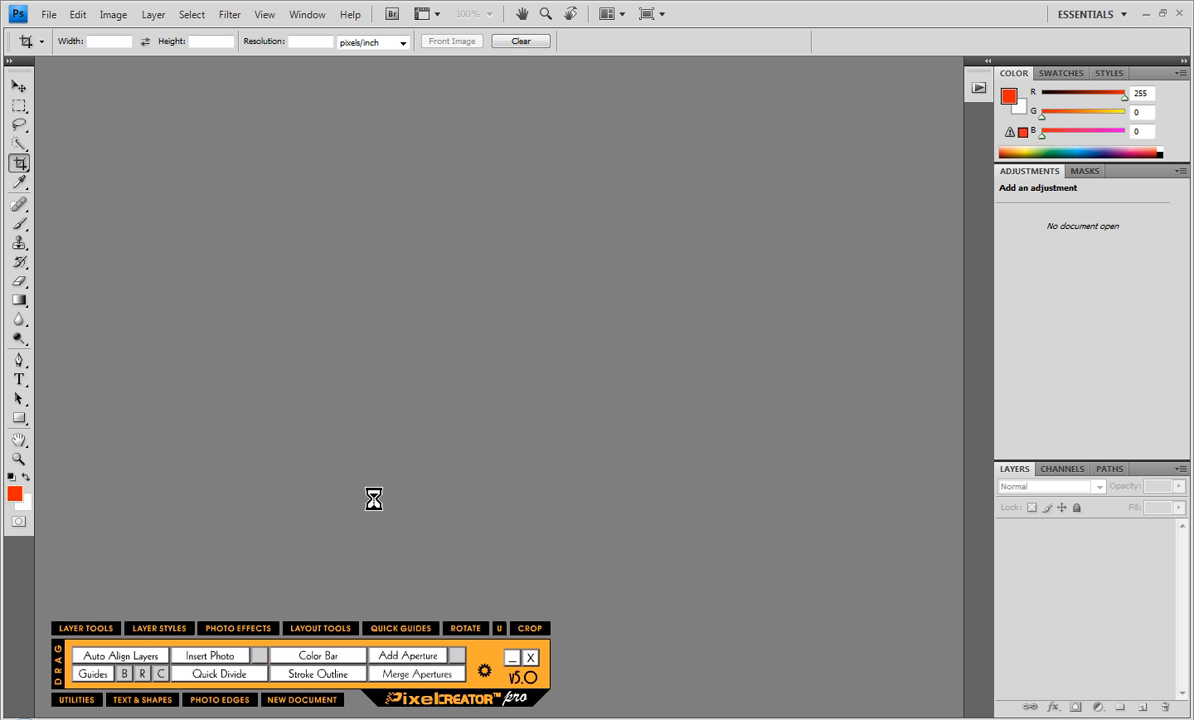
mouse_move(601, 519)
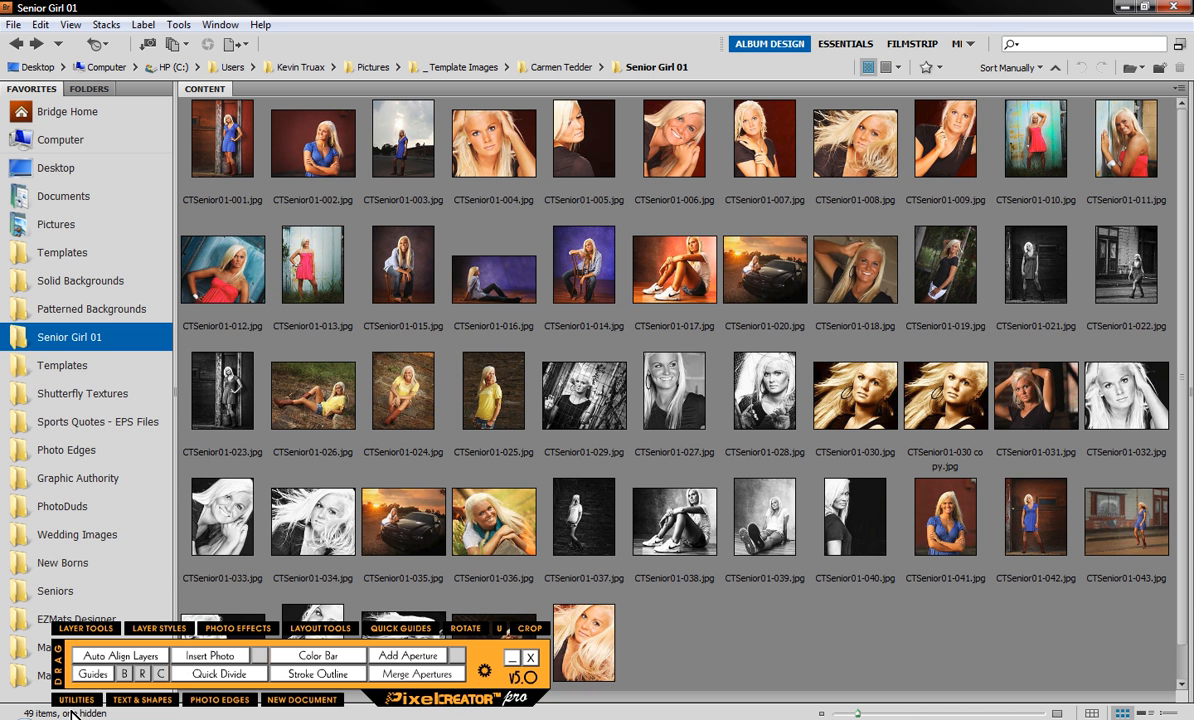
left_click(76, 699)
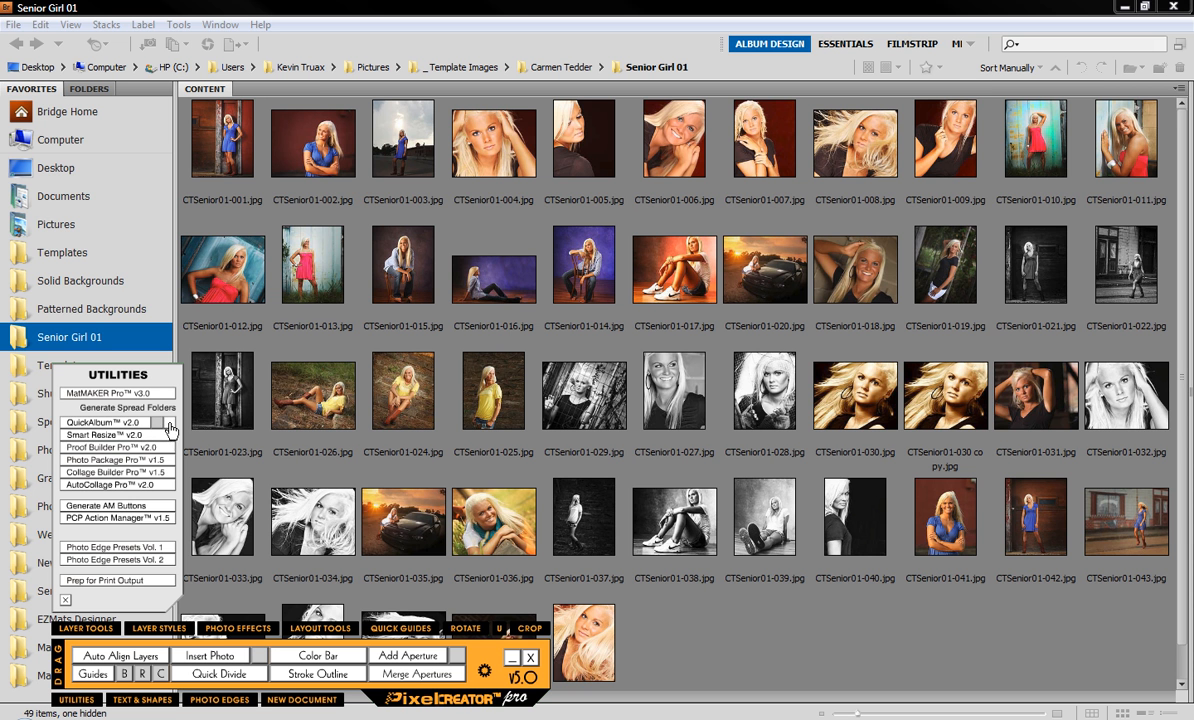
Step: Generate 3 folders prefixed 'Spread' with 2-digit numbering, creating Spread 01–03
left_click(127, 408)
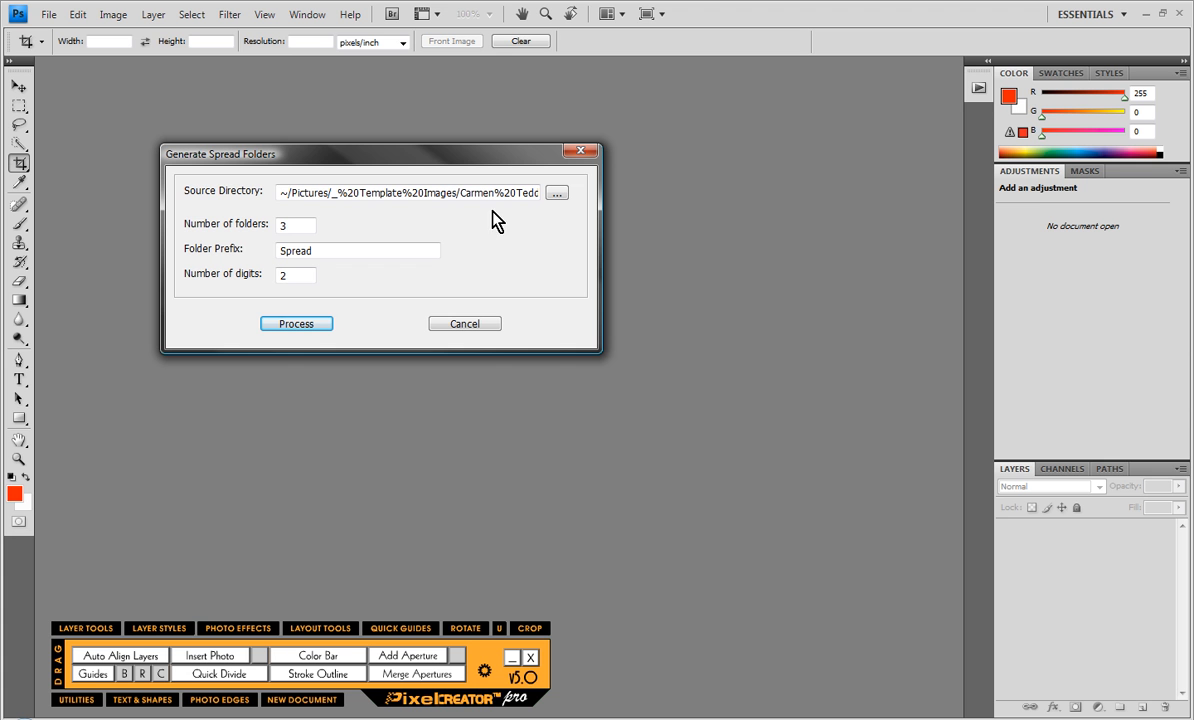
mouse_move(227, 211)
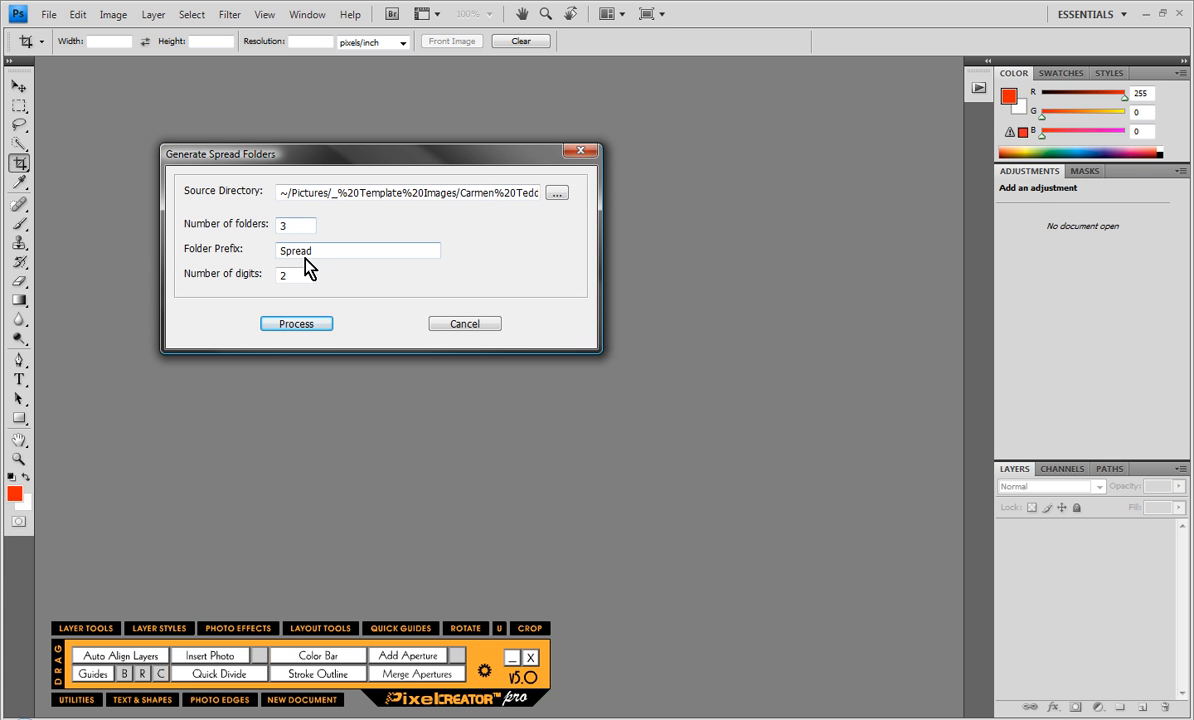
mouse_move(193, 275)
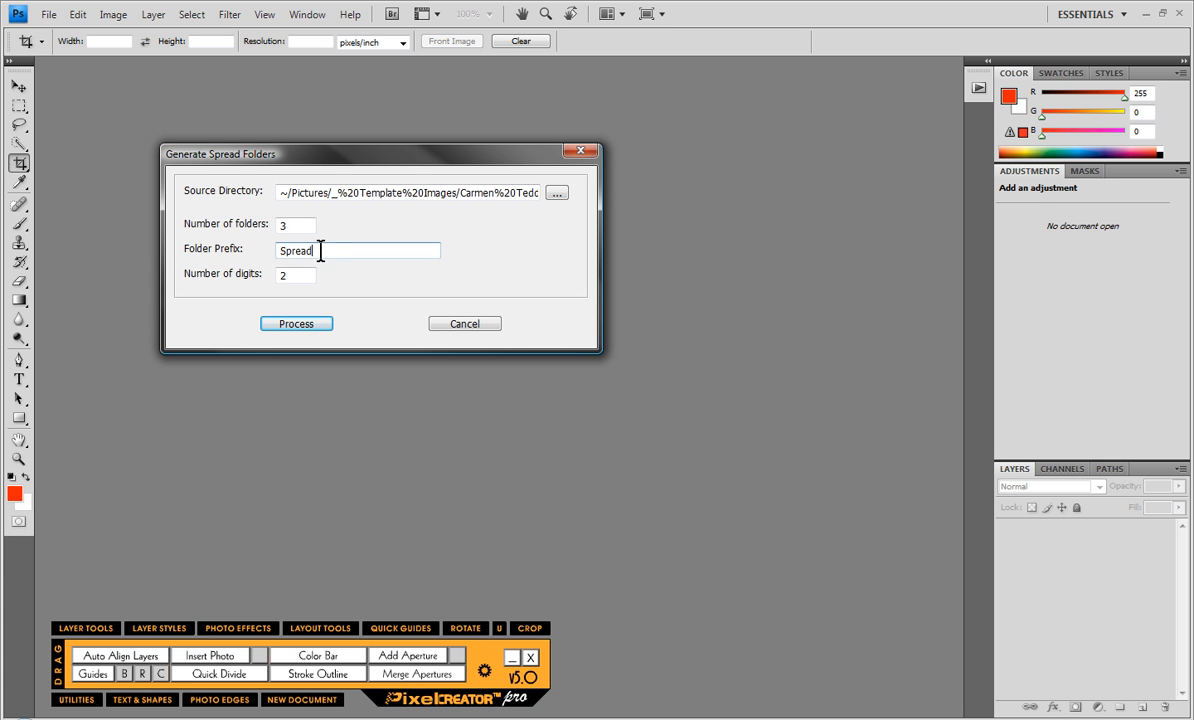
mouse_move(249, 302)
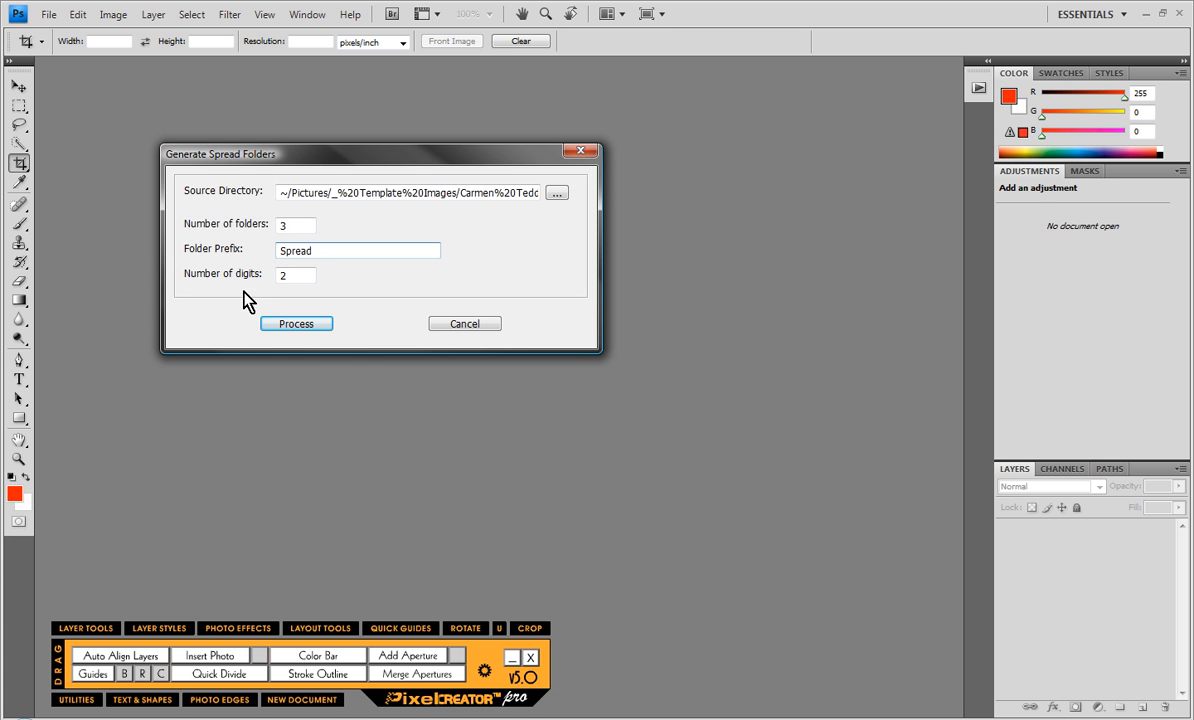
left_click(296, 323)
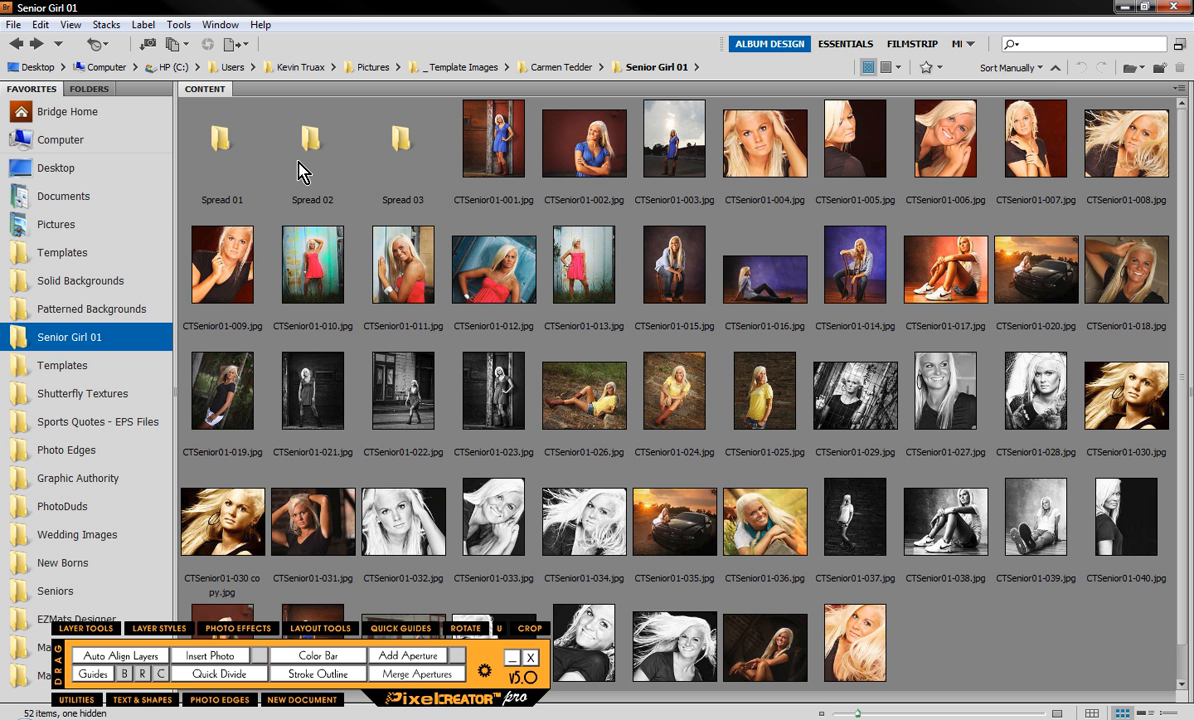
mouse_move(488, 360)
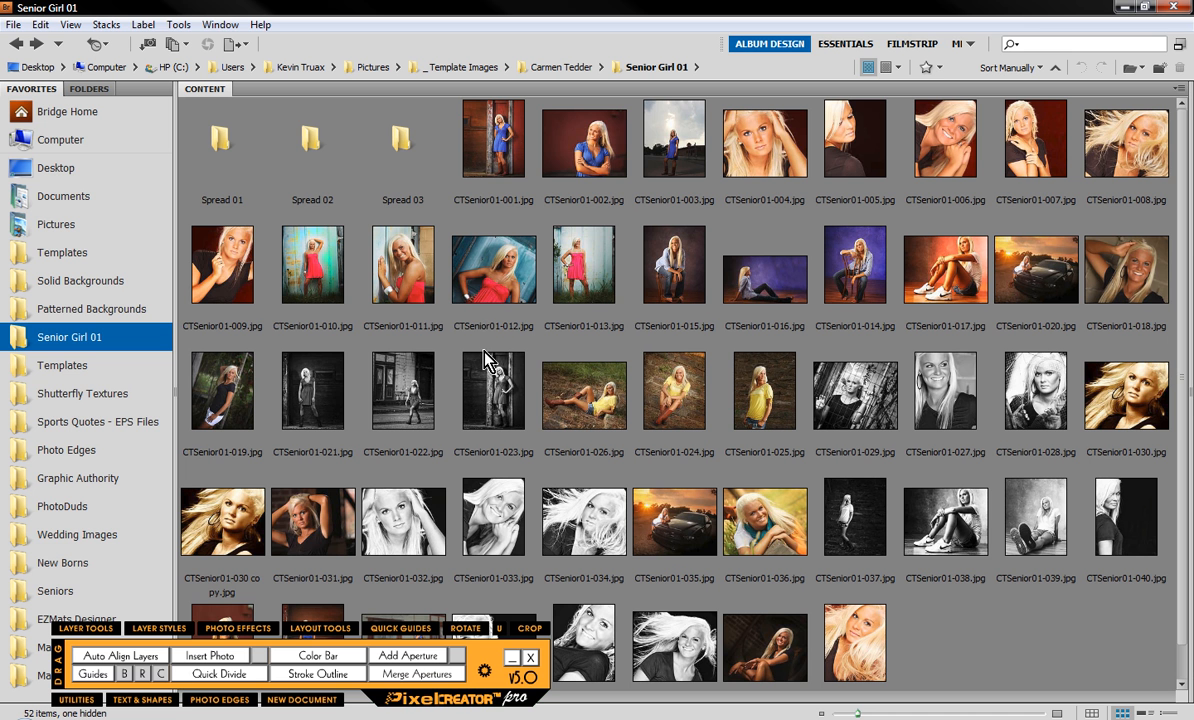
Step: Move the four pink-dress photos into the Spread 01 folder
left_click(312, 264)
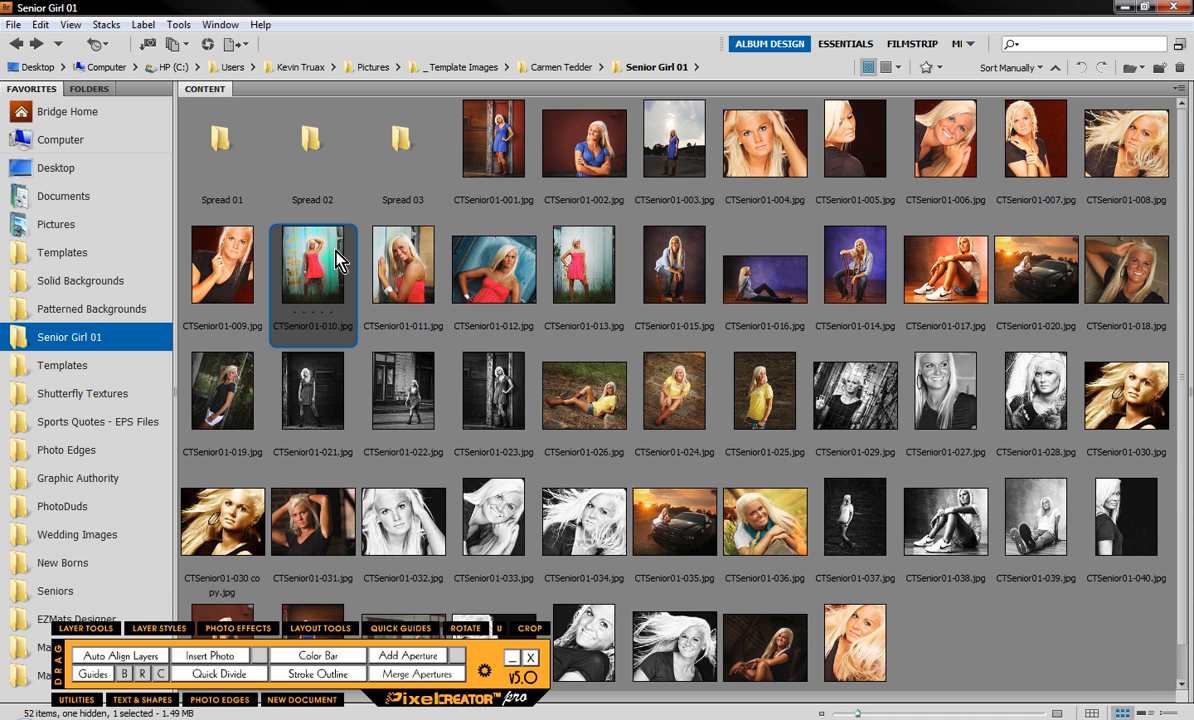
left_click(584, 265)
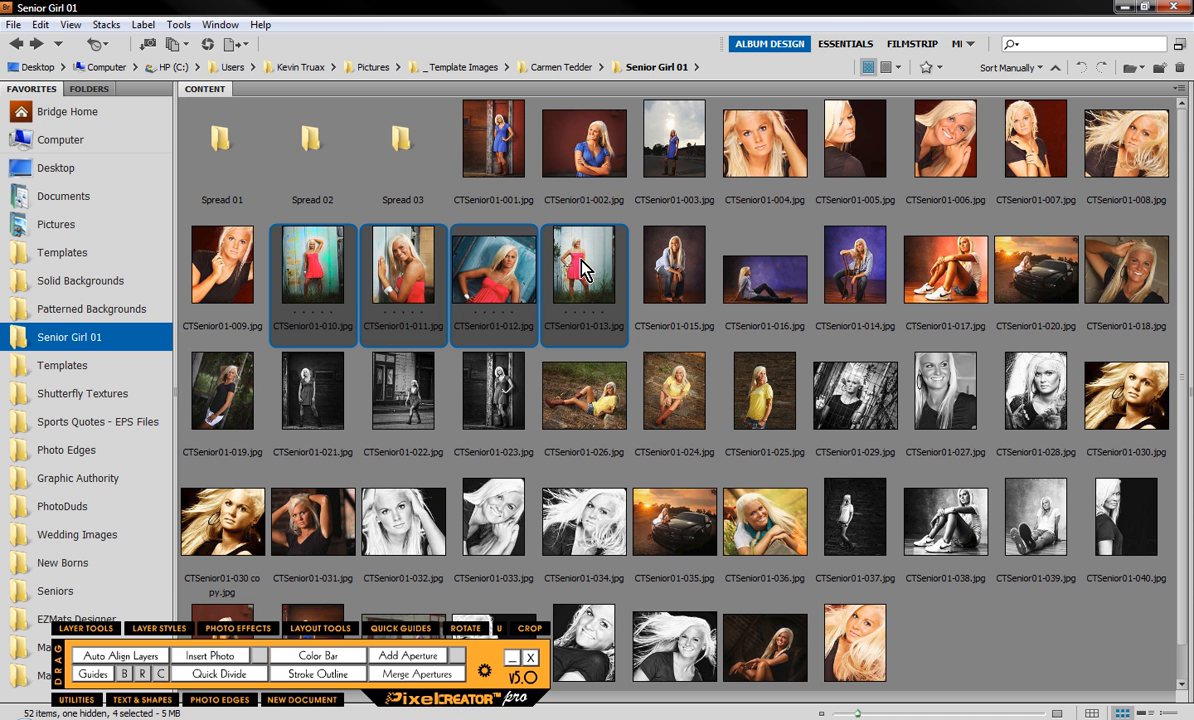
double_click(222, 138)
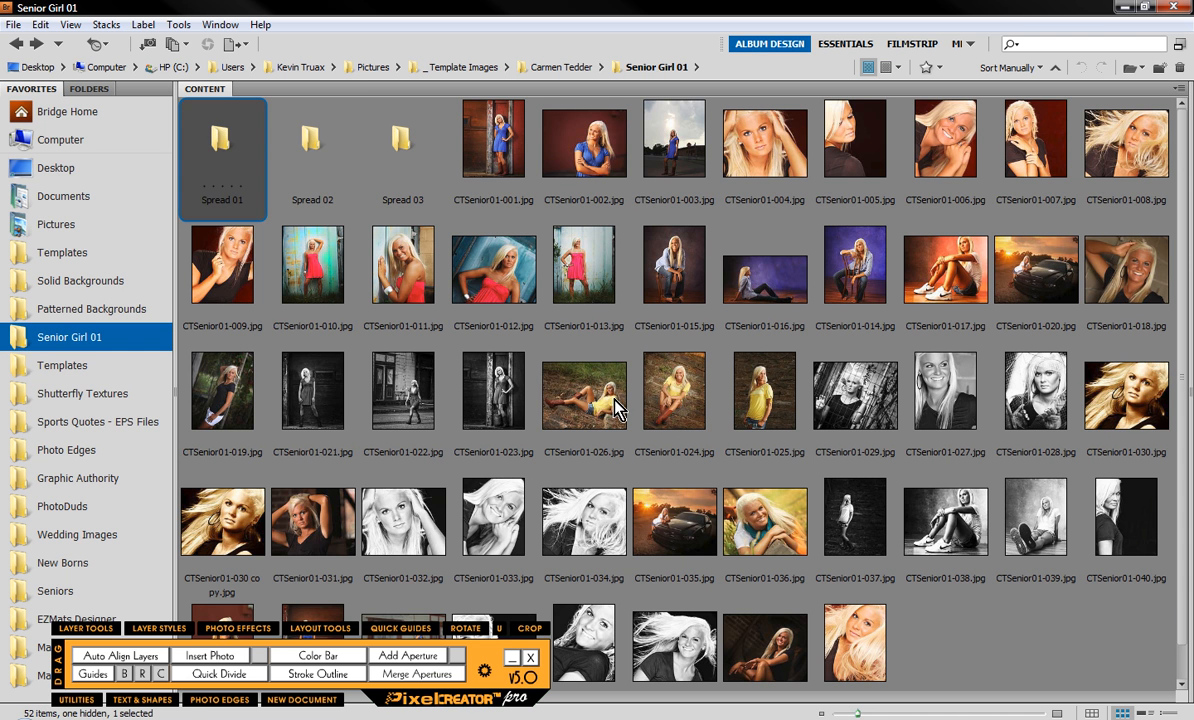
Step: Move five outdoor photos into Spread 03 and three portraits into Spread 02, then clear the selection
left_click(765, 390)
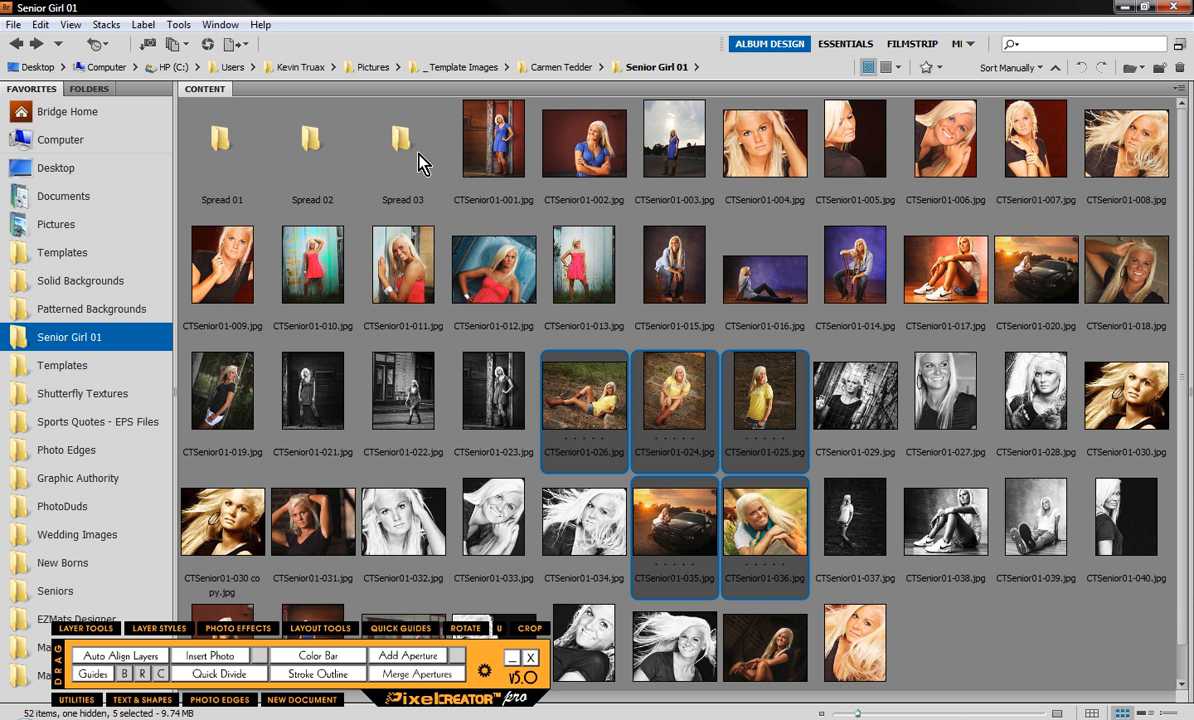
left_click(403, 138)
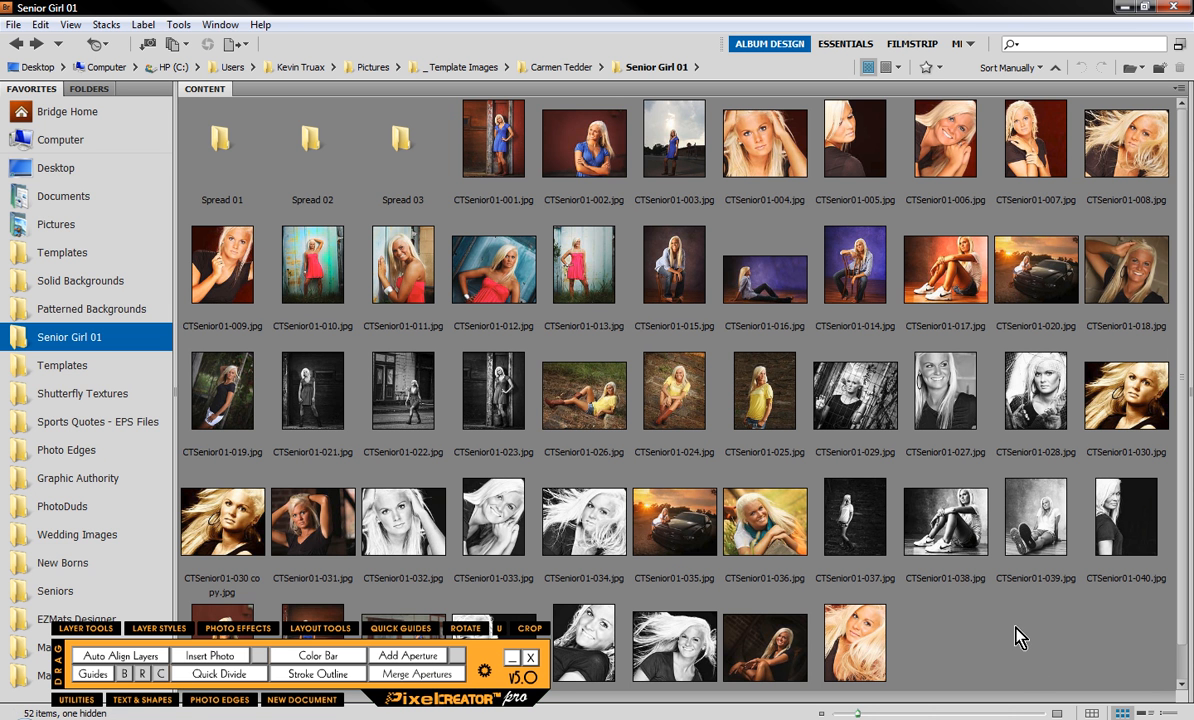
left_click(764, 138)
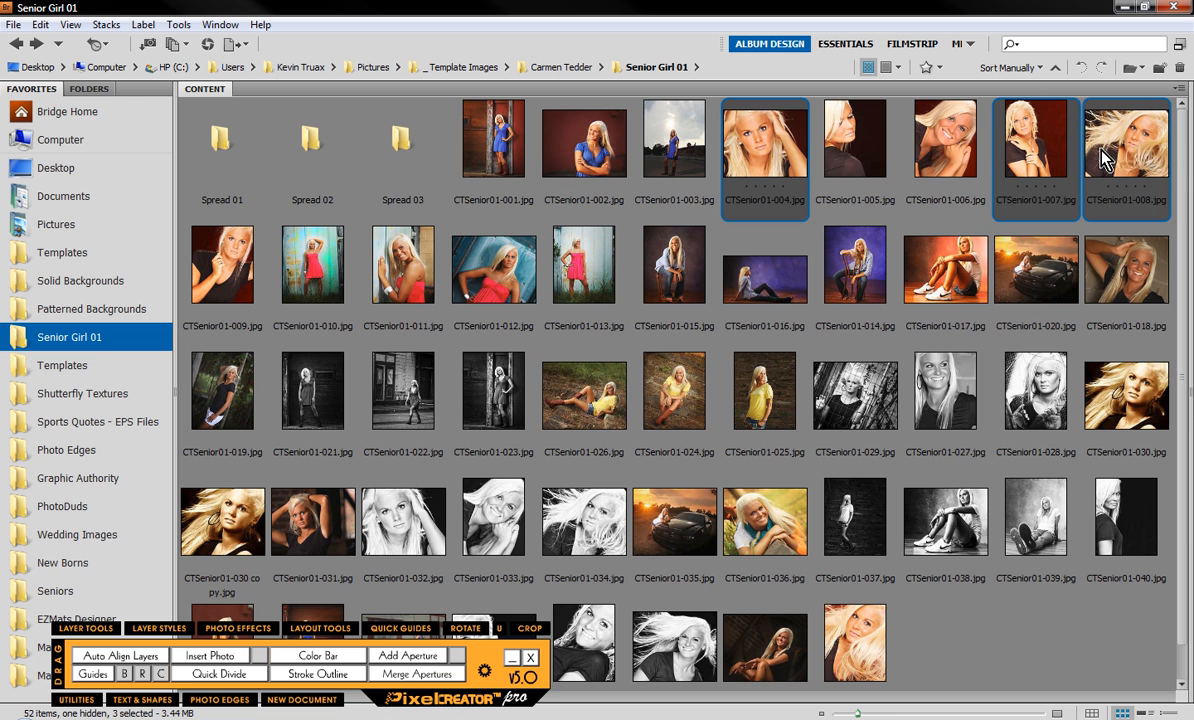
mouse_move(348, 152)
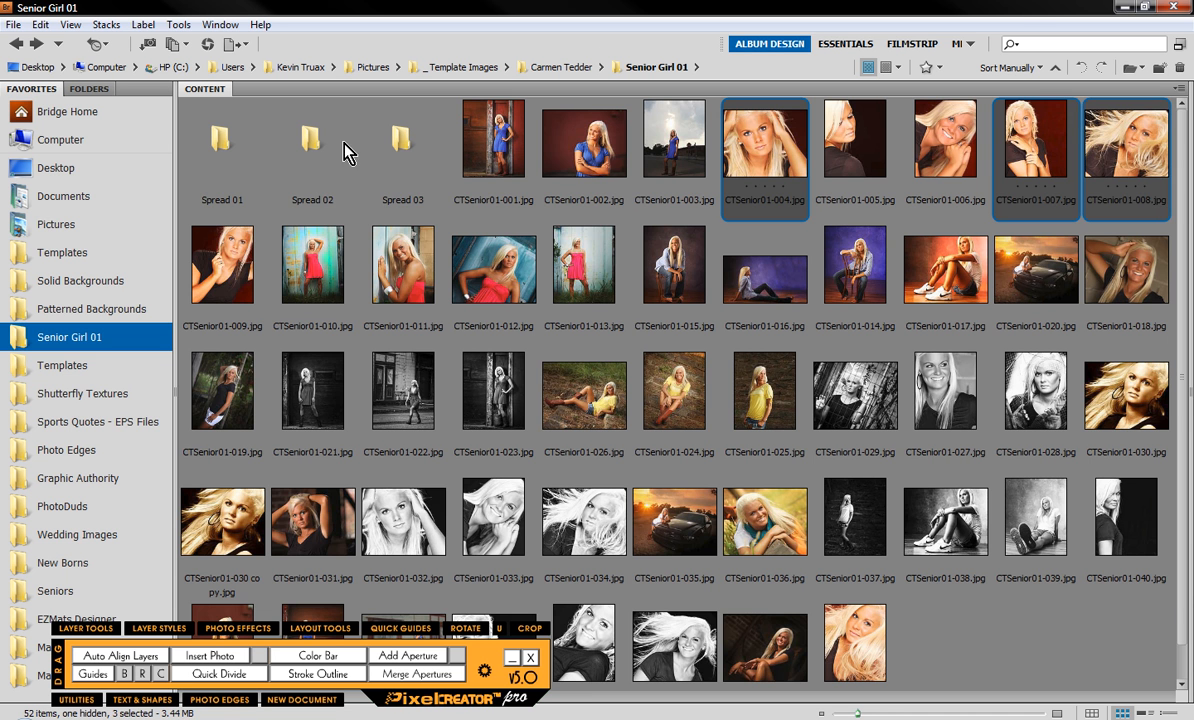
double_click(312, 138)
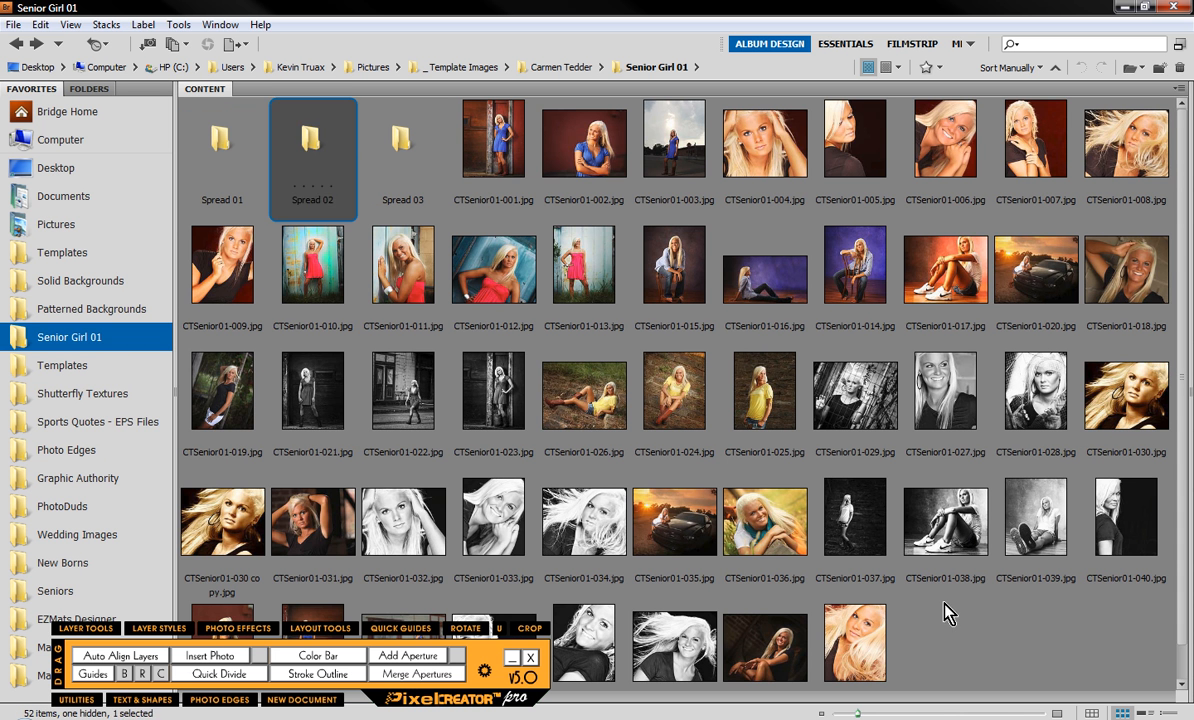
left_click(950, 618)
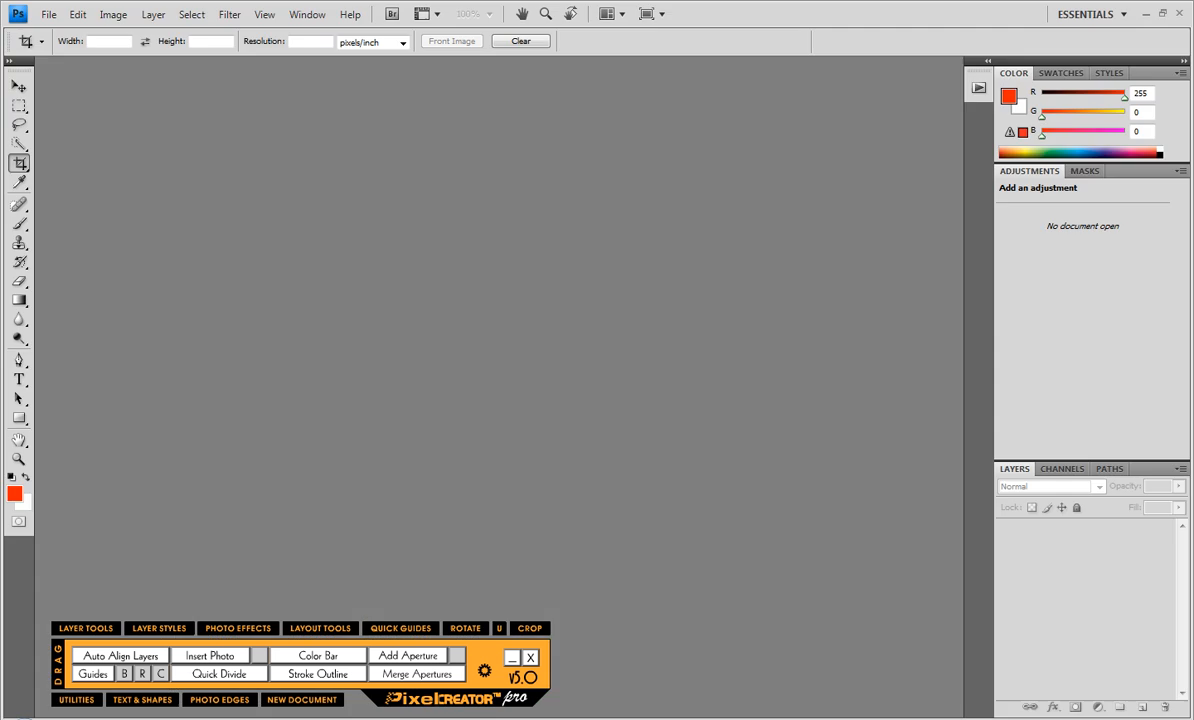
Step: Launch QuickAlbum from the utilities and expand it to Advanced mode showing two task panels
left_click(76, 699)
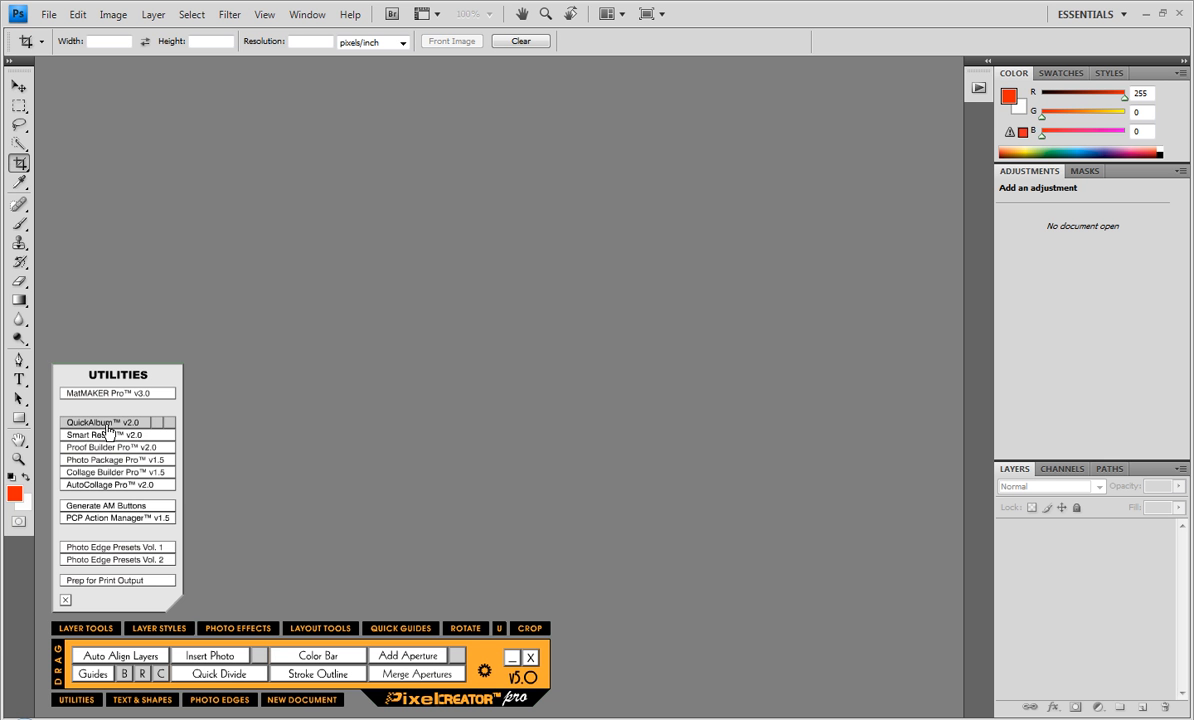
left_click(101, 422)
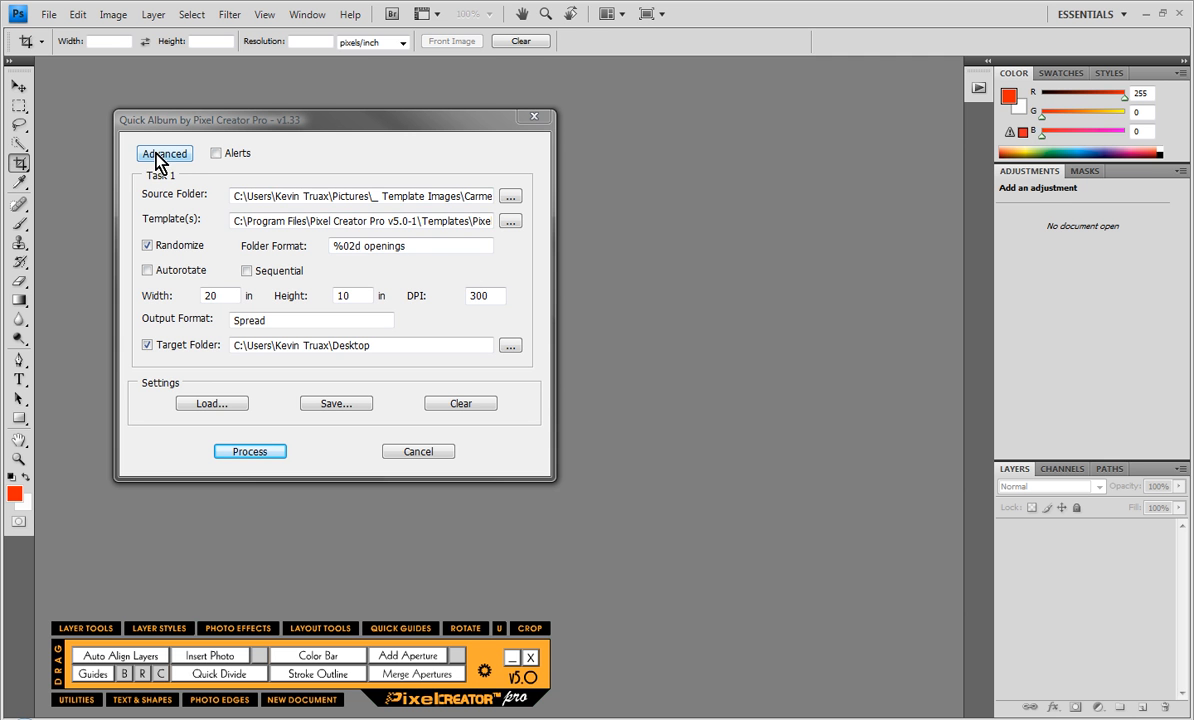
left_click(164, 153)
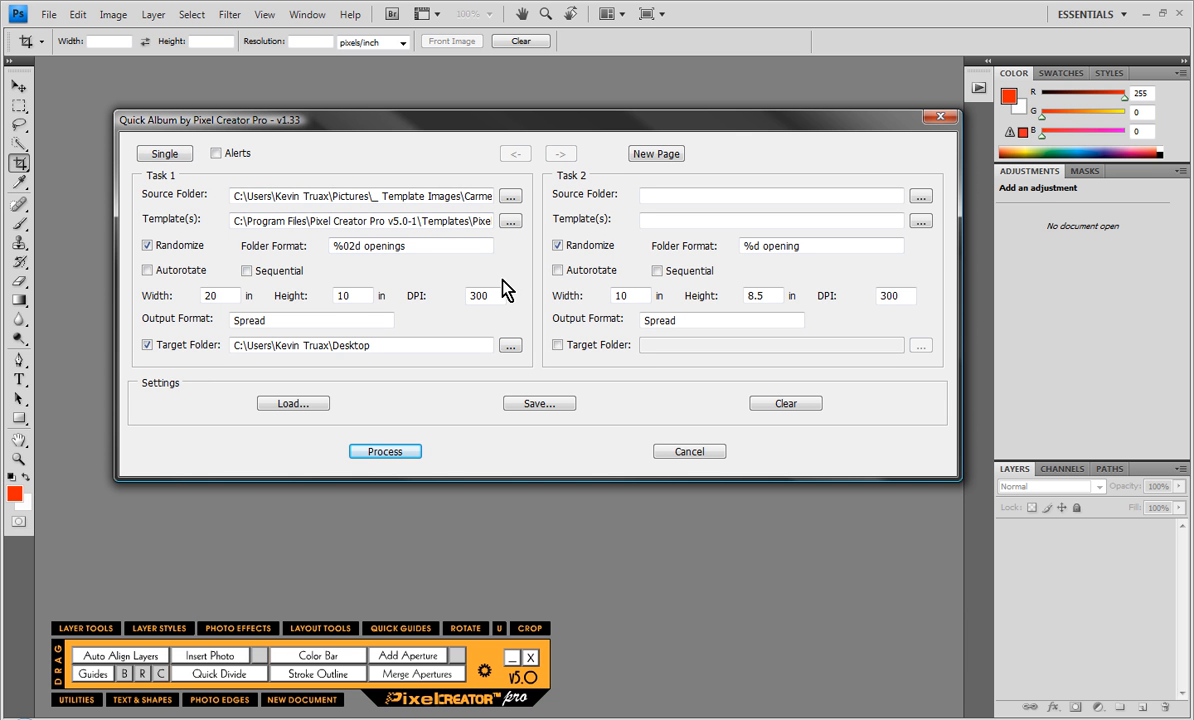
mouse_move(515, 277)
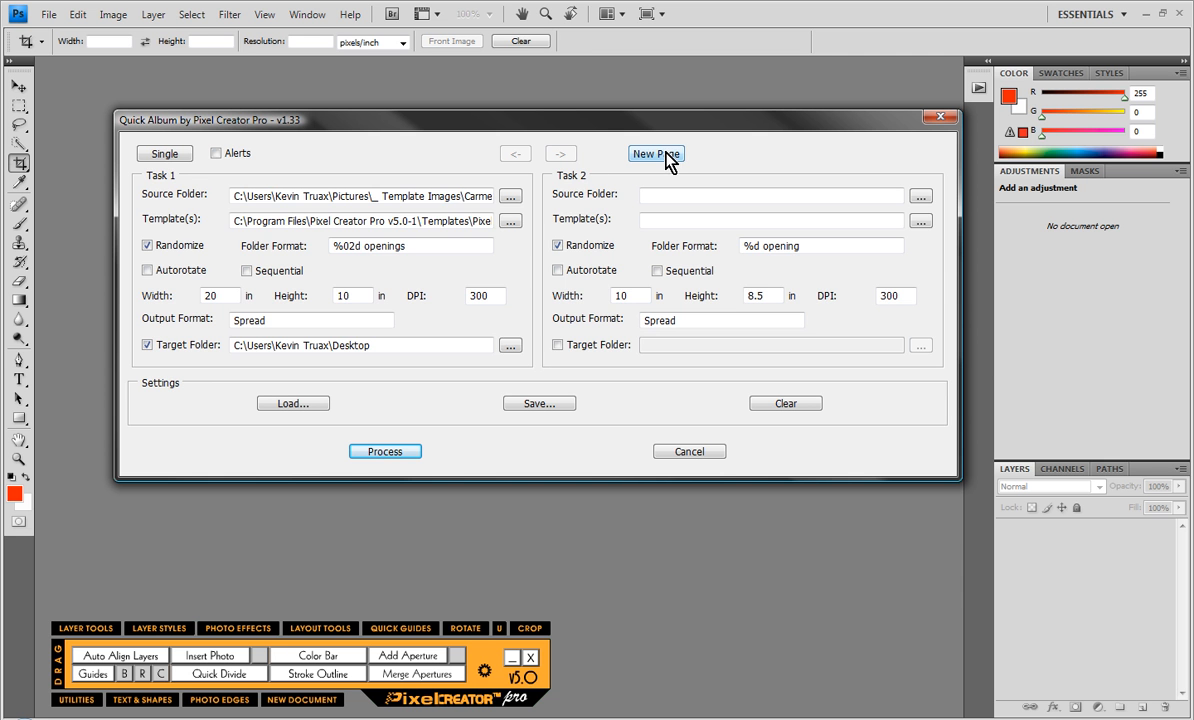
Step: Add task pages, then step back to the first album task
left_click(655, 153)
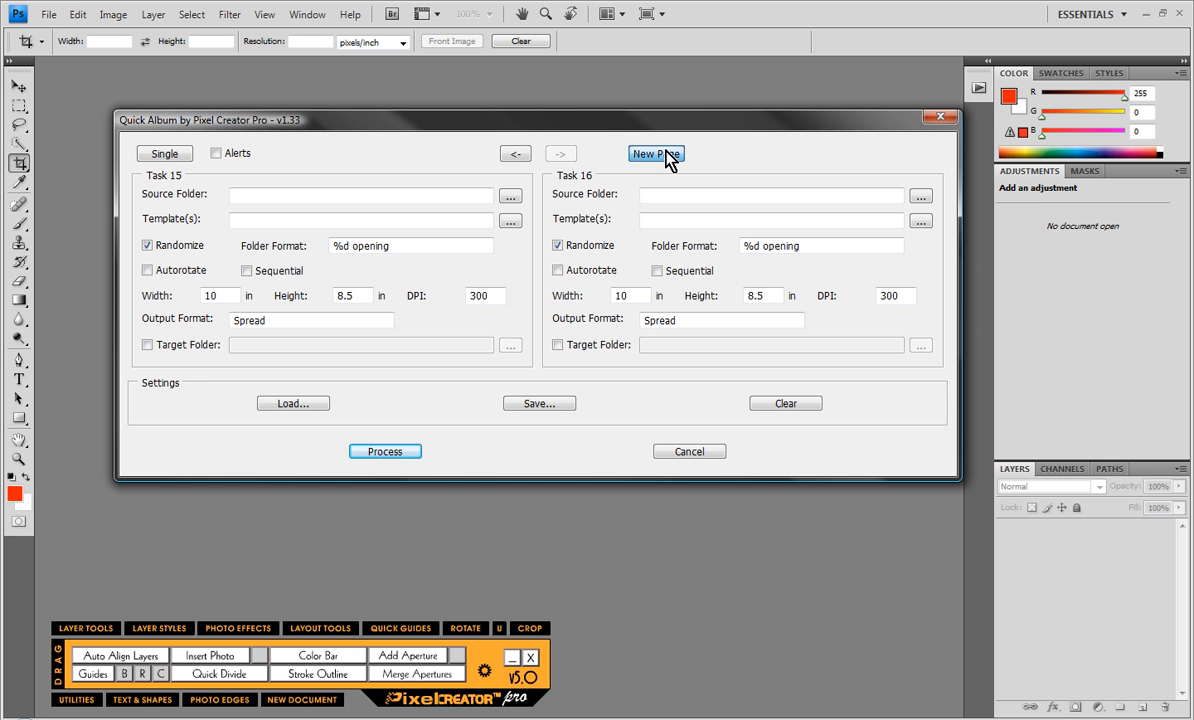
left_click(656, 153)
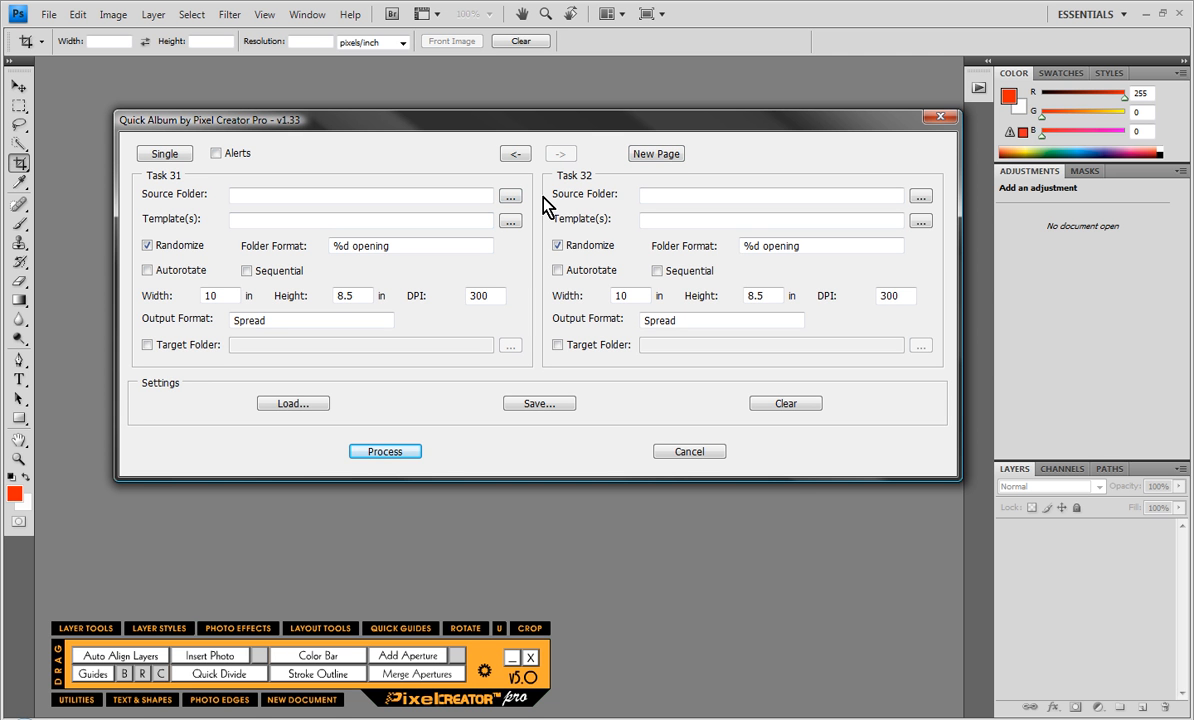
left_click(515, 153)
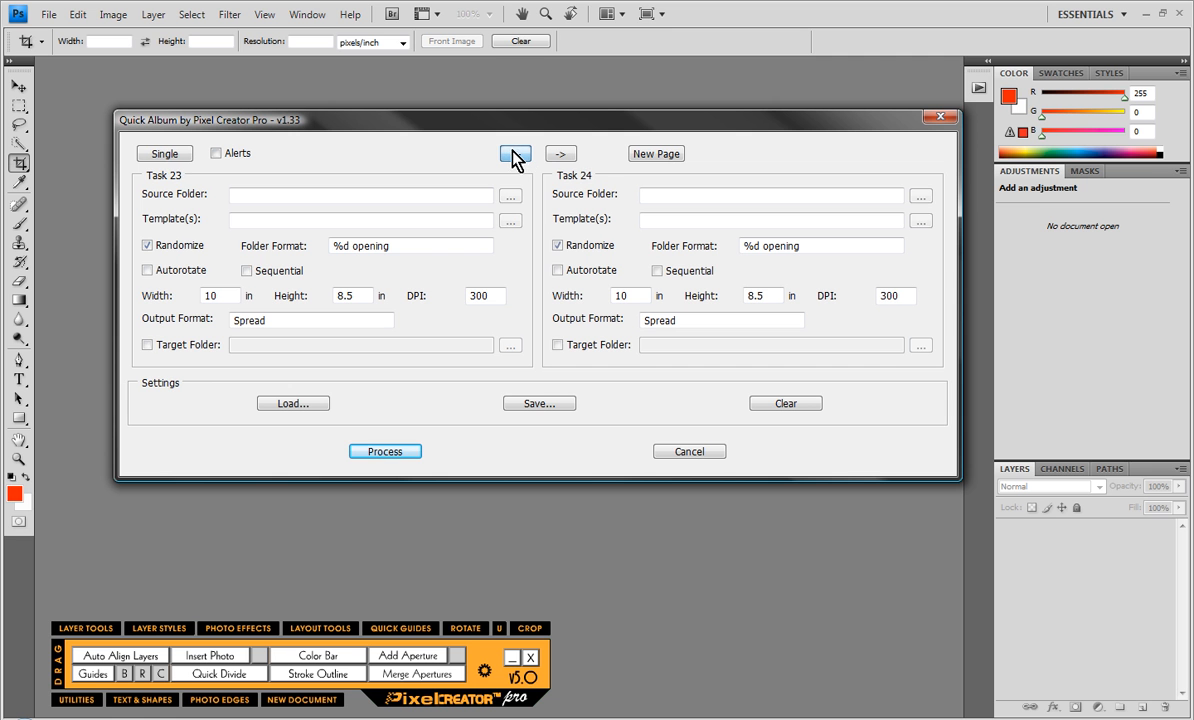
left_click(515, 153)
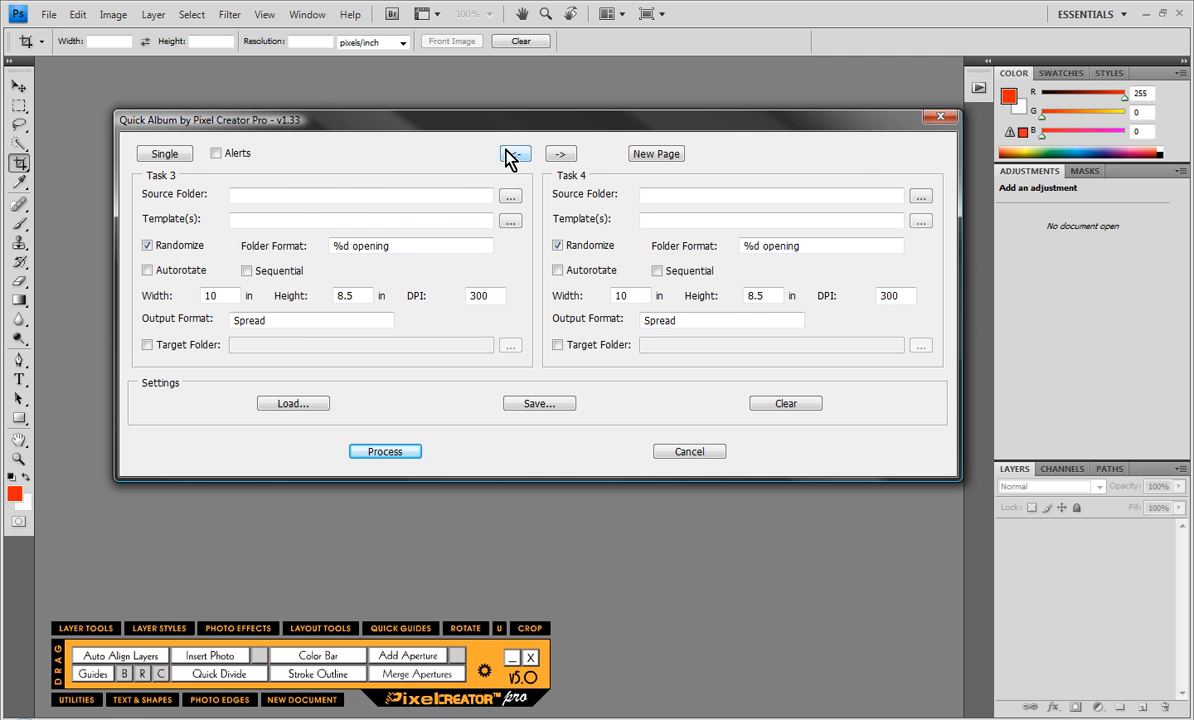
left_click(515, 153)
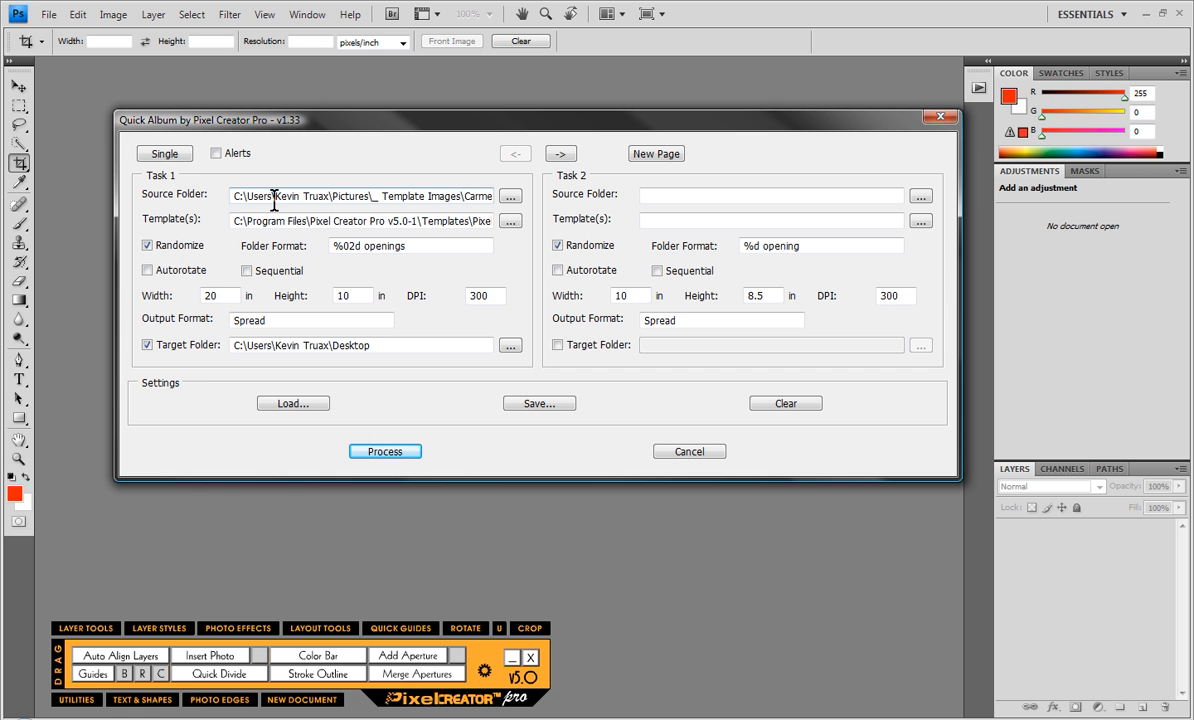
mouse_move(285, 215)
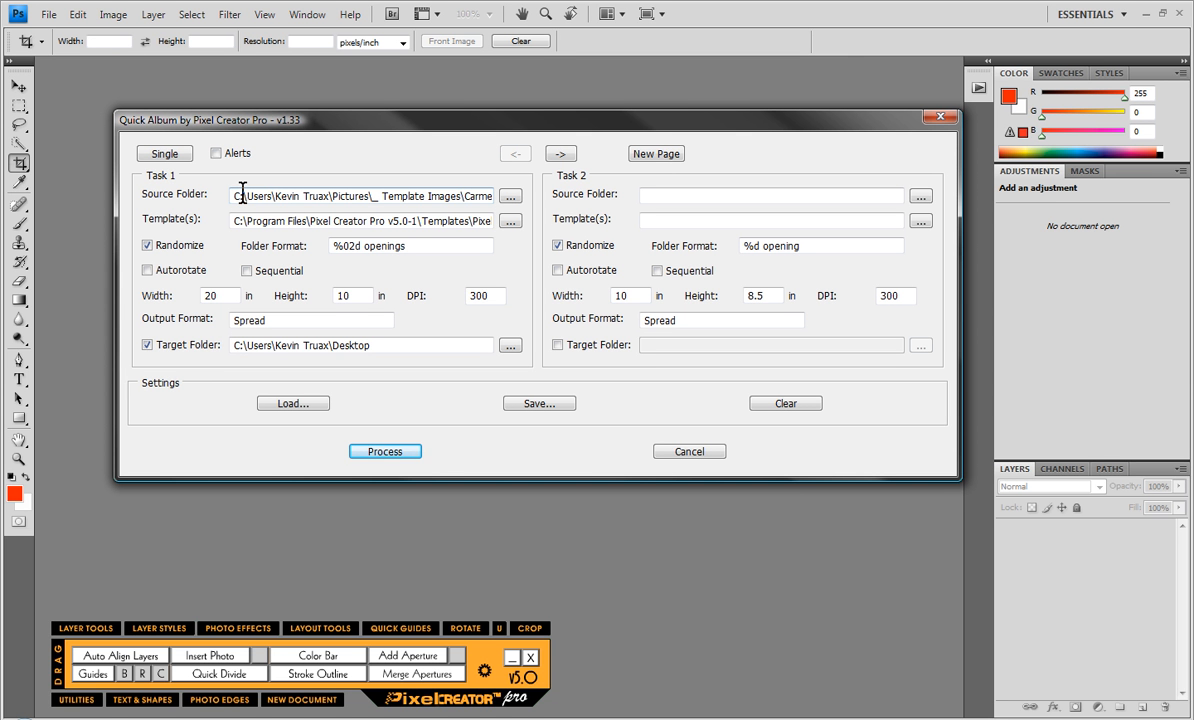
mouse_move(760, 195)
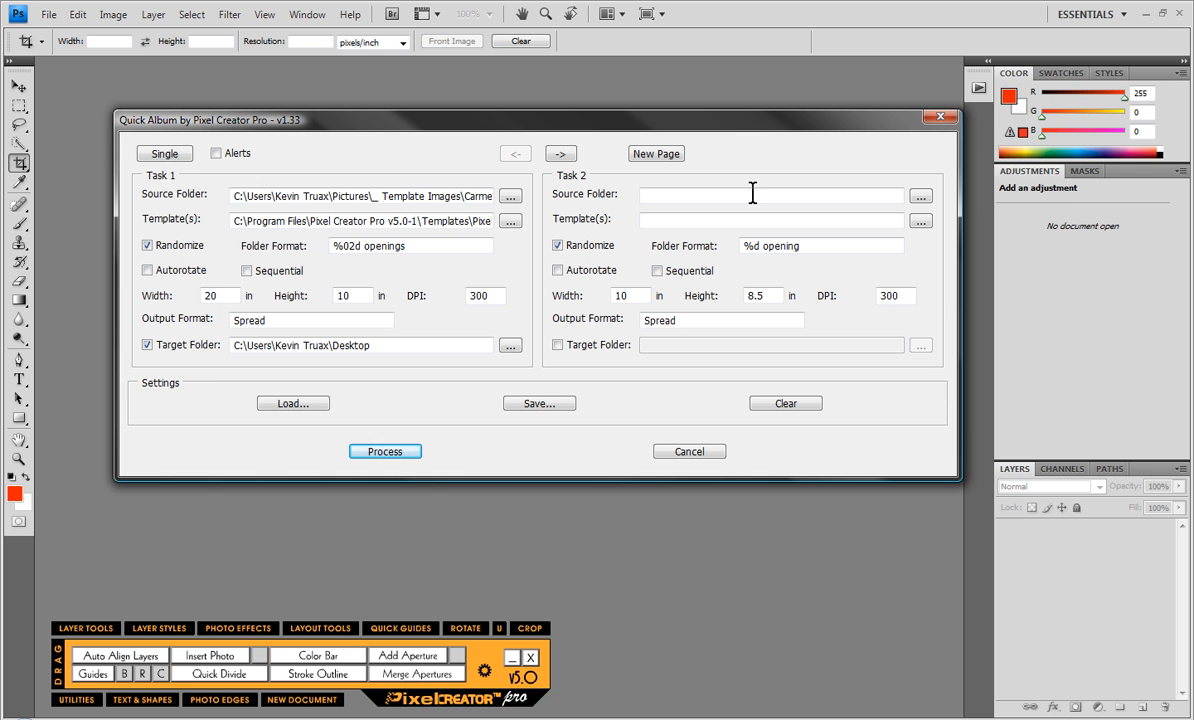
mouse_move(753, 194)
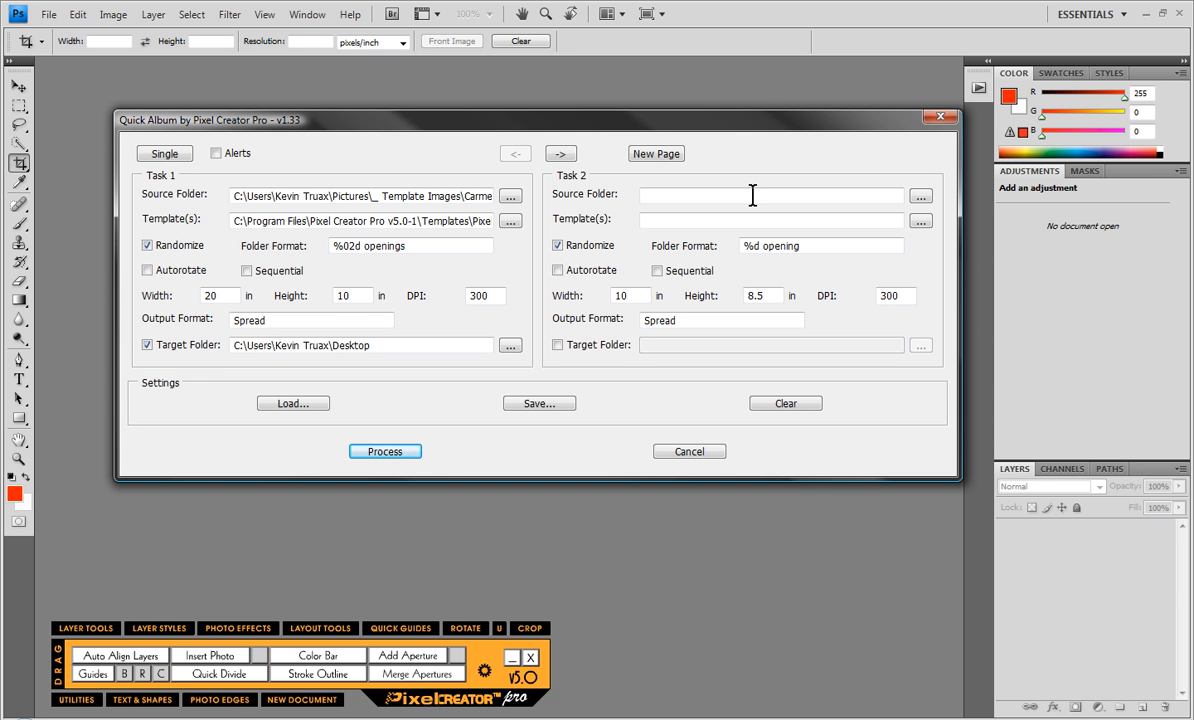
Step: Browse for the task's source folder and choose Senior Girl 01
left_click(770, 194)
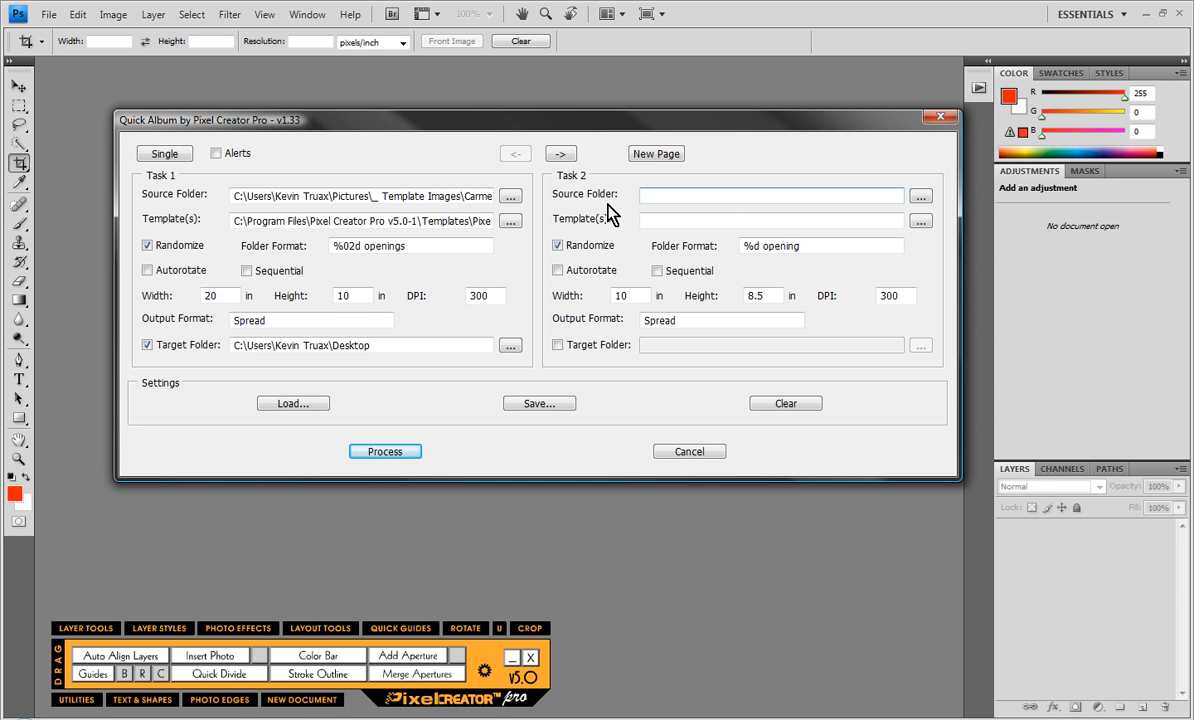
mouse_move(651, 216)
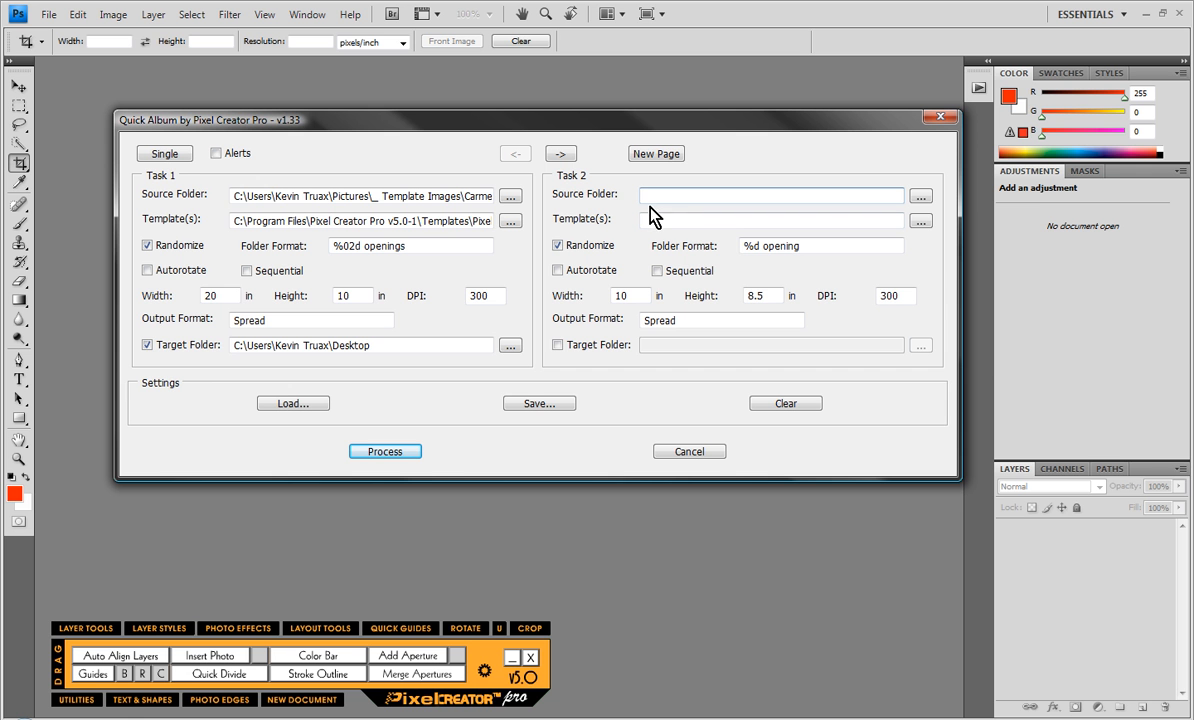
mouse_move(651, 251)
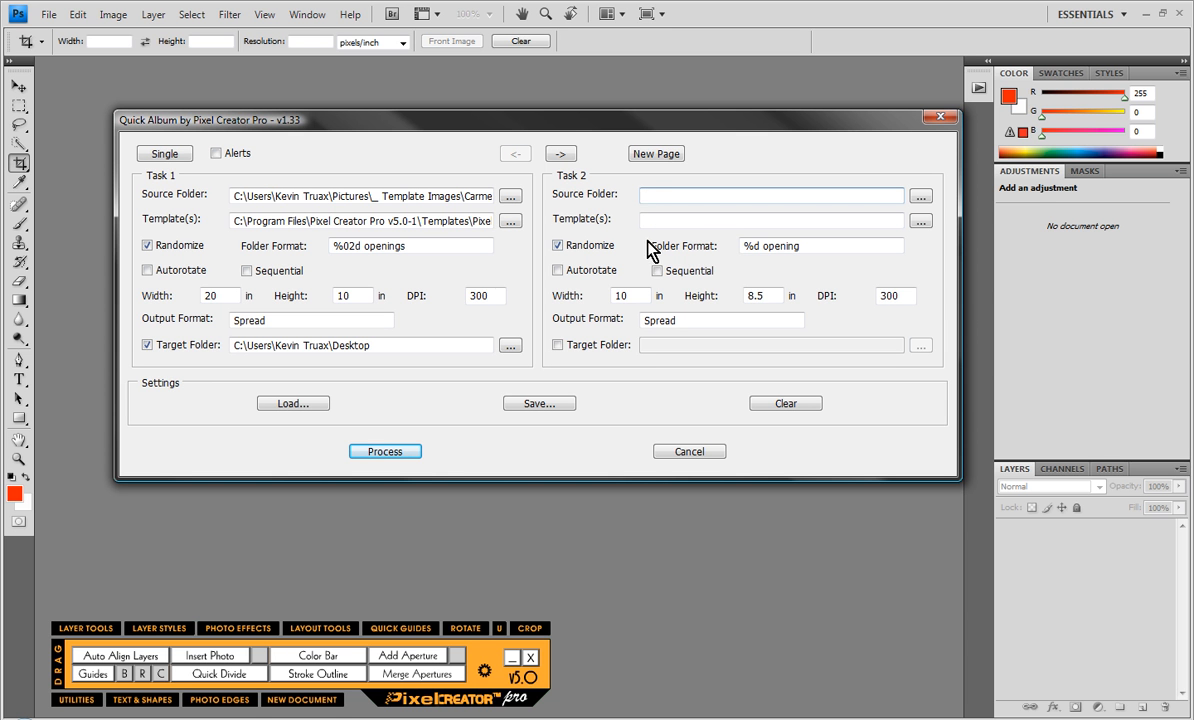
mouse_move(453, 287)
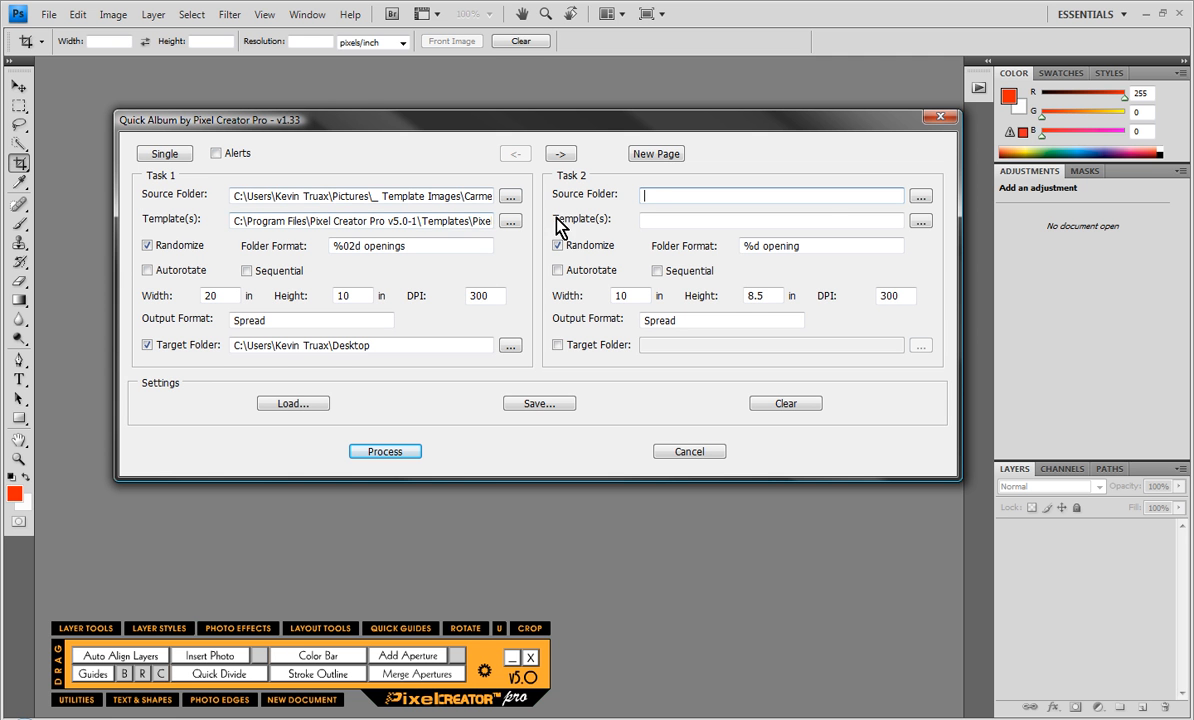
left_click(919, 194)
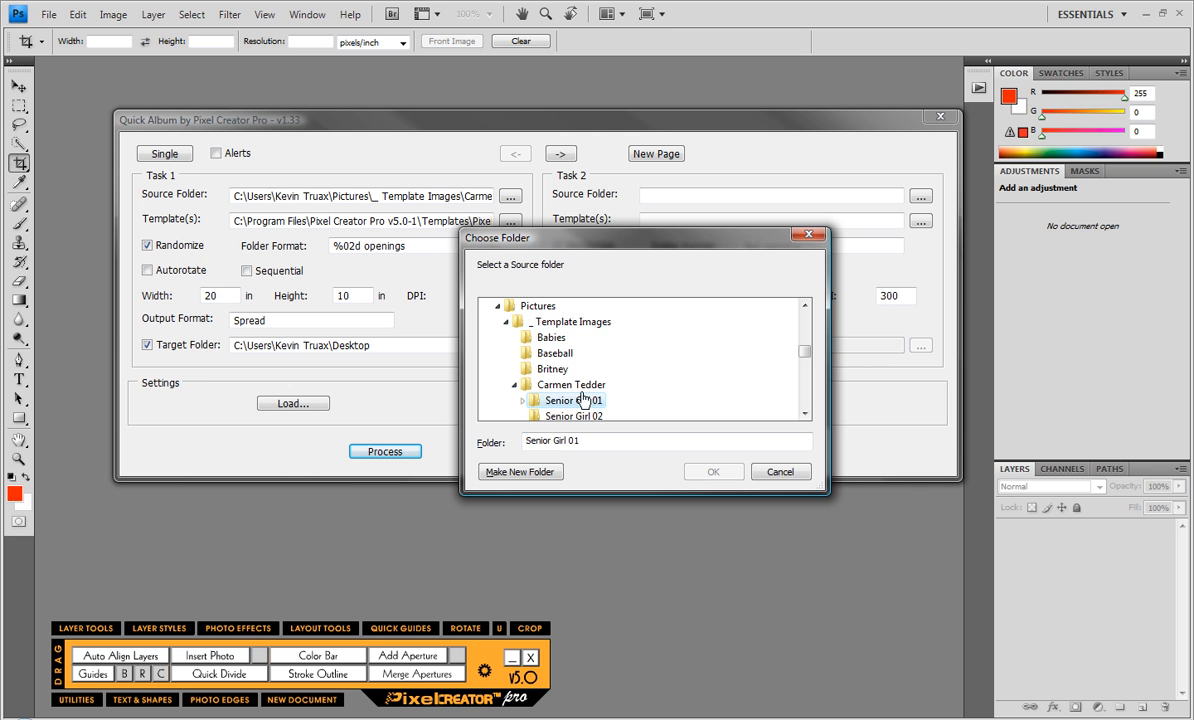
left_click(520, 400)
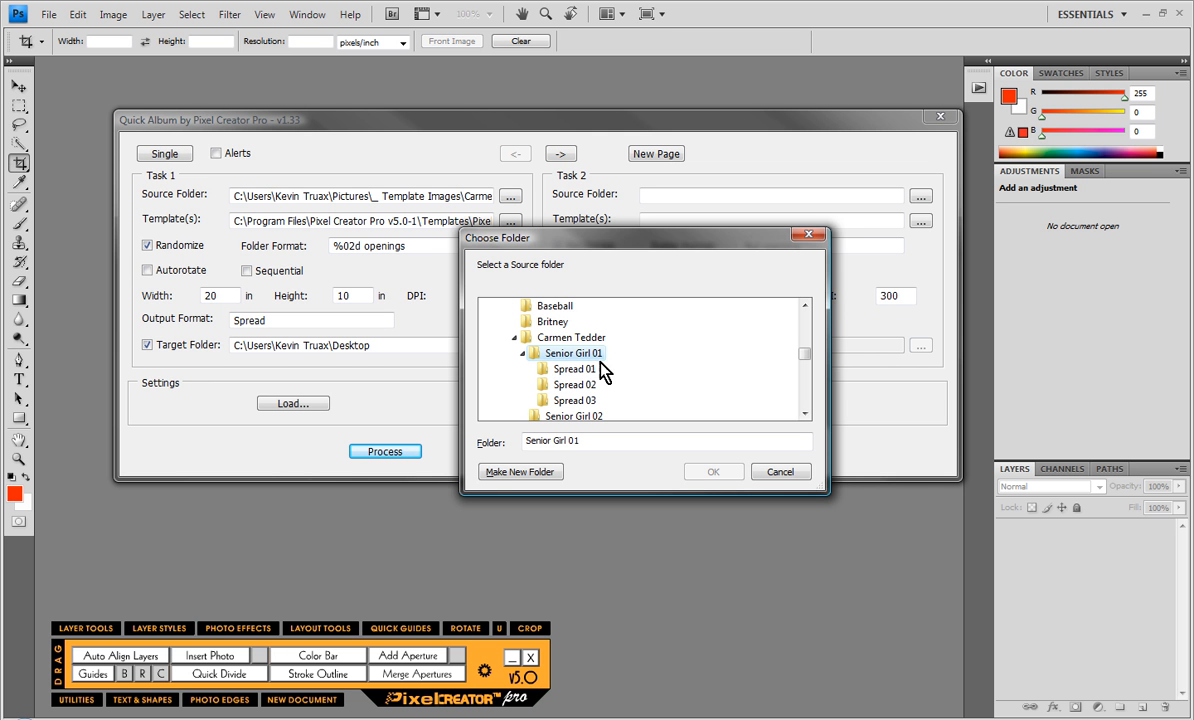
mouse_move(780, 471)
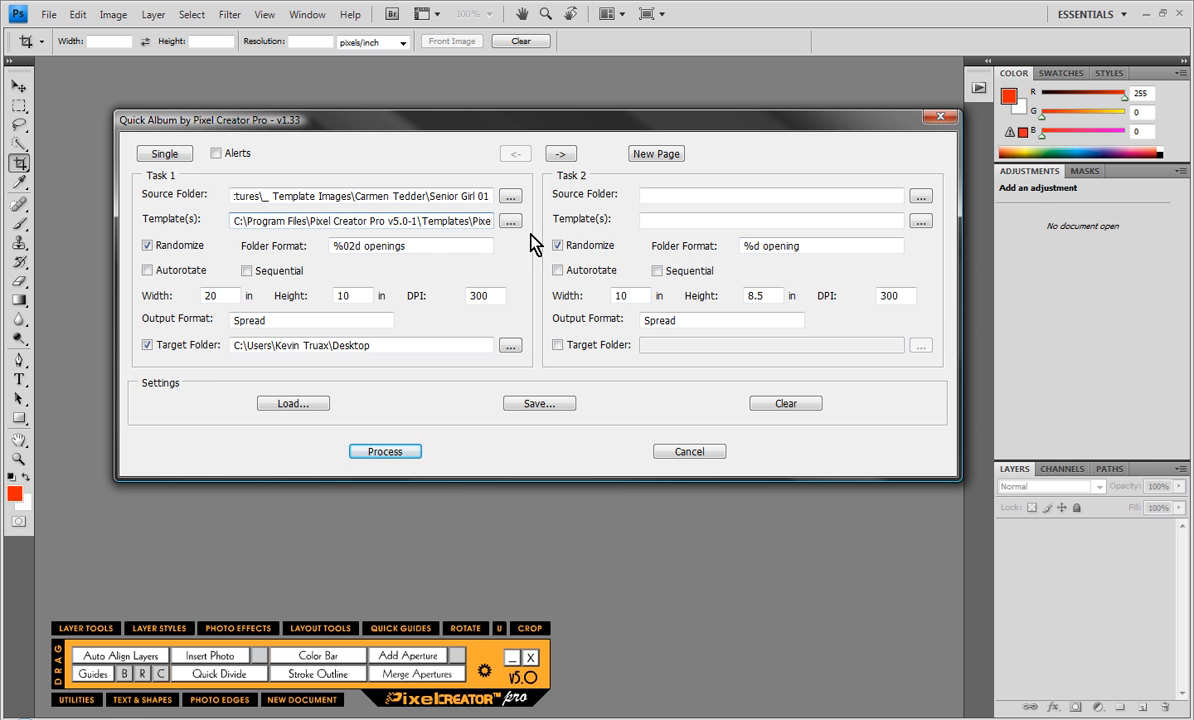
left_click(510, 220)
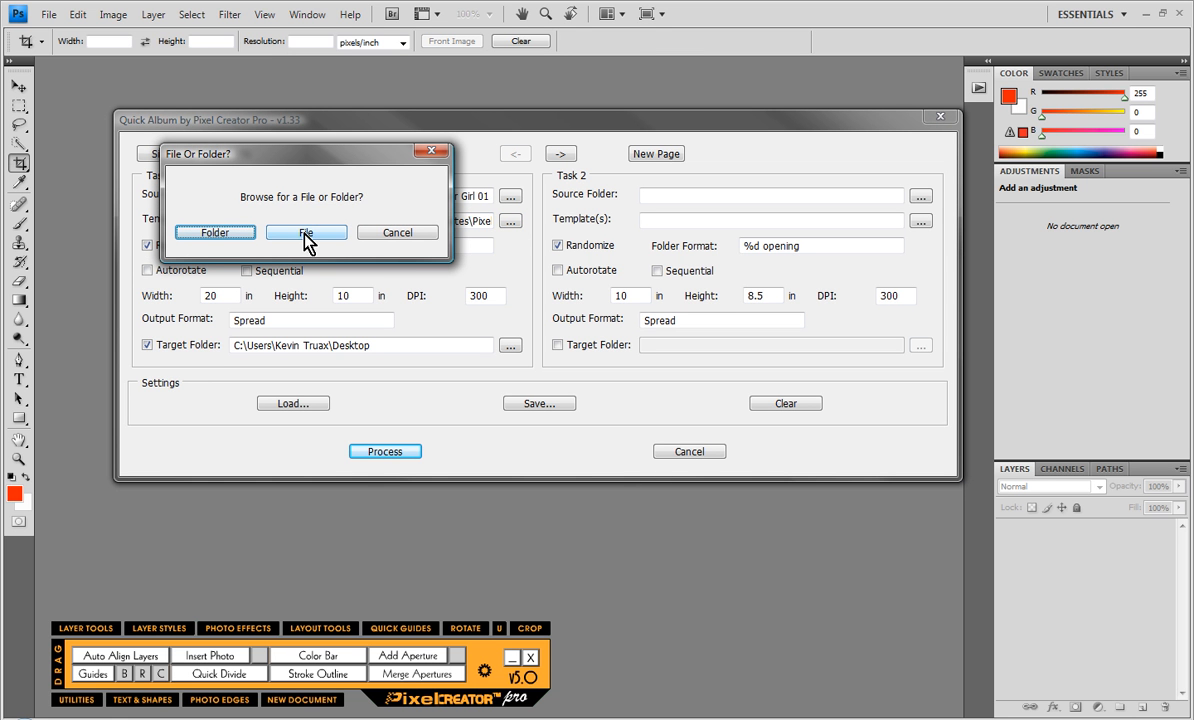
left_click(215, 232)
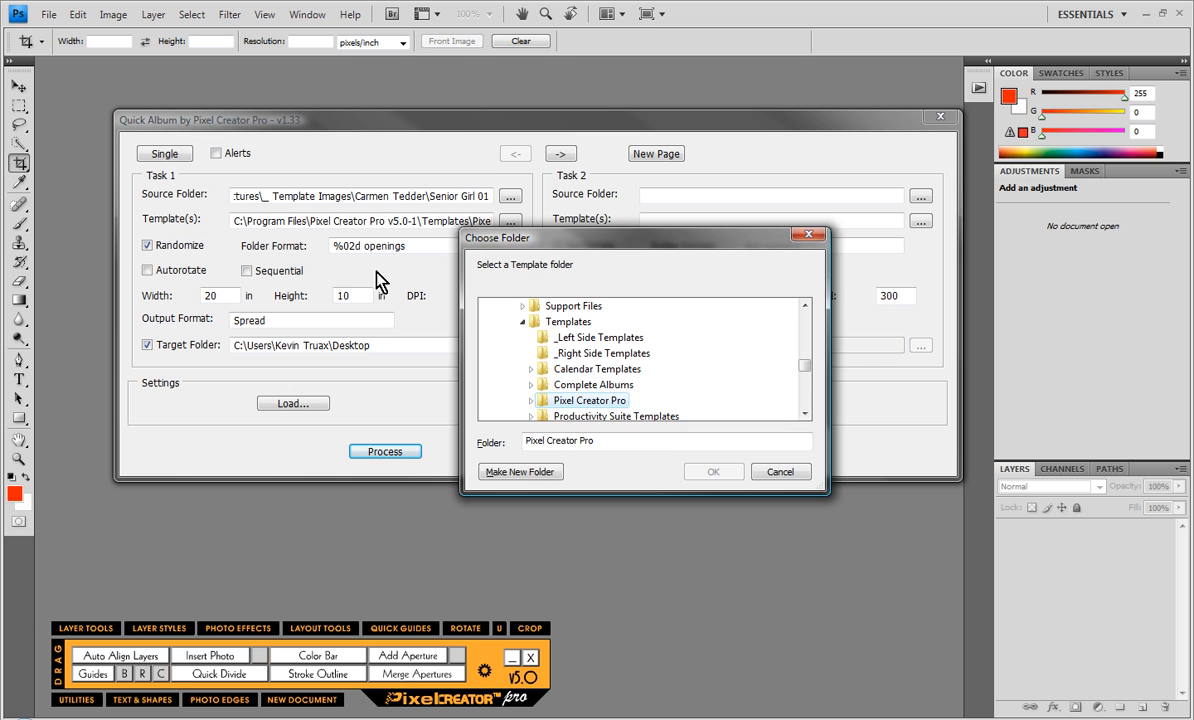
left_click(521, 400)
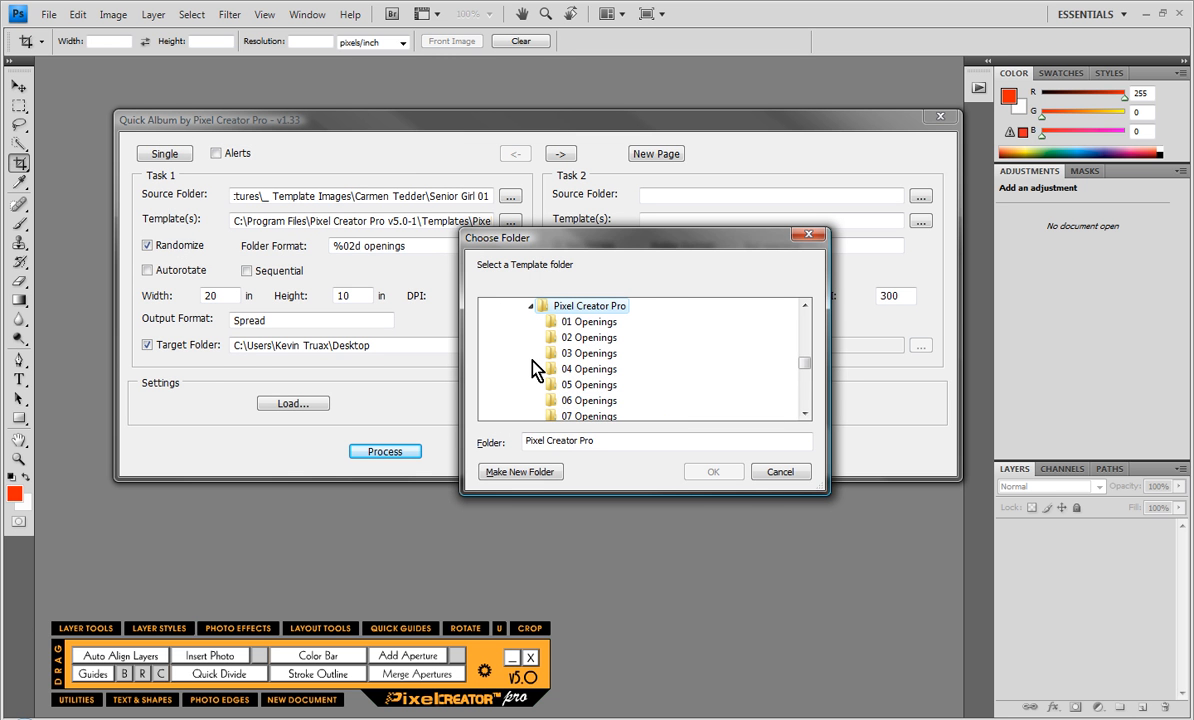
mouse_move(800, 365)
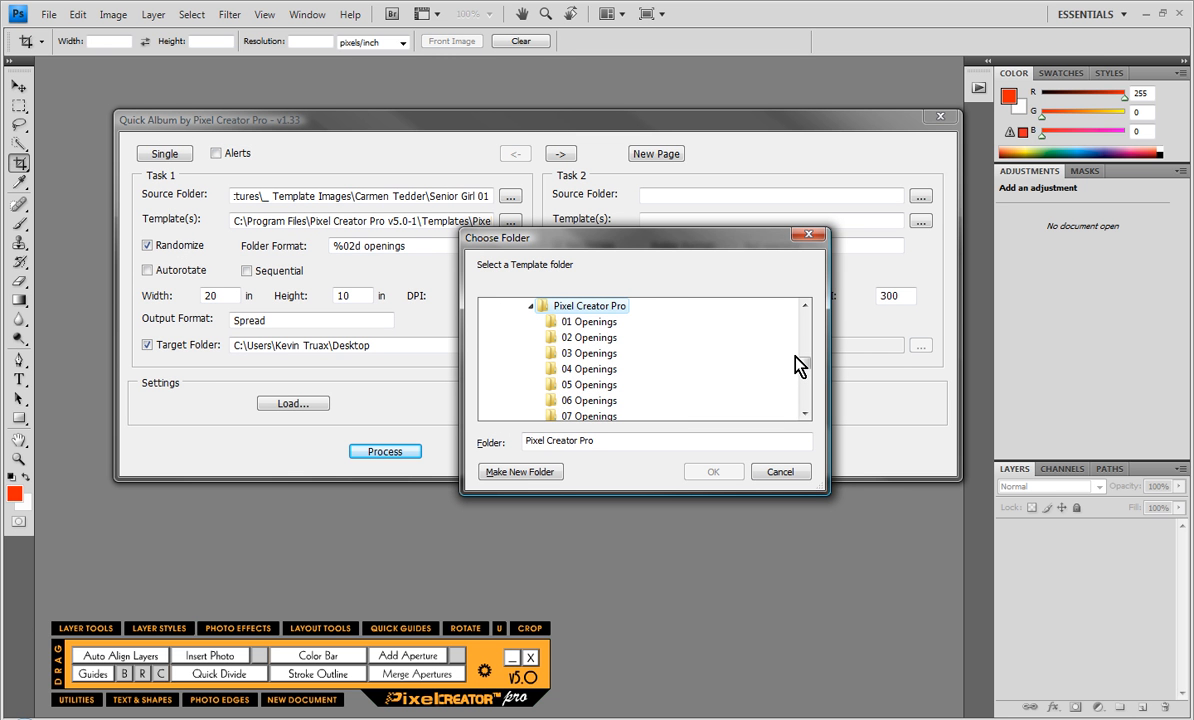
left_click(805, 305)
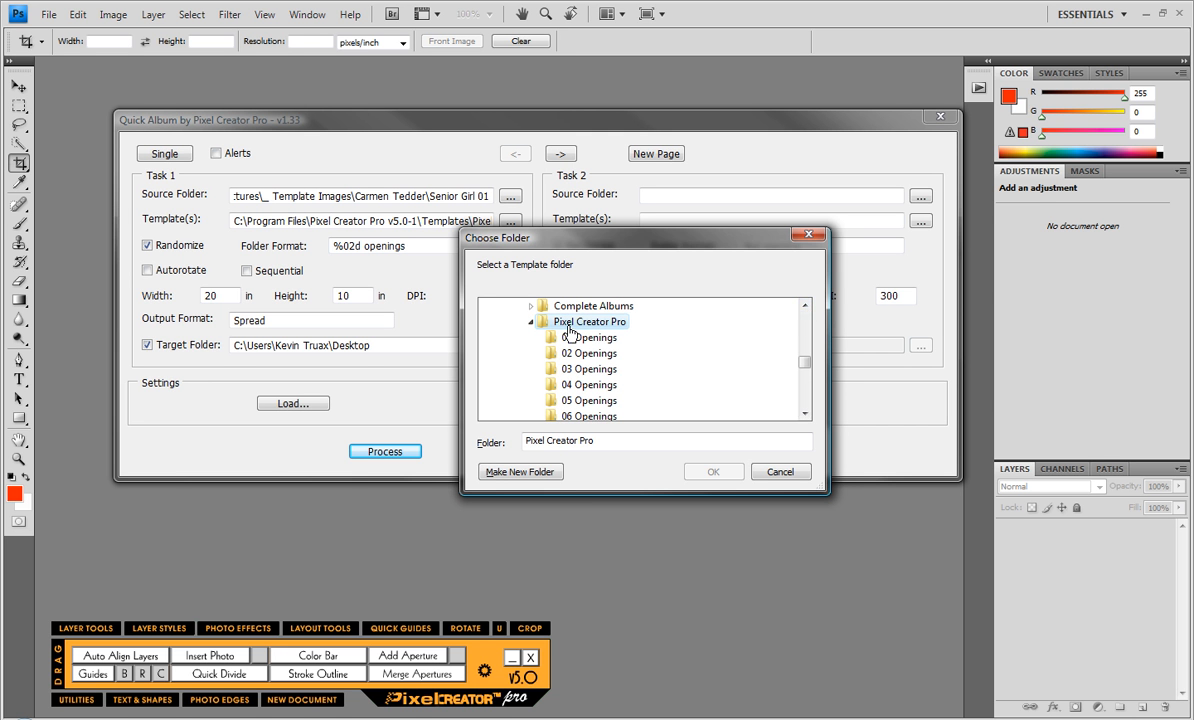
mouse_move(567, 335)
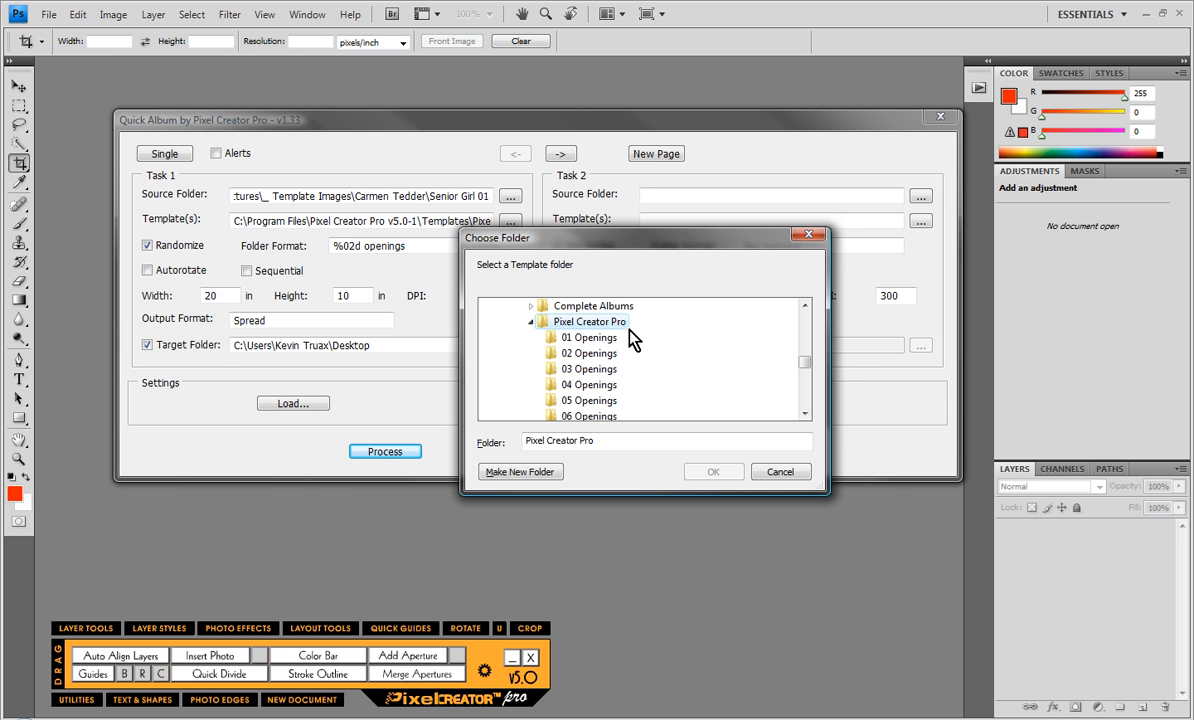
mouse_move(637, 332)
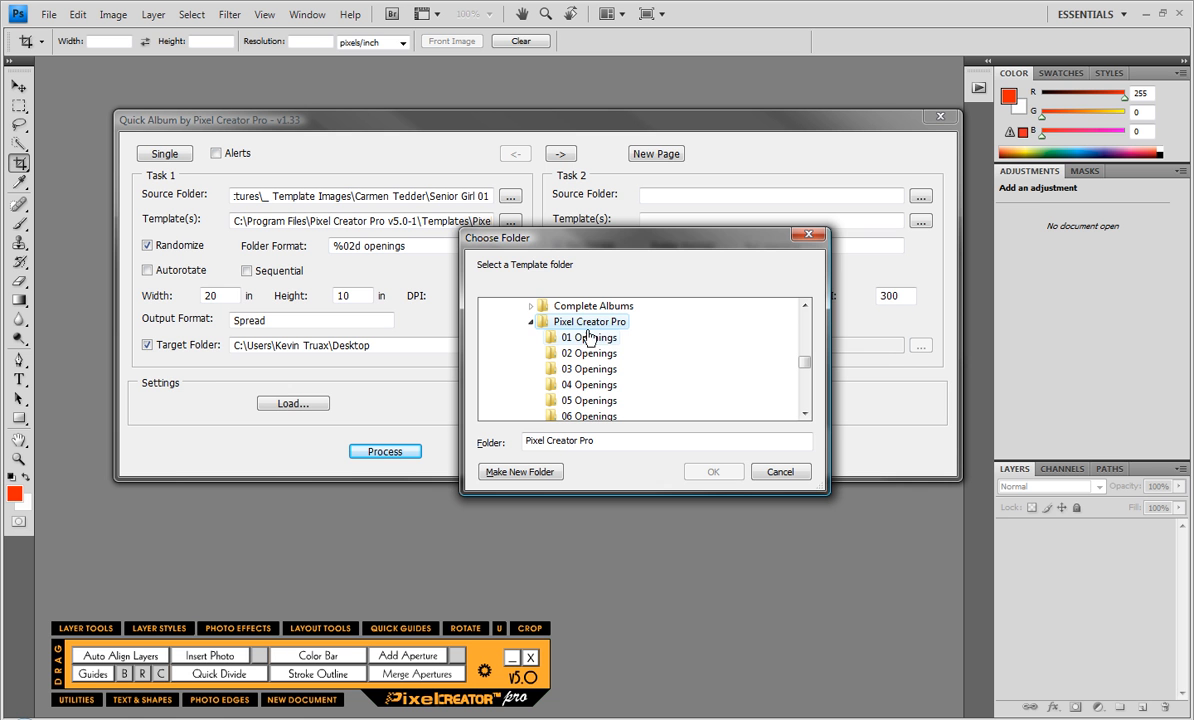
mouse_move(595, 340)
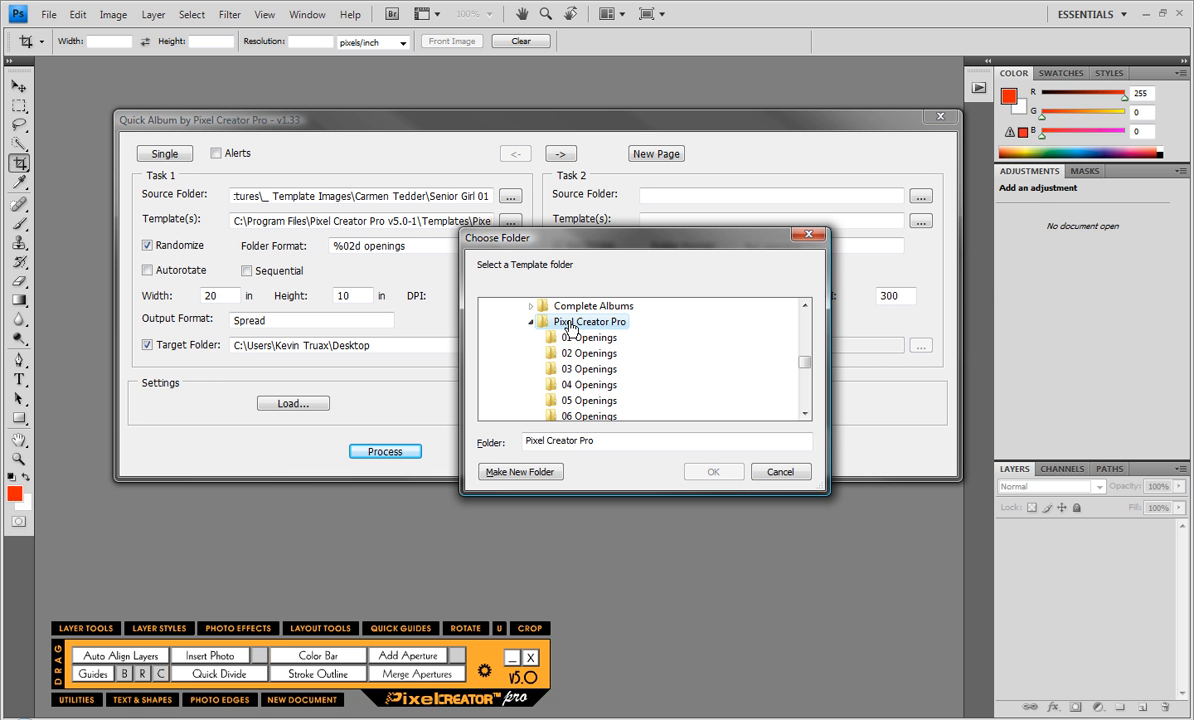
mouse_move(598, 378)
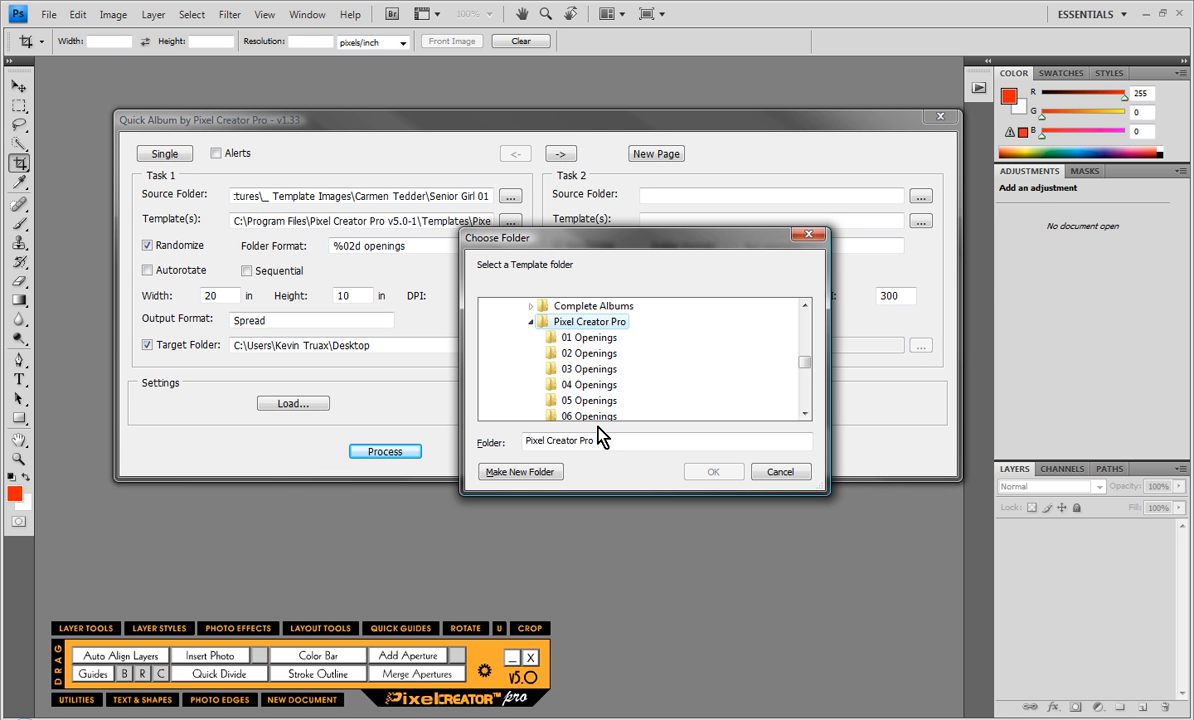
mouse_move(600, 440)
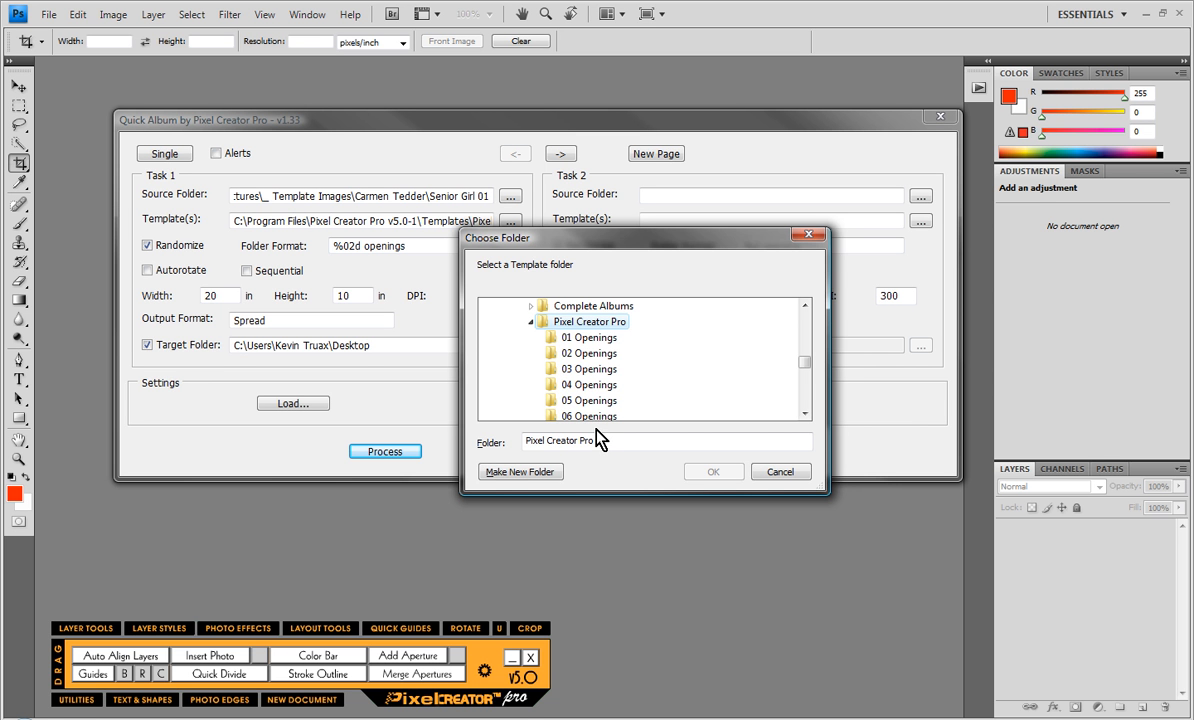
mouse_move(650, 378)
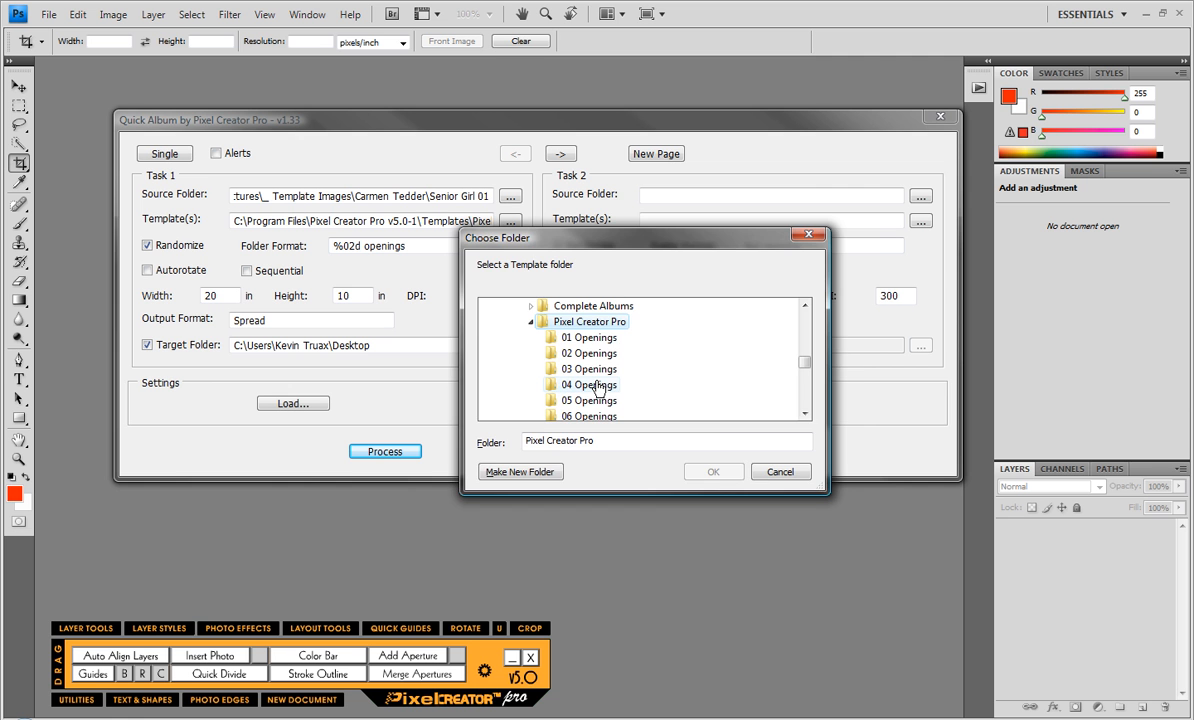
left_click(780, 471)
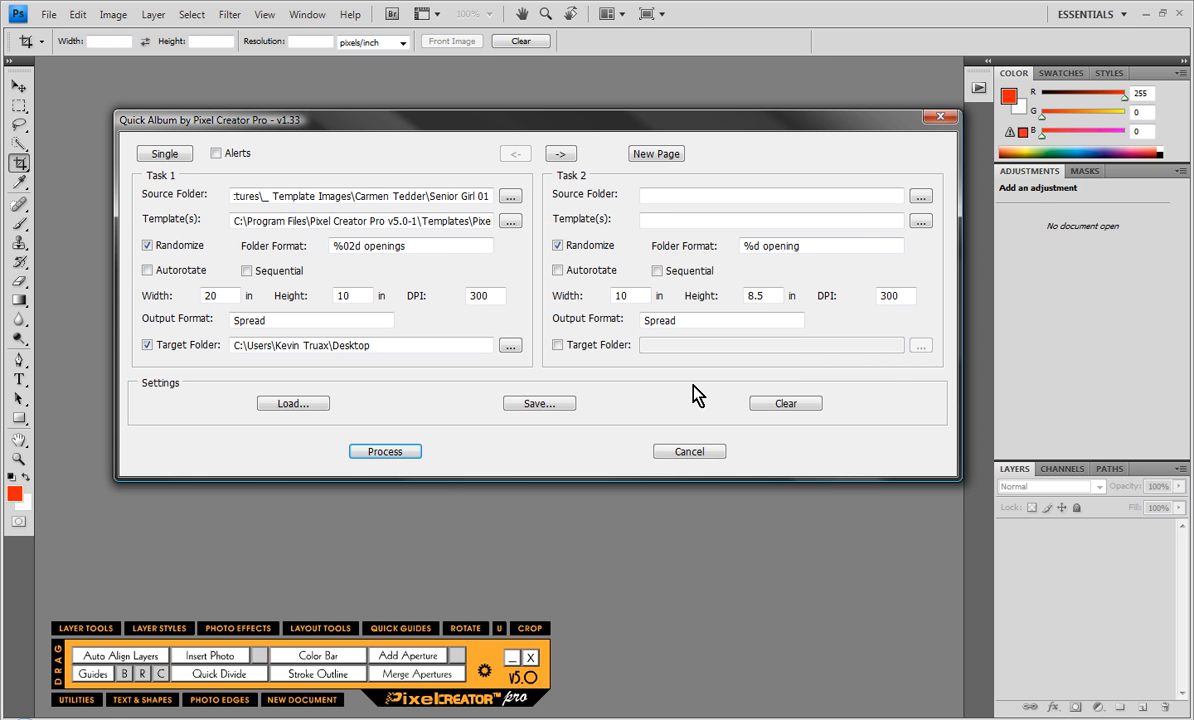
mouse_move(510, 271)
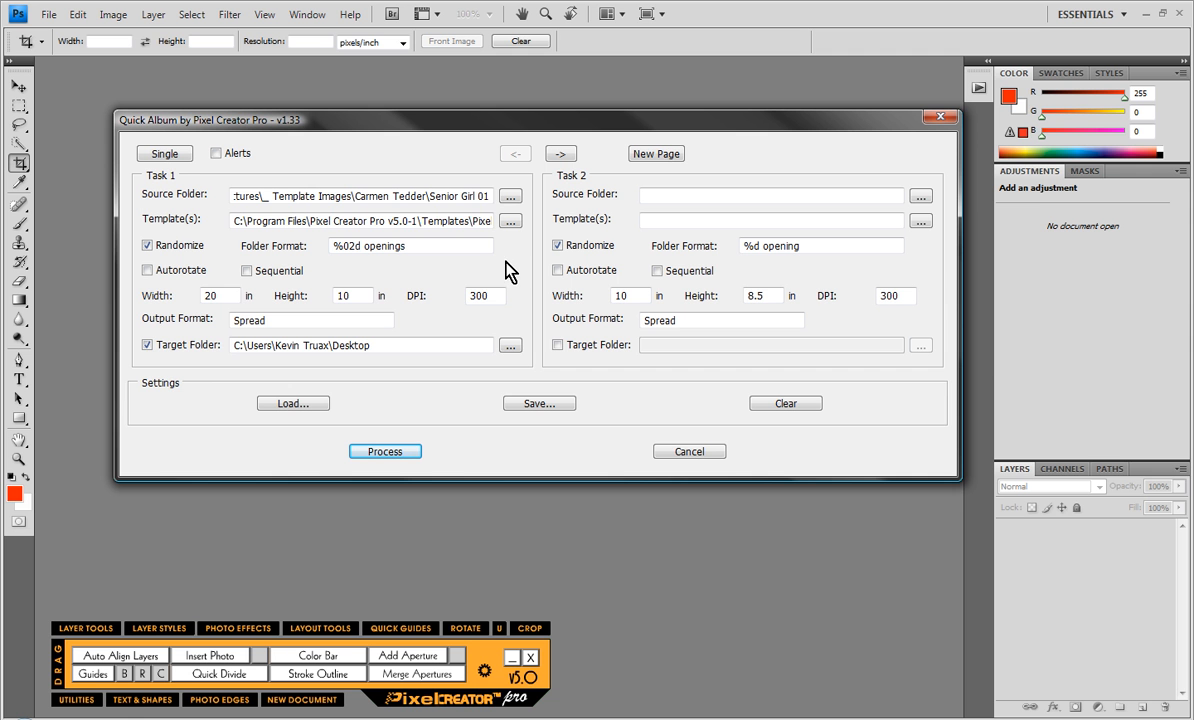
Step: Set Task 1's target folder to the Senior 01 folder on the Desktop
left_click(370, 220)
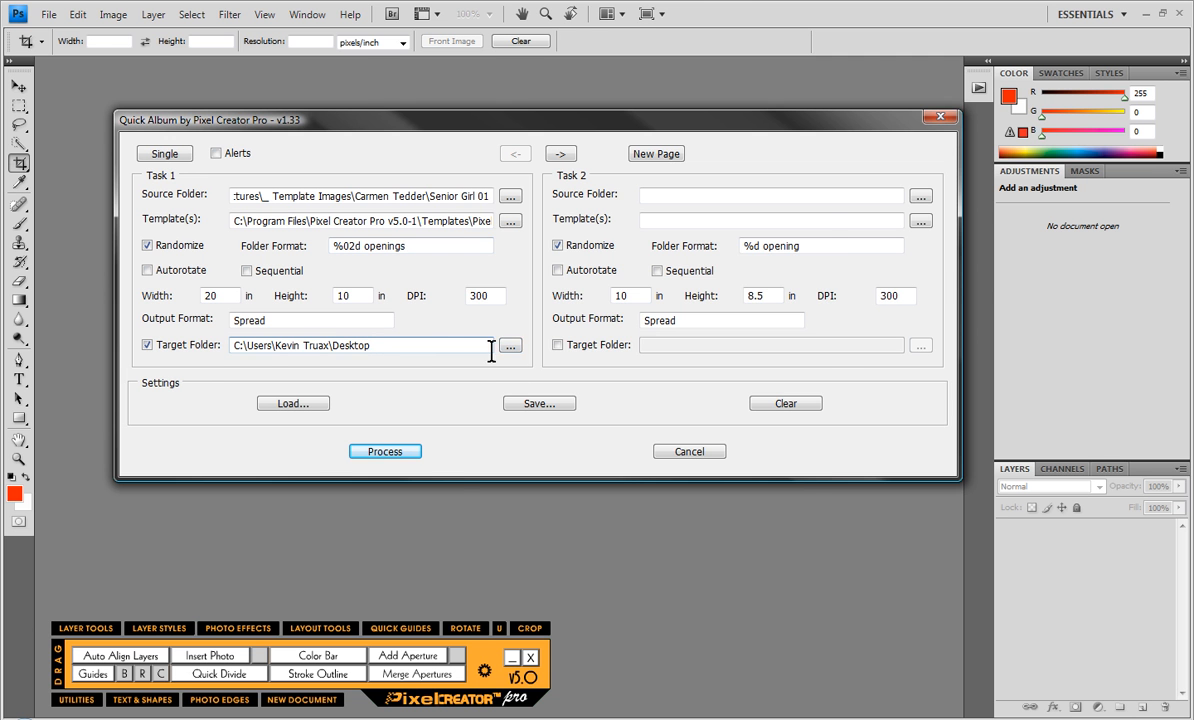
left_click(510, 345)
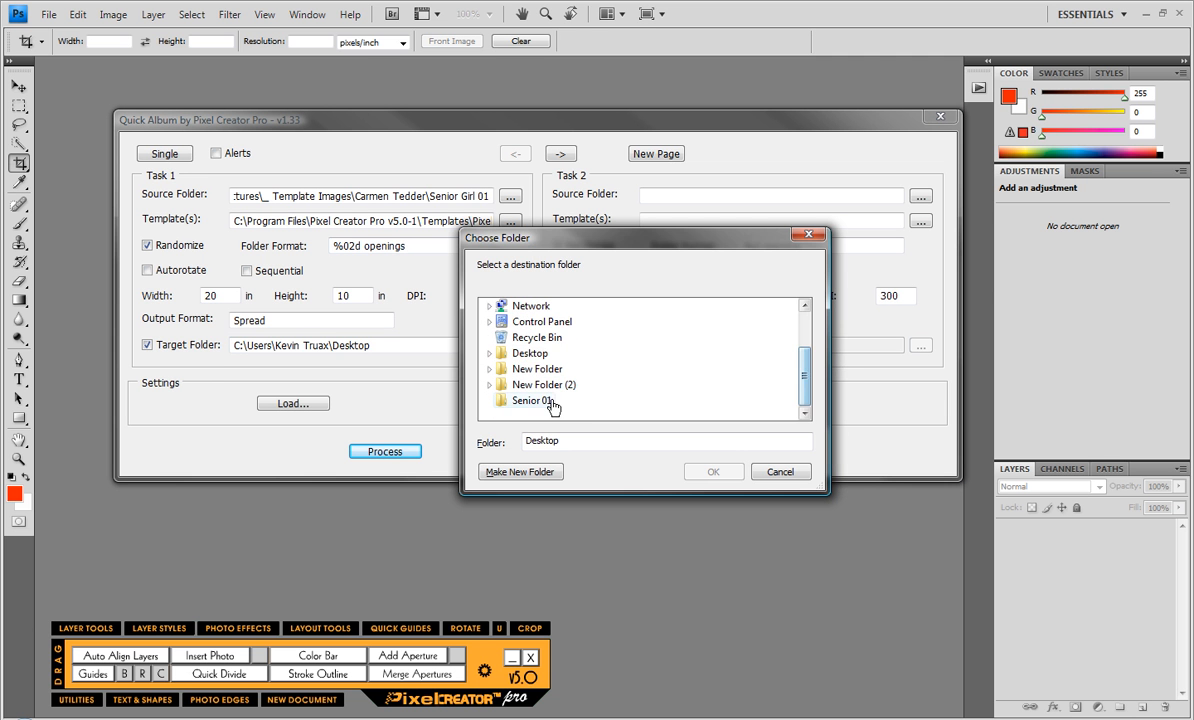
left_click(713, 471)
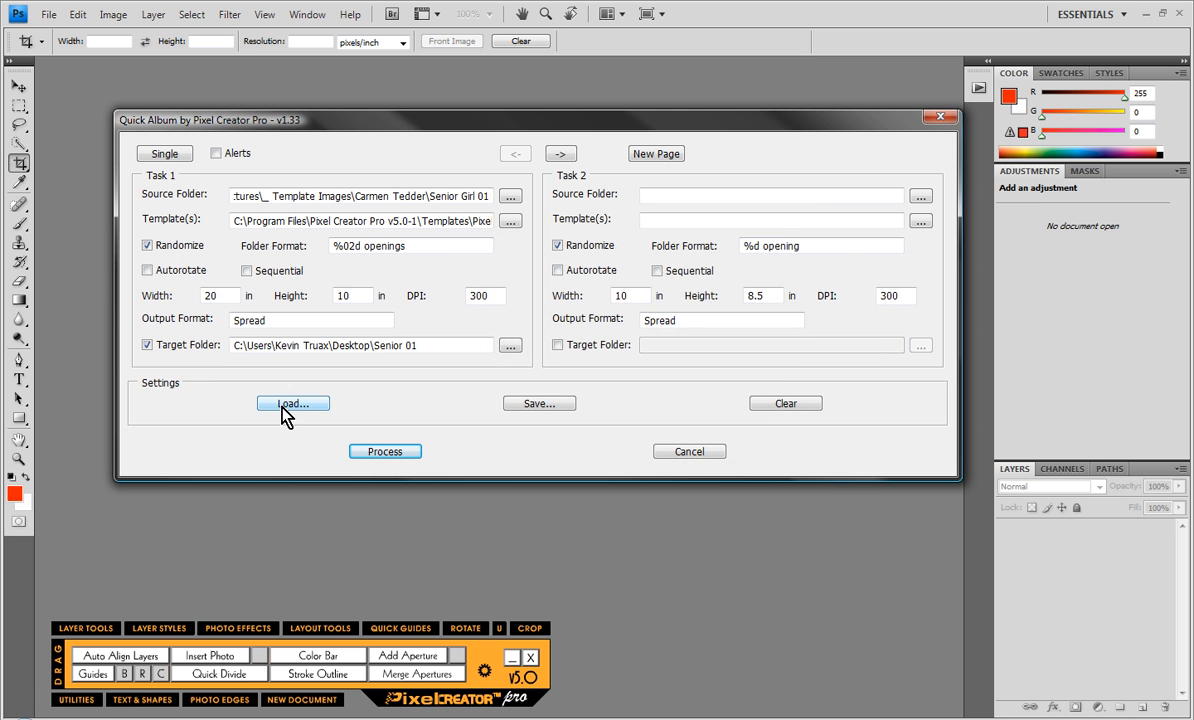
Step: Process the Quick Album job to build and save the spreads, then close the resulting document
left_click(385, 451)
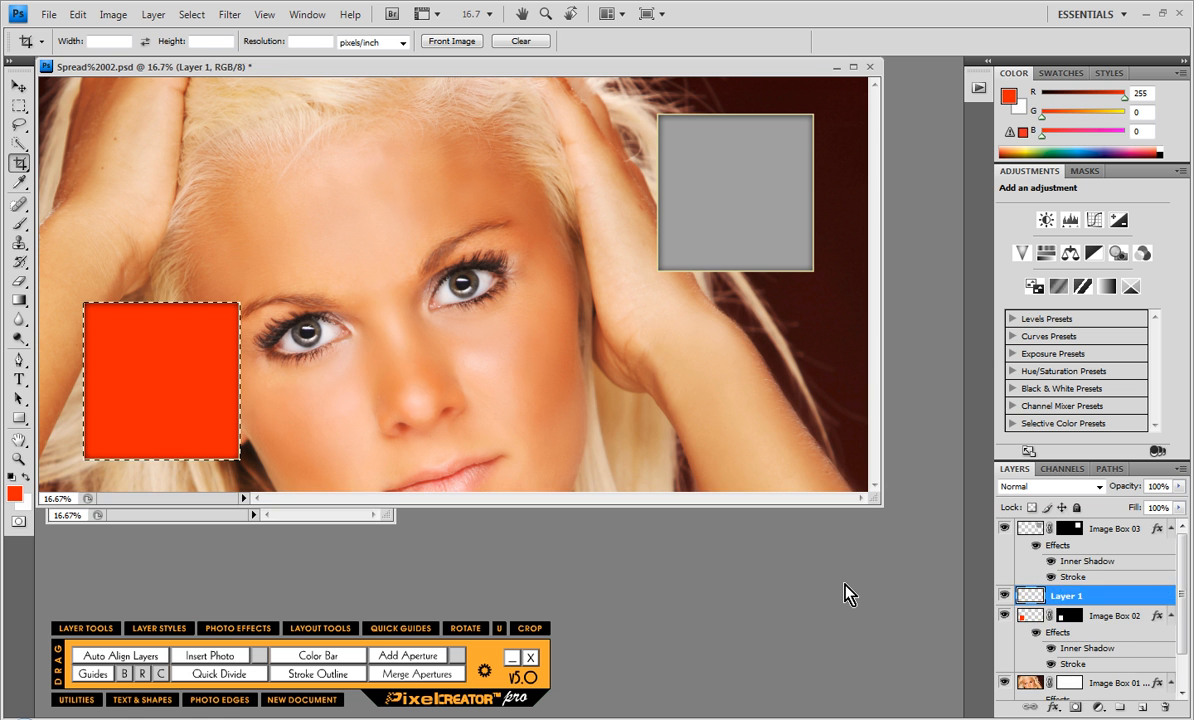
left_click(1113, 615)
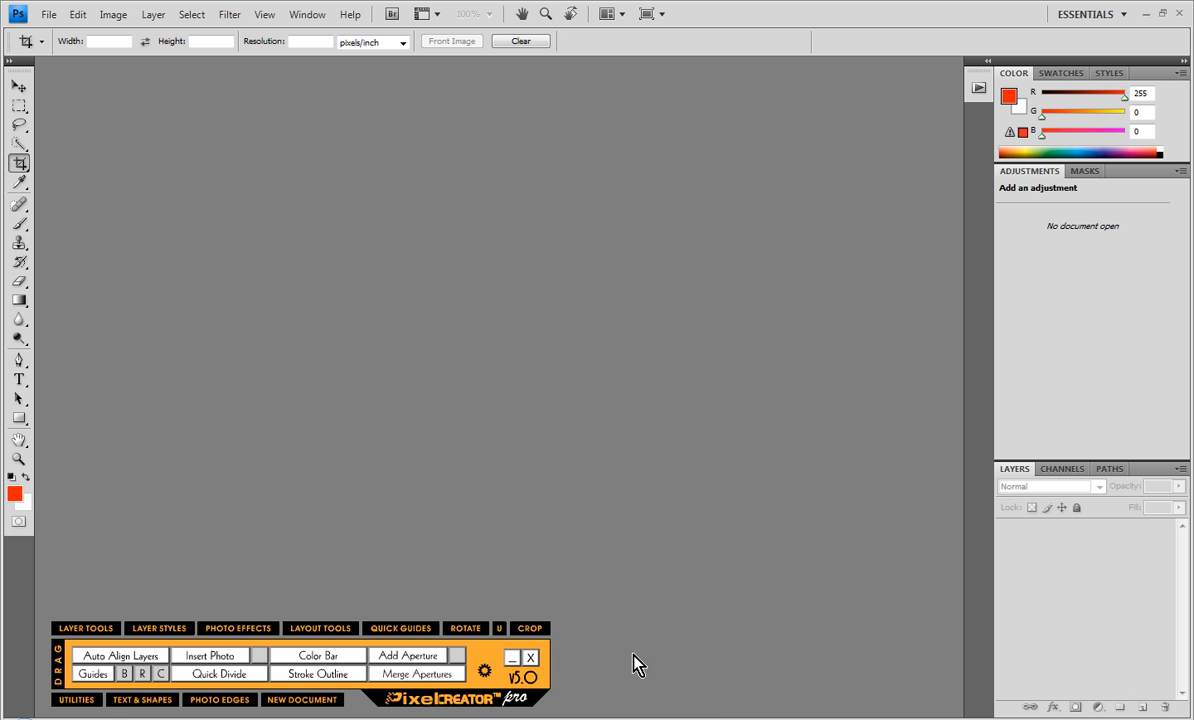
mouse_move(617, 632)
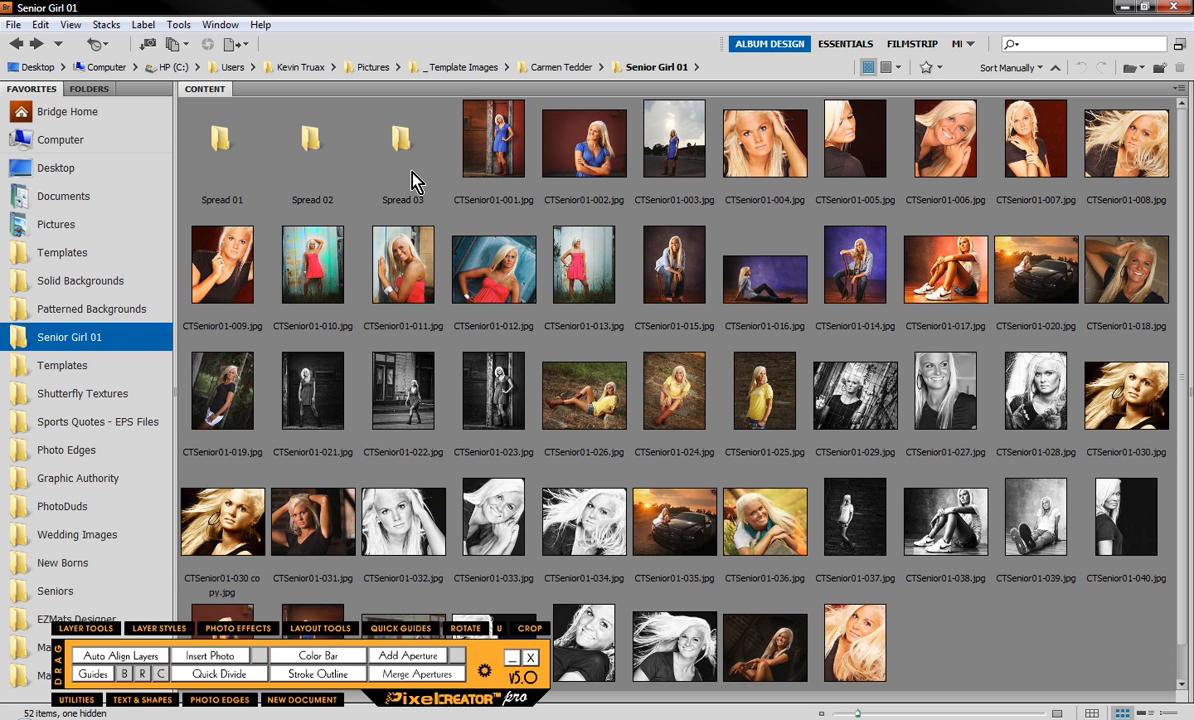
mouse_move(52, 184)
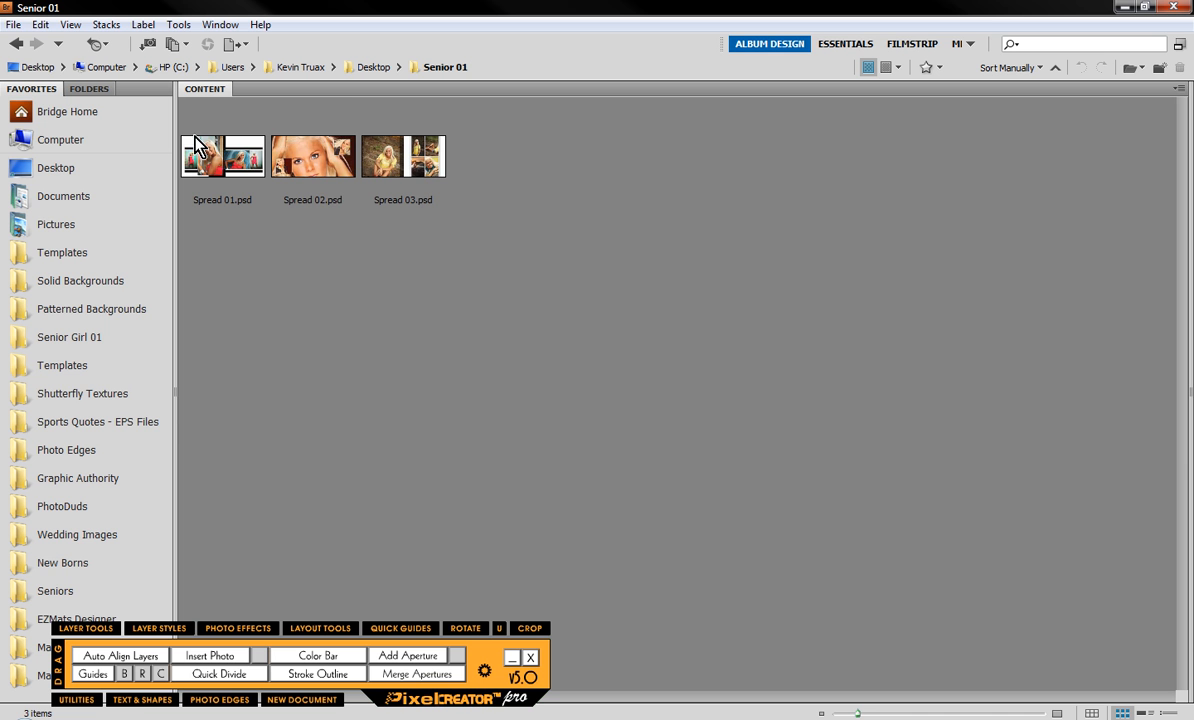
Step: Open Spread 02.psd from the Senior 01 folder in Photoshop
left_click(312, 155)
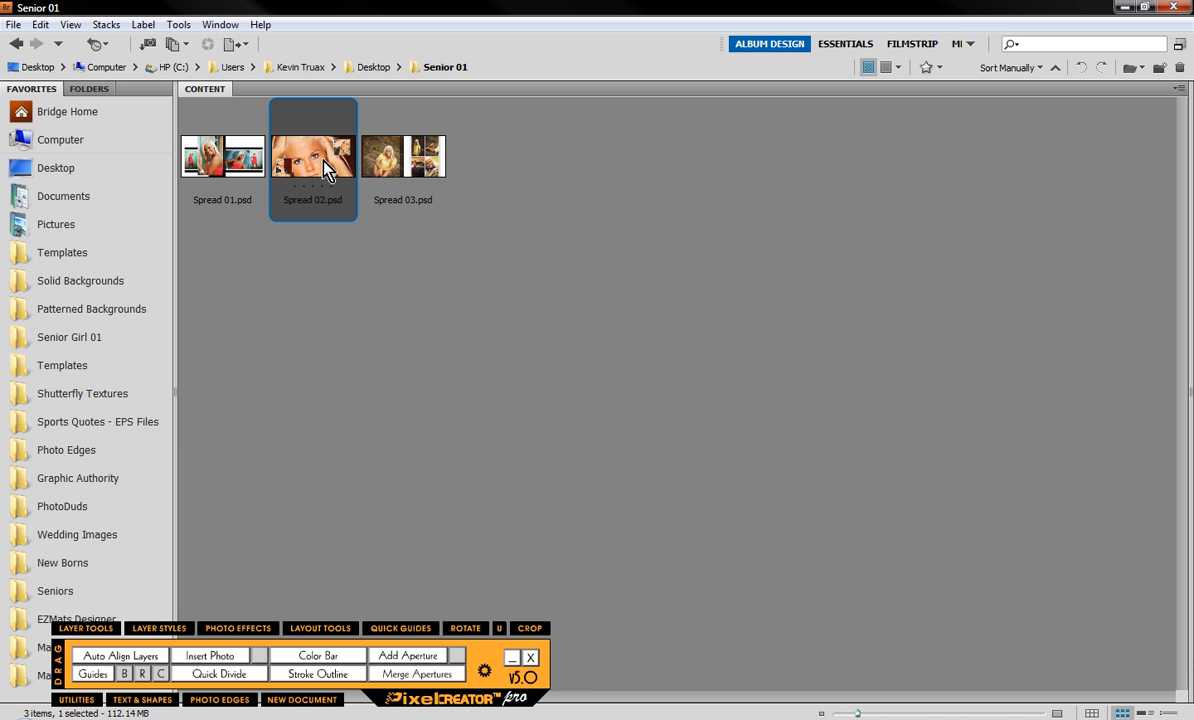
mouse_move(628, 288)
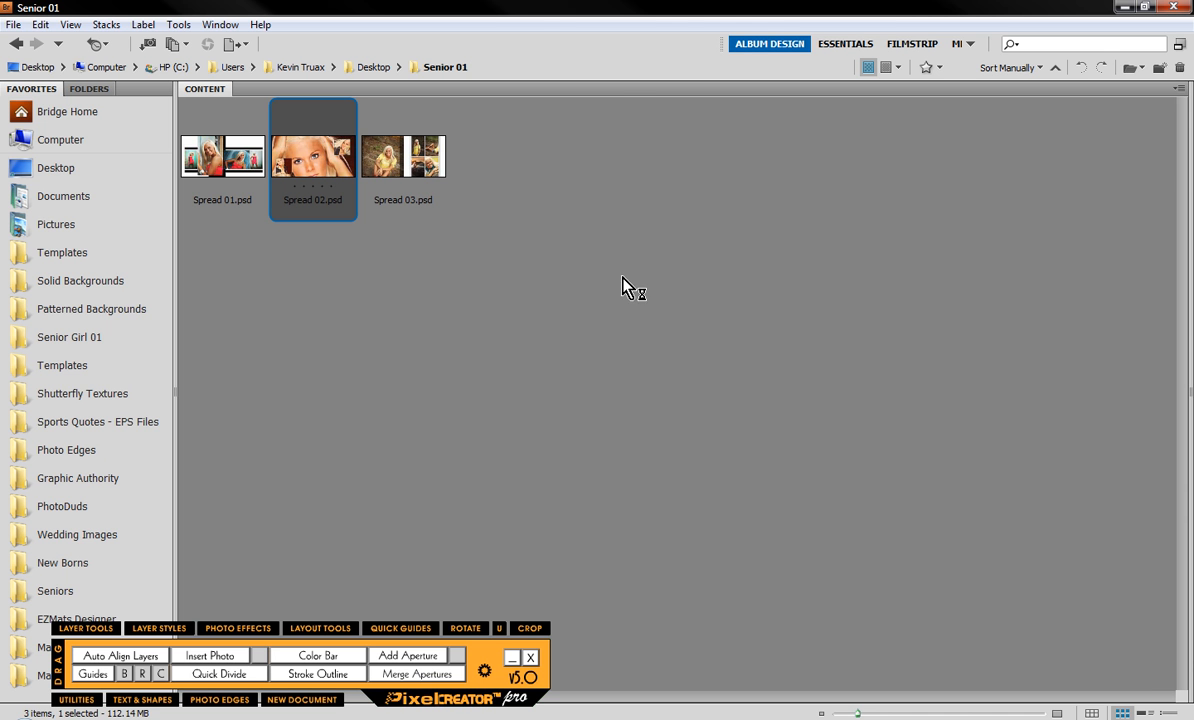
double_click(312, 155)
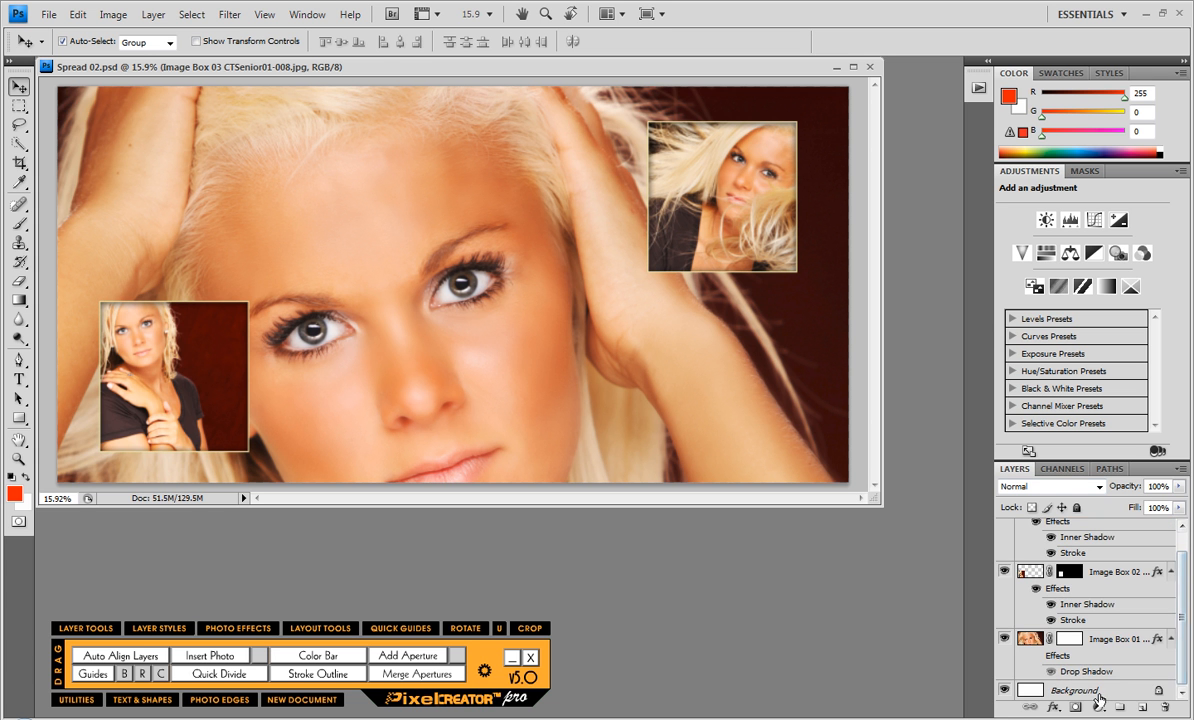
Step: Fill the Background layer black and fade Image Box 01 to 40% fill opacity via Layer Styles
left_click(1073, 690)
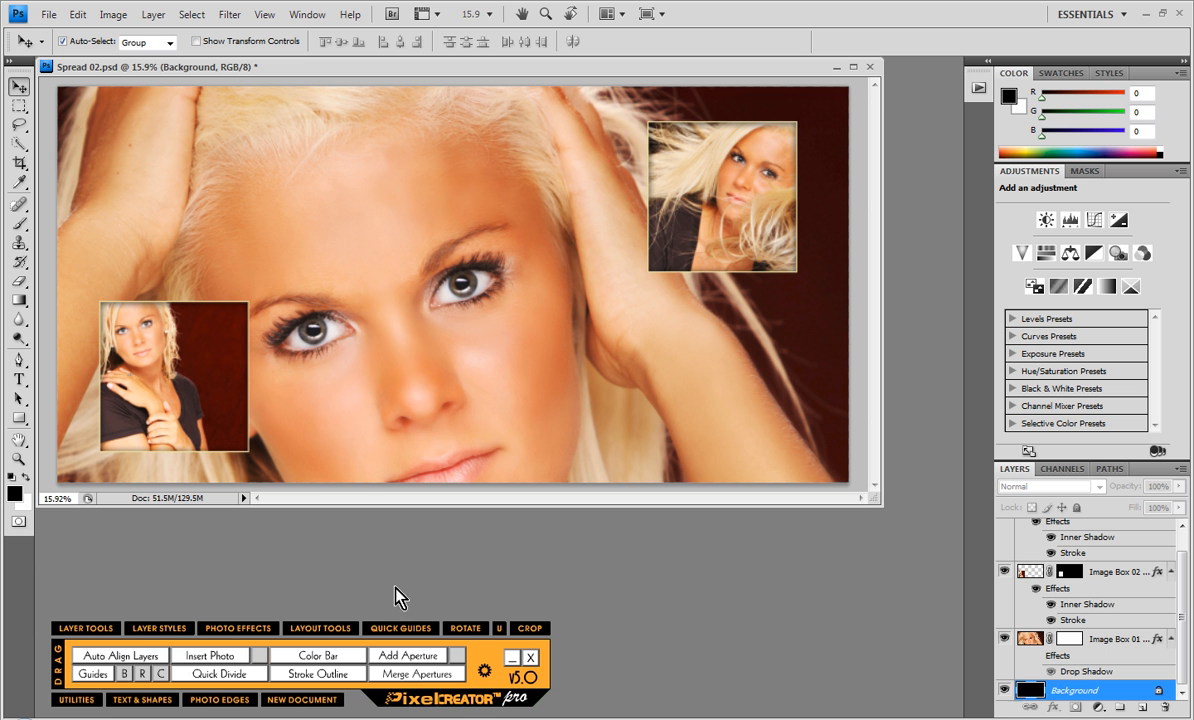
mouse_move(449, 433)
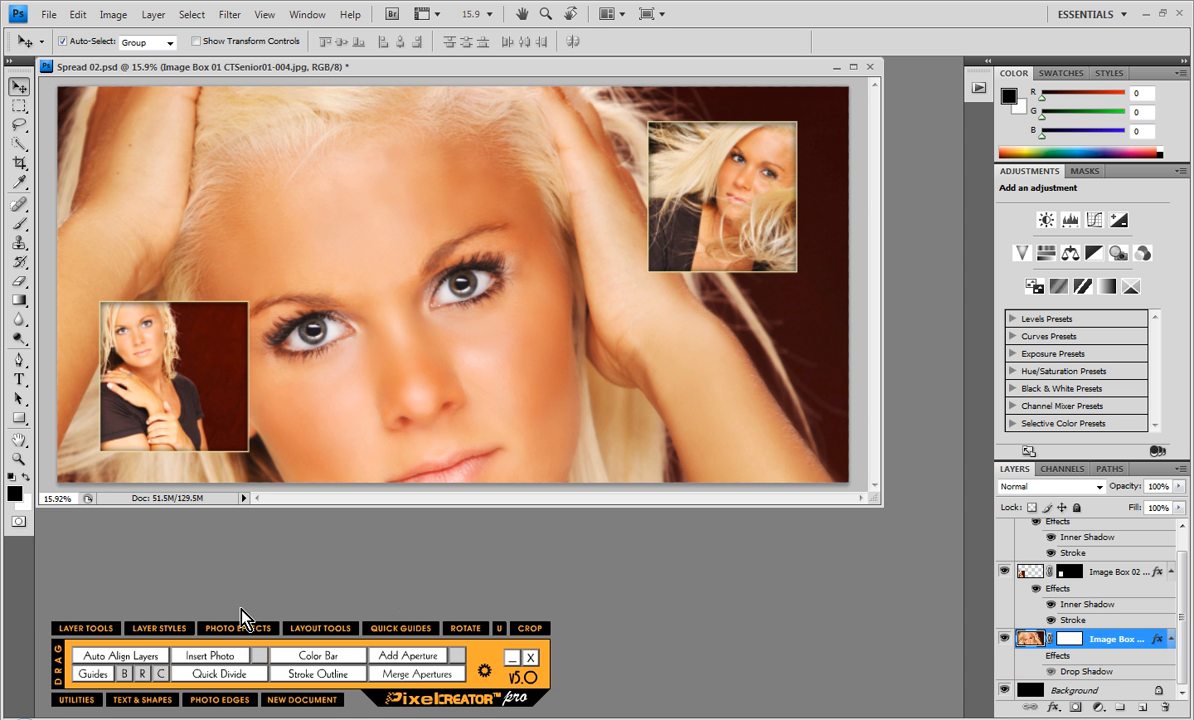
left_click(158, 628)
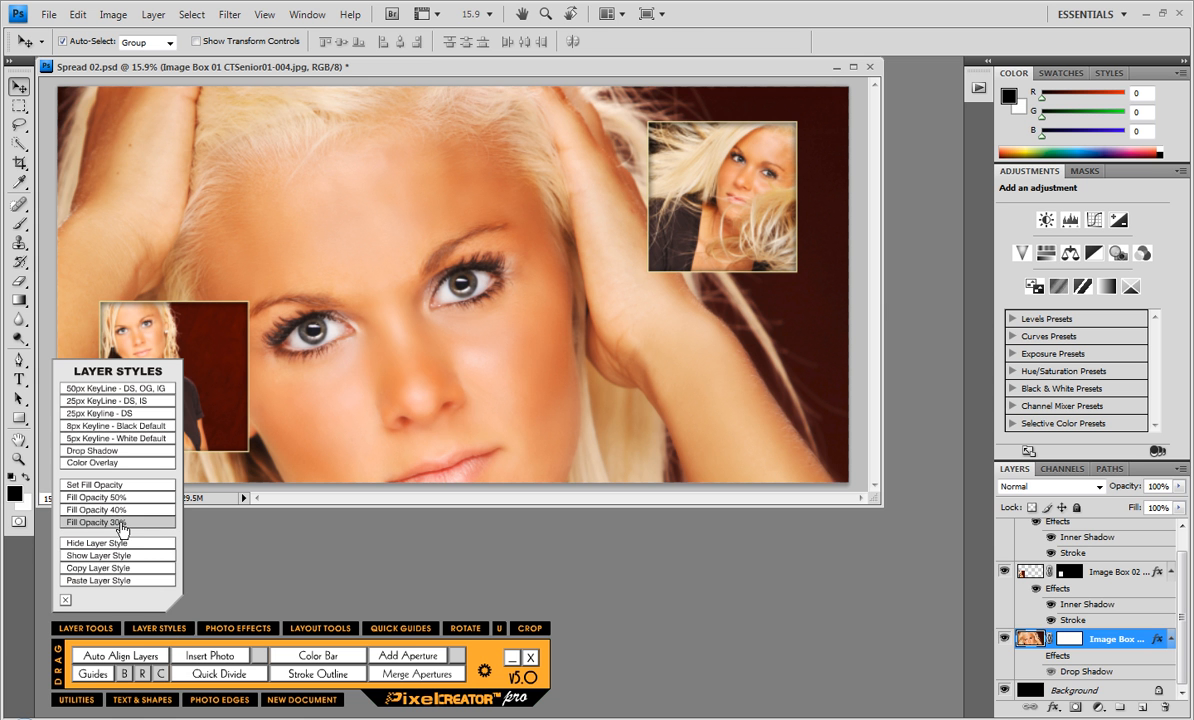
left_click(95, 521)
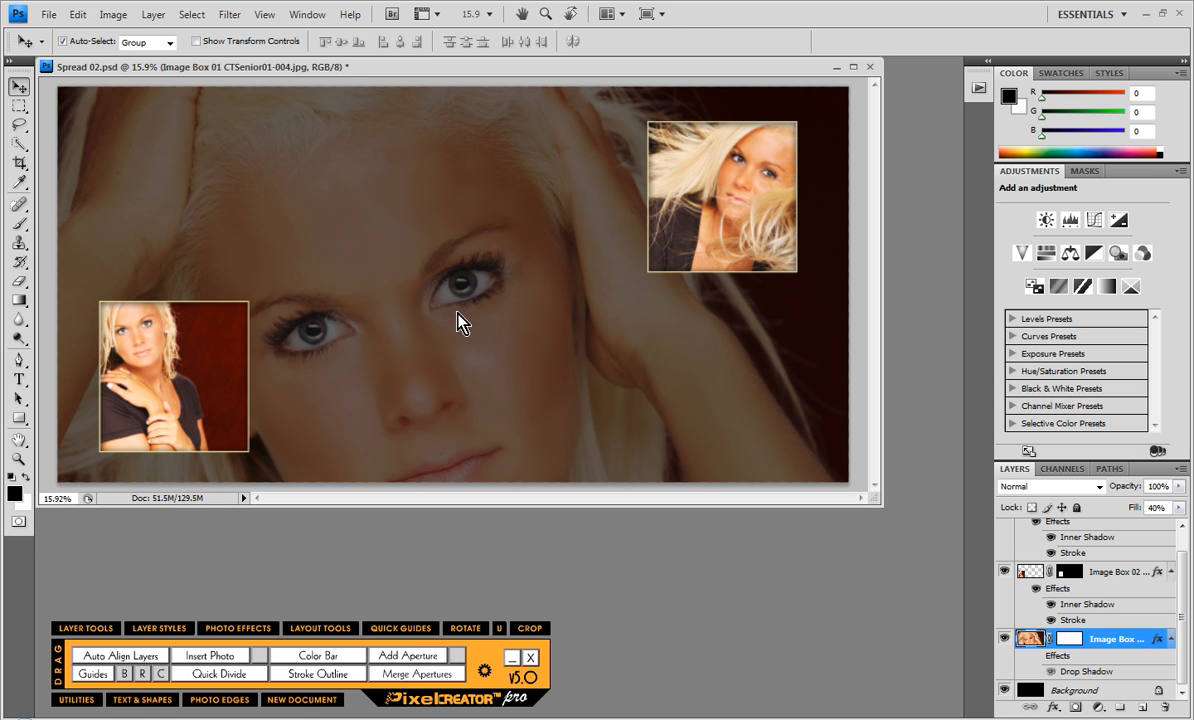
mouse_move(874, 522)
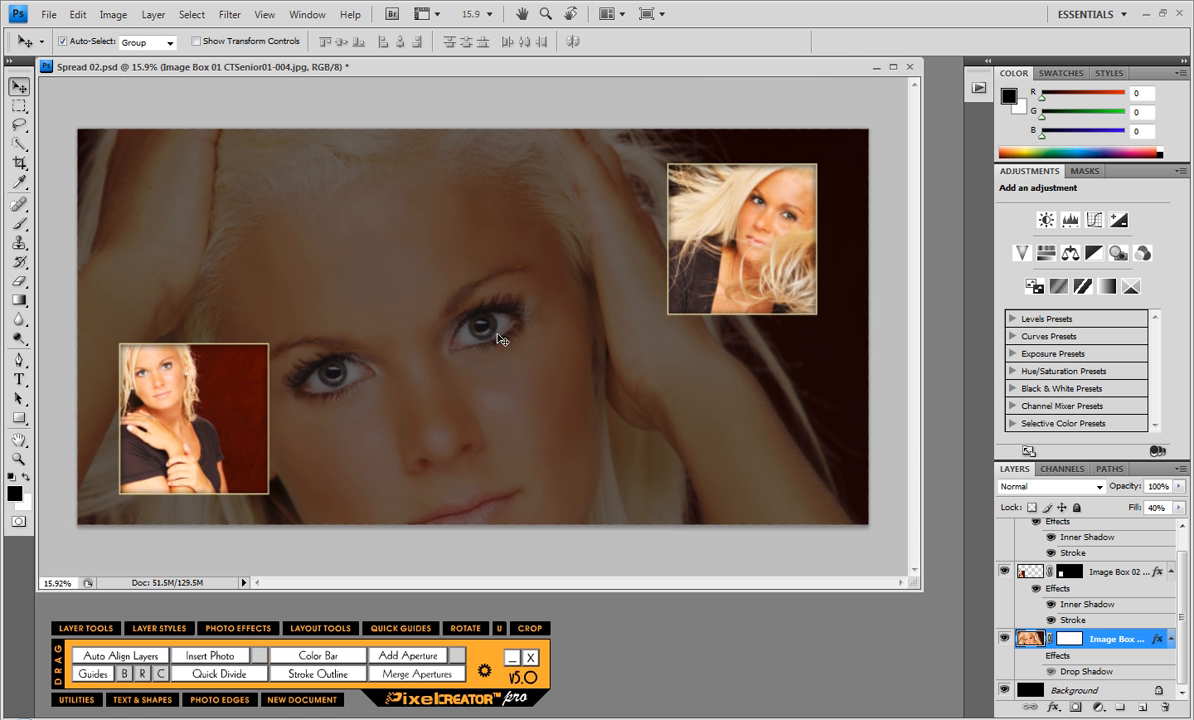
mouse_move(334, 477)
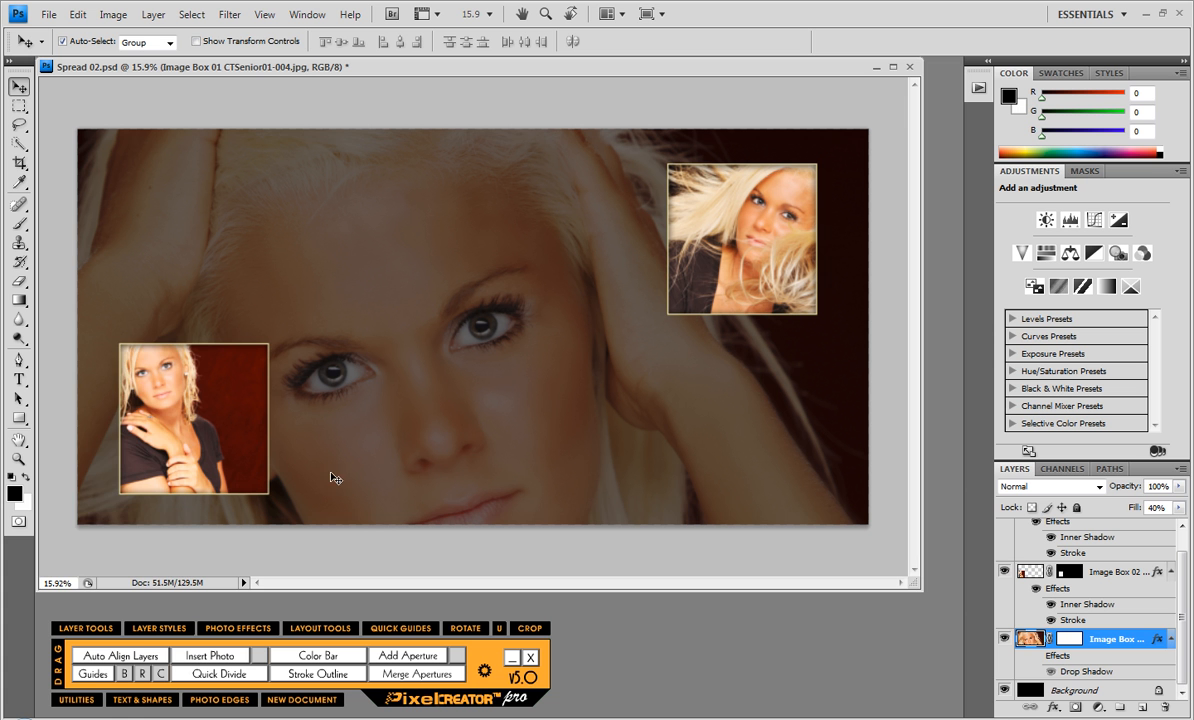
Step: Use Layout Tools' Adjust Image Placement to raise the faded portrait and begin adjusting Image Box 03's aperture
left_click(320, 628)
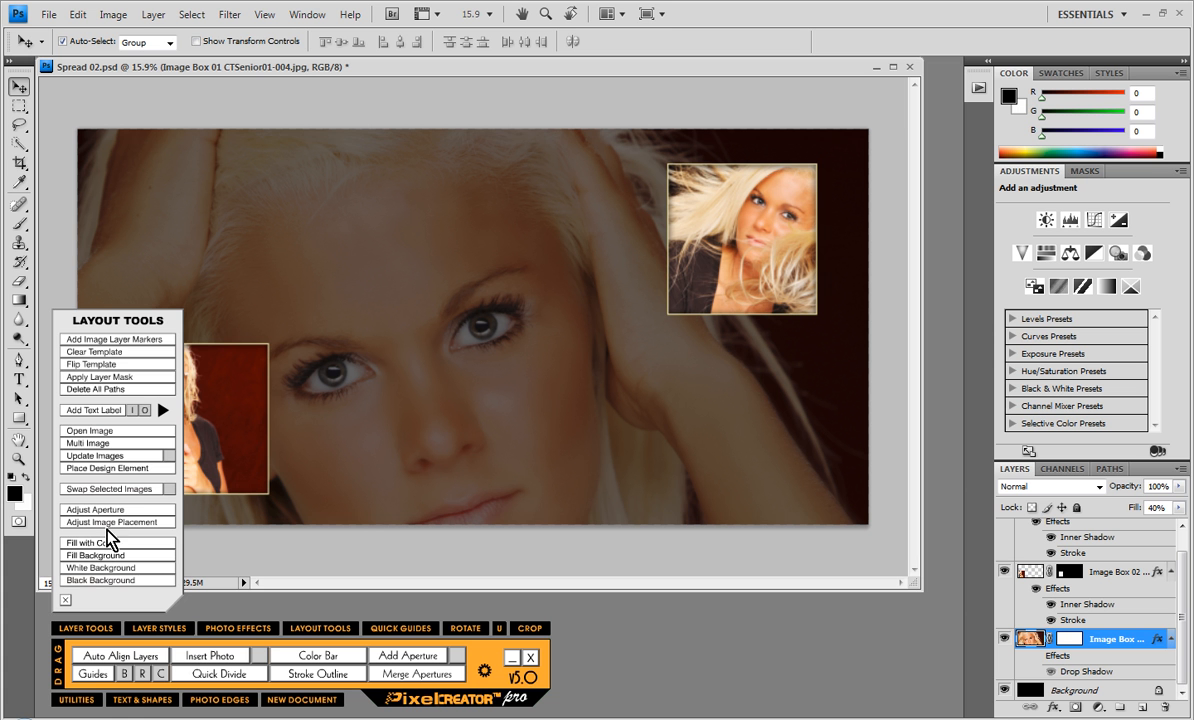
left_click(96, 541)
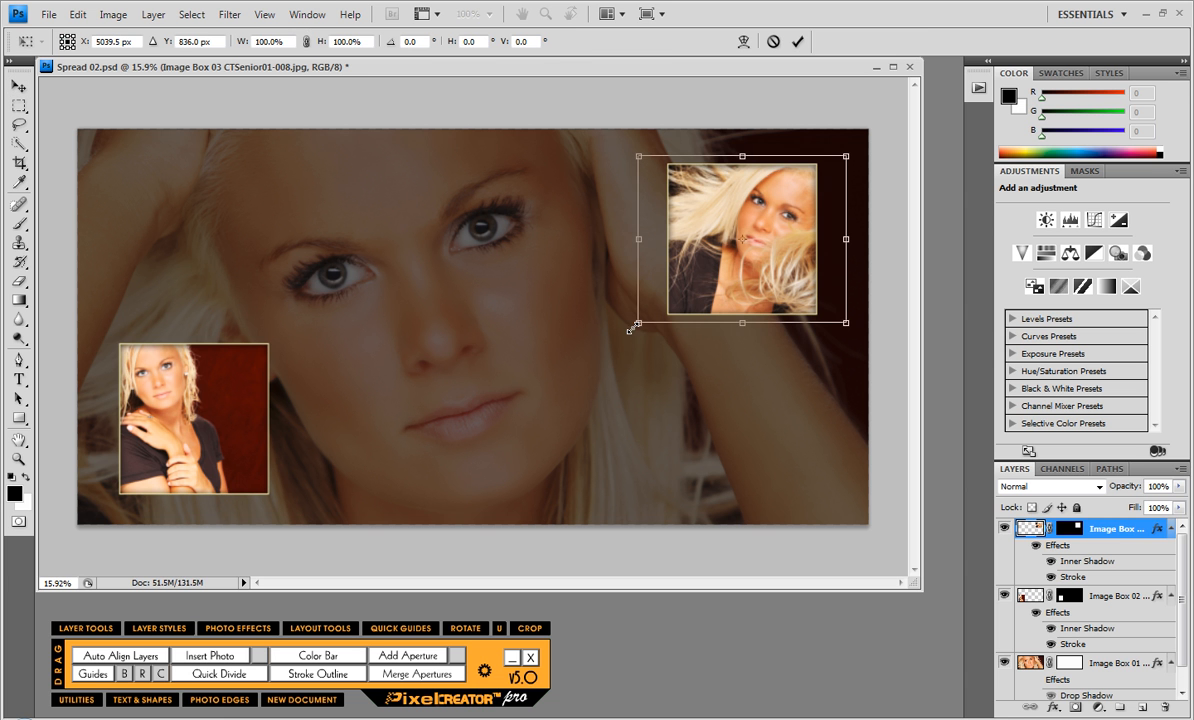
Step: Stretch Image Box 03's aperture taller and shift the portrait to sit inside it
left_click_drag(635, 326, 560, 465)
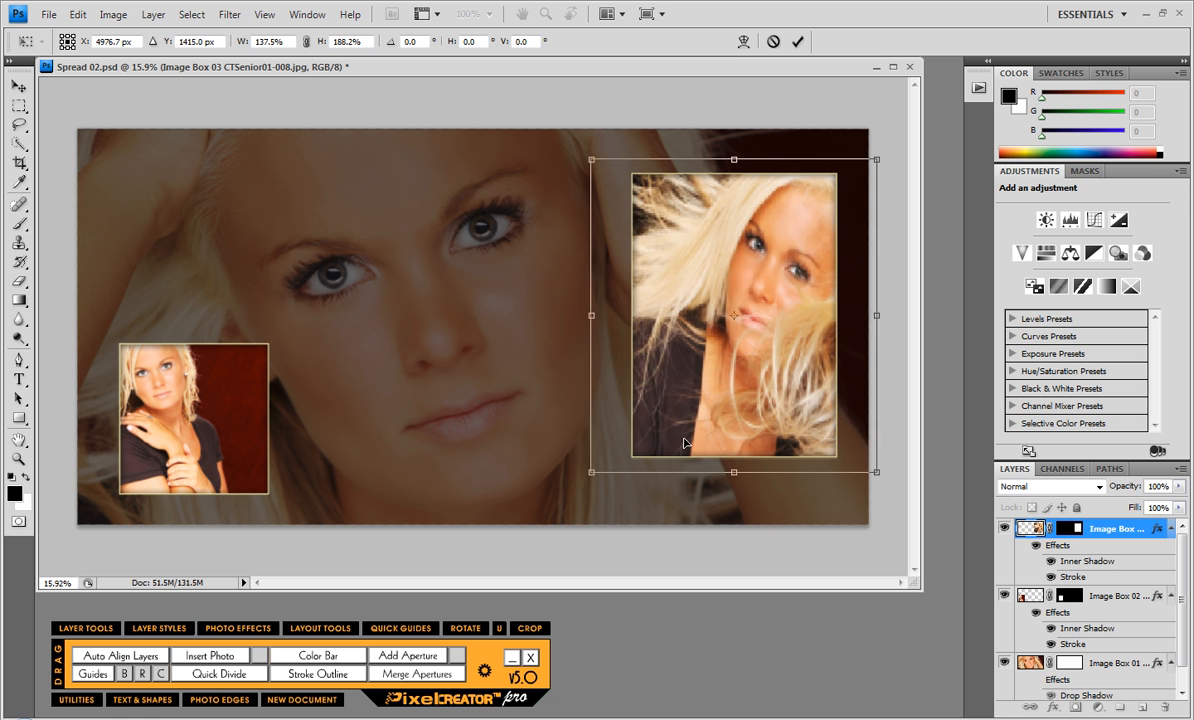
left_click_drag(735, 316, 716, 316)
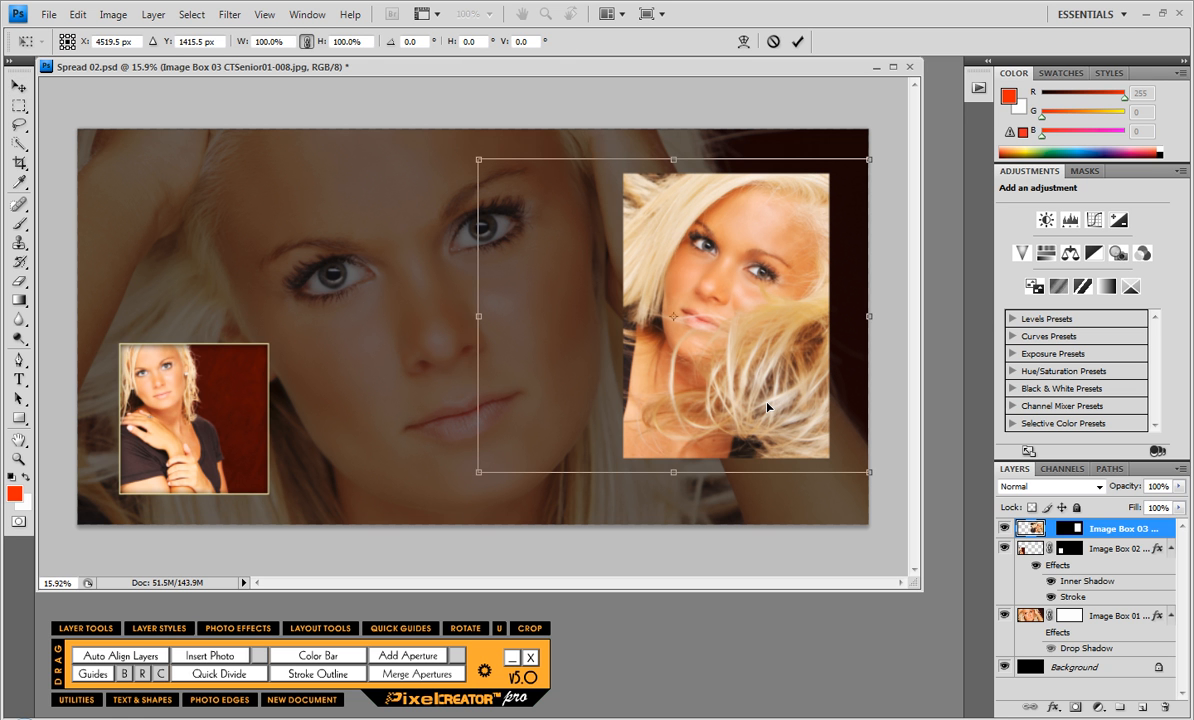
mouse_move(725, 383)
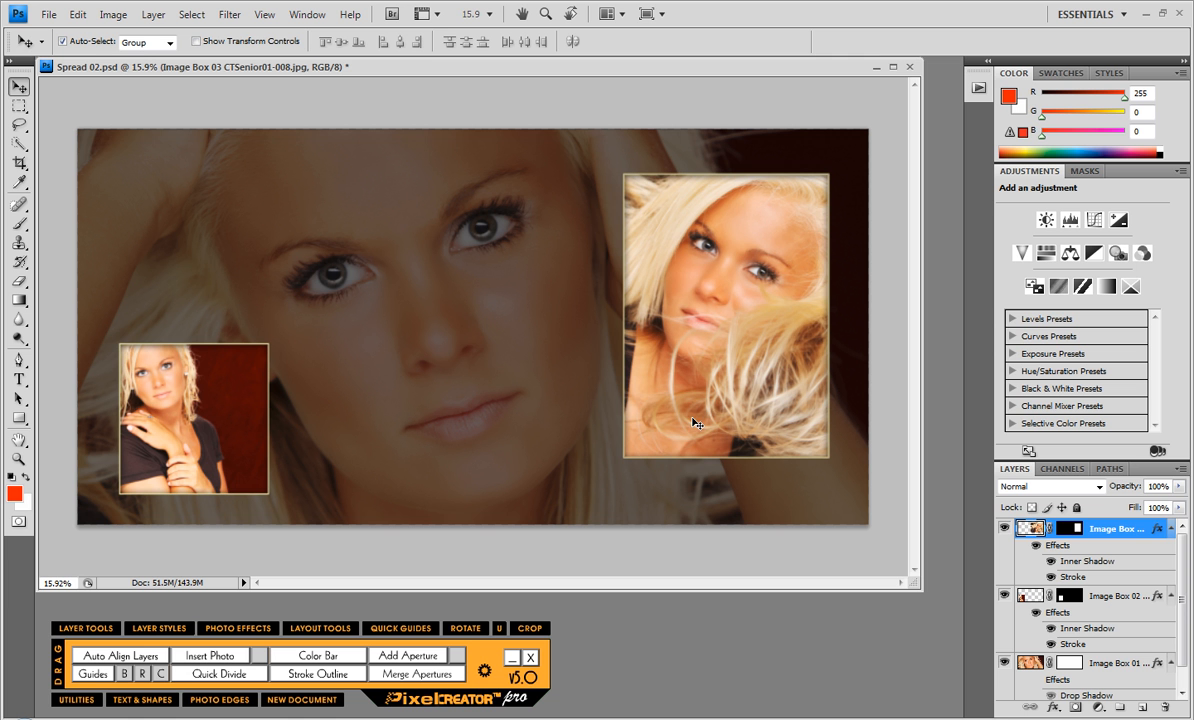
mouse_move(713, 660)
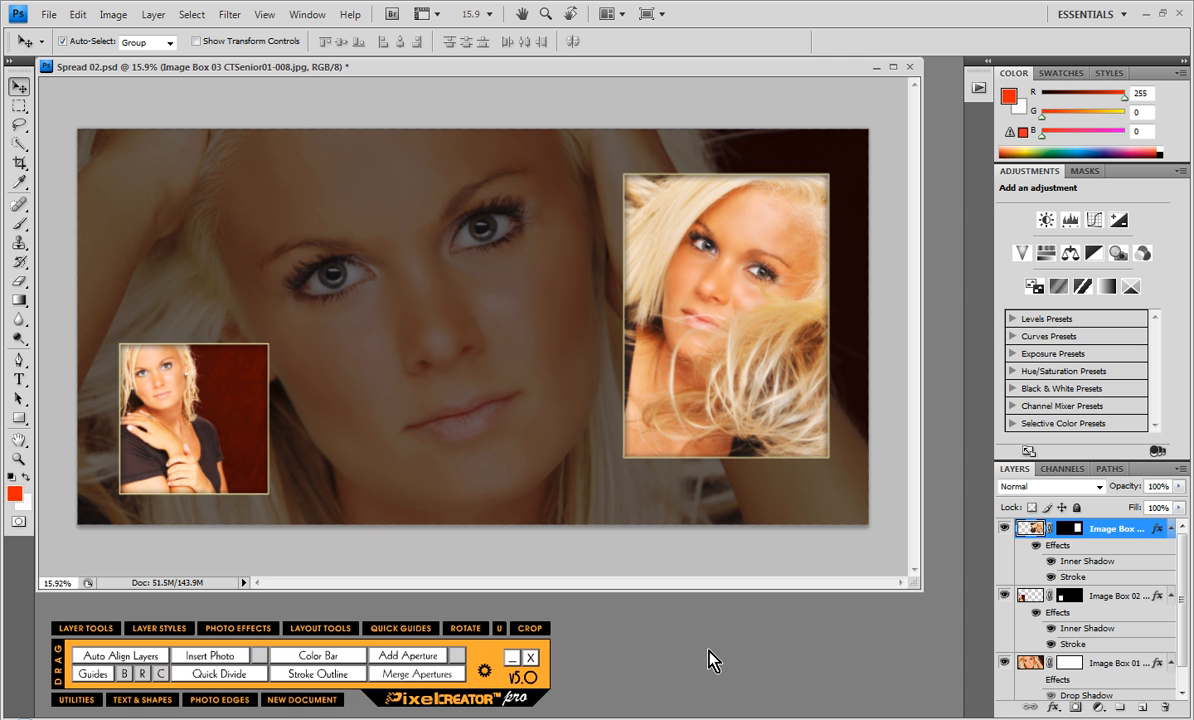
mouse_move(681, 636)
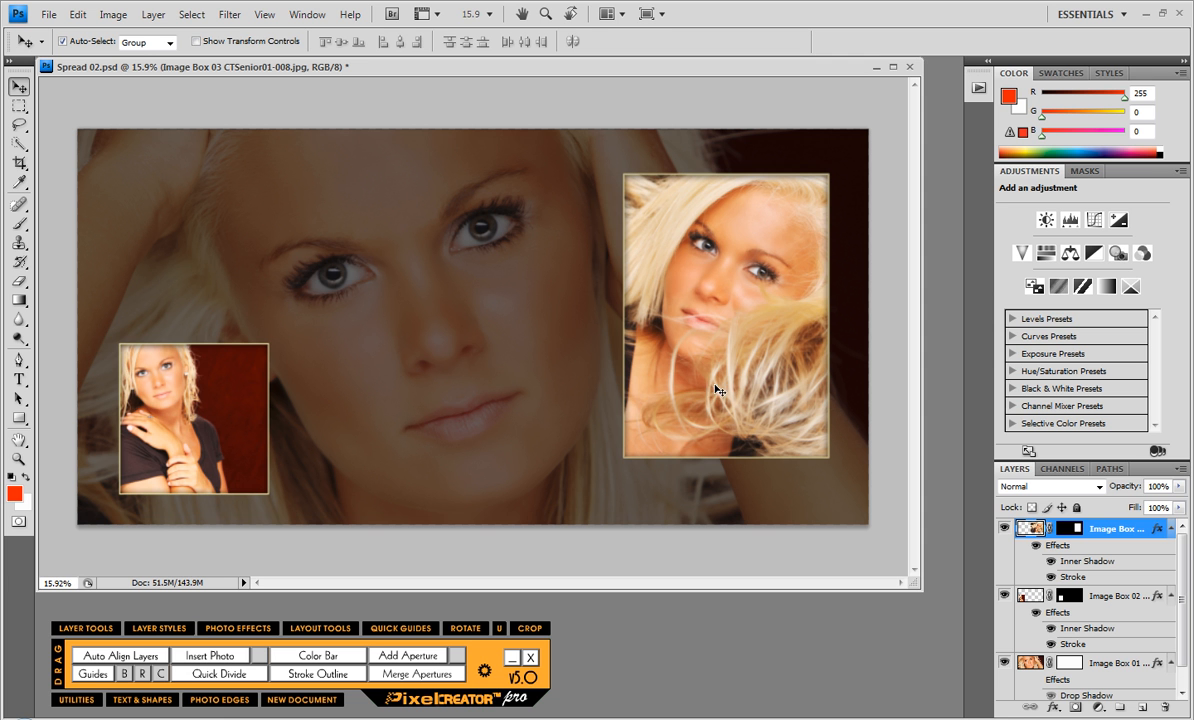
mouse_move(447, 464)
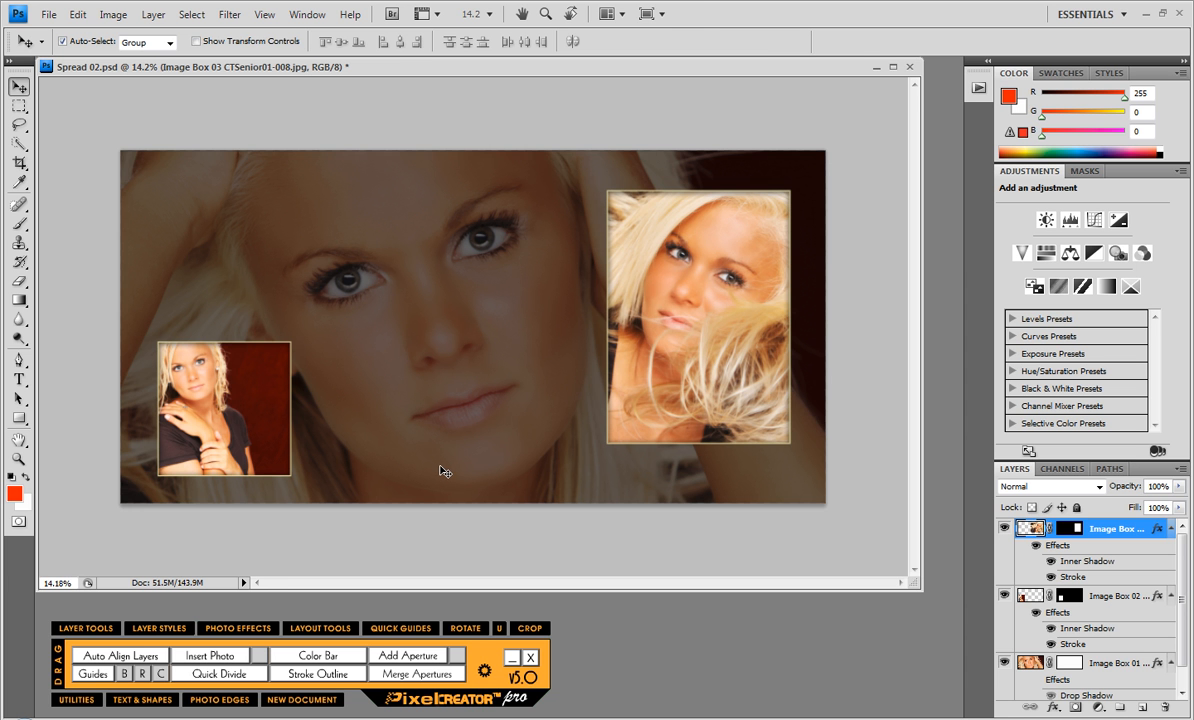
mouse_move(838, 62)
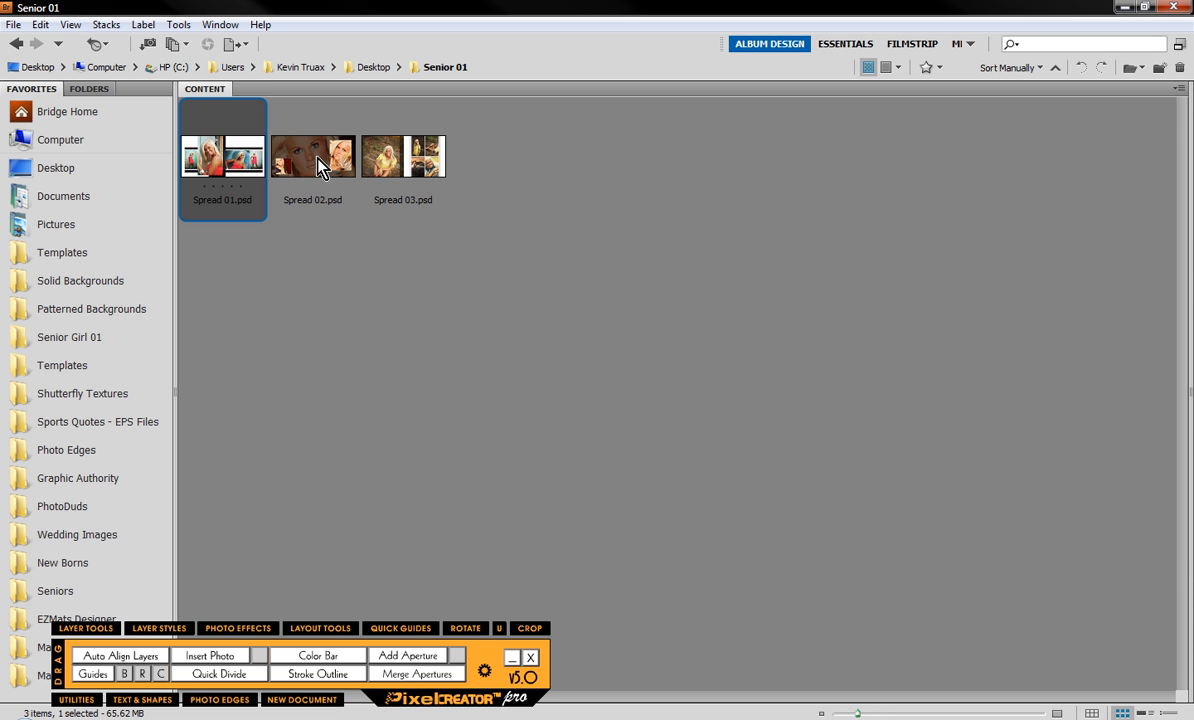
Step: Bring Spread 01.psd into Photoshop and close the finished Spread 02 document
double_click(312, 156)
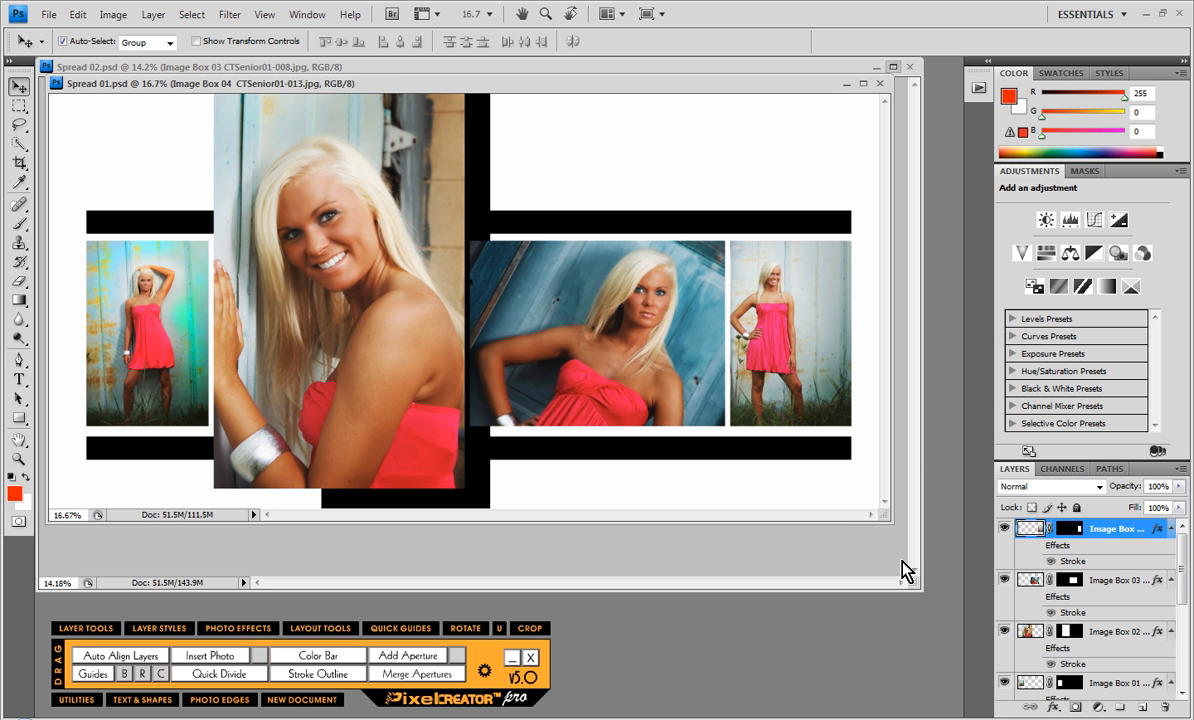
mouse_move(400, 75)
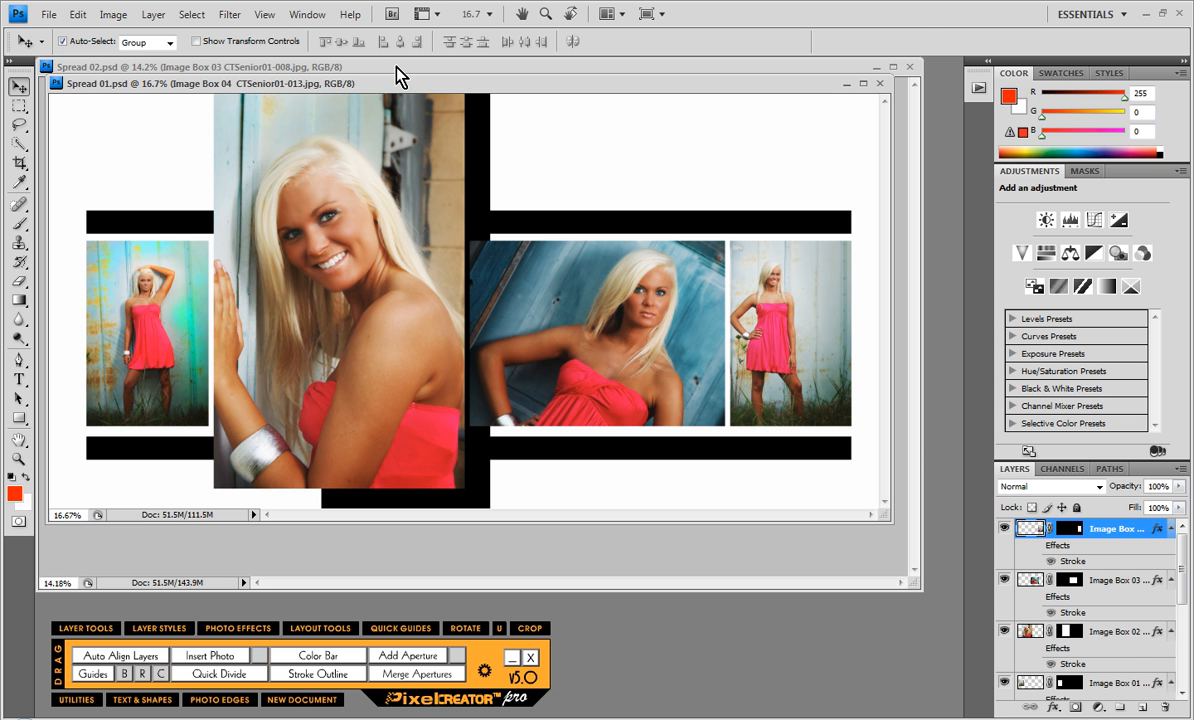
left_click(908, 66)
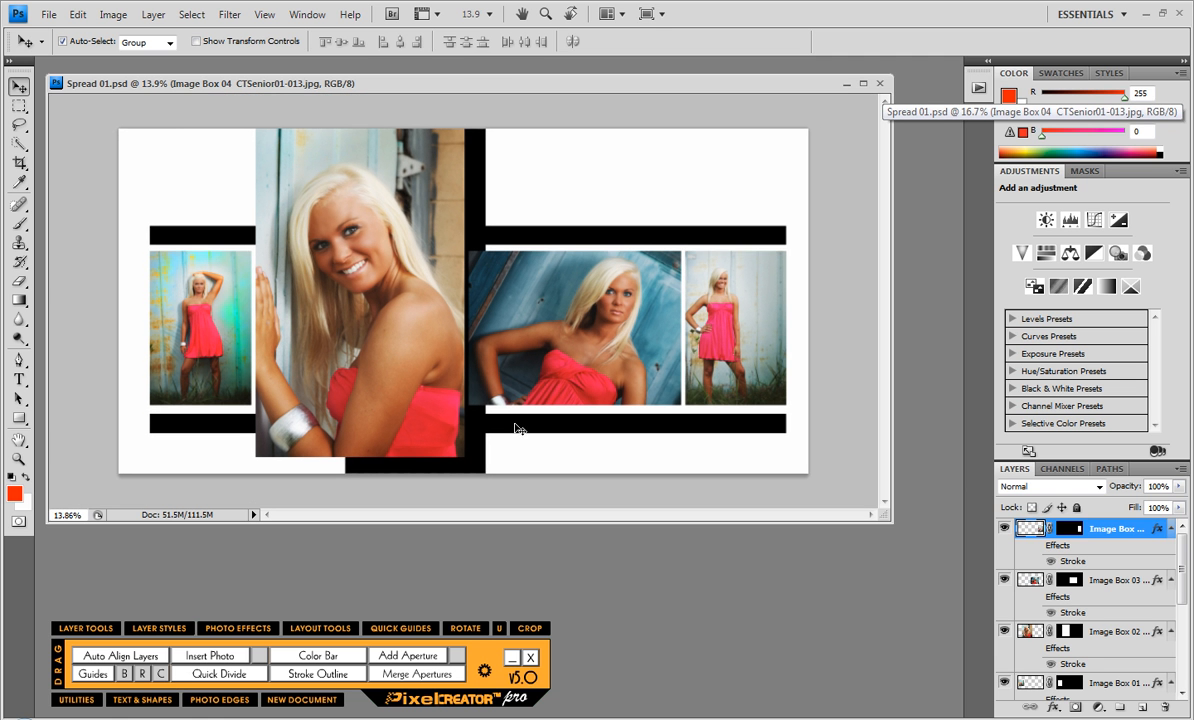
mouse_move(378, 365)
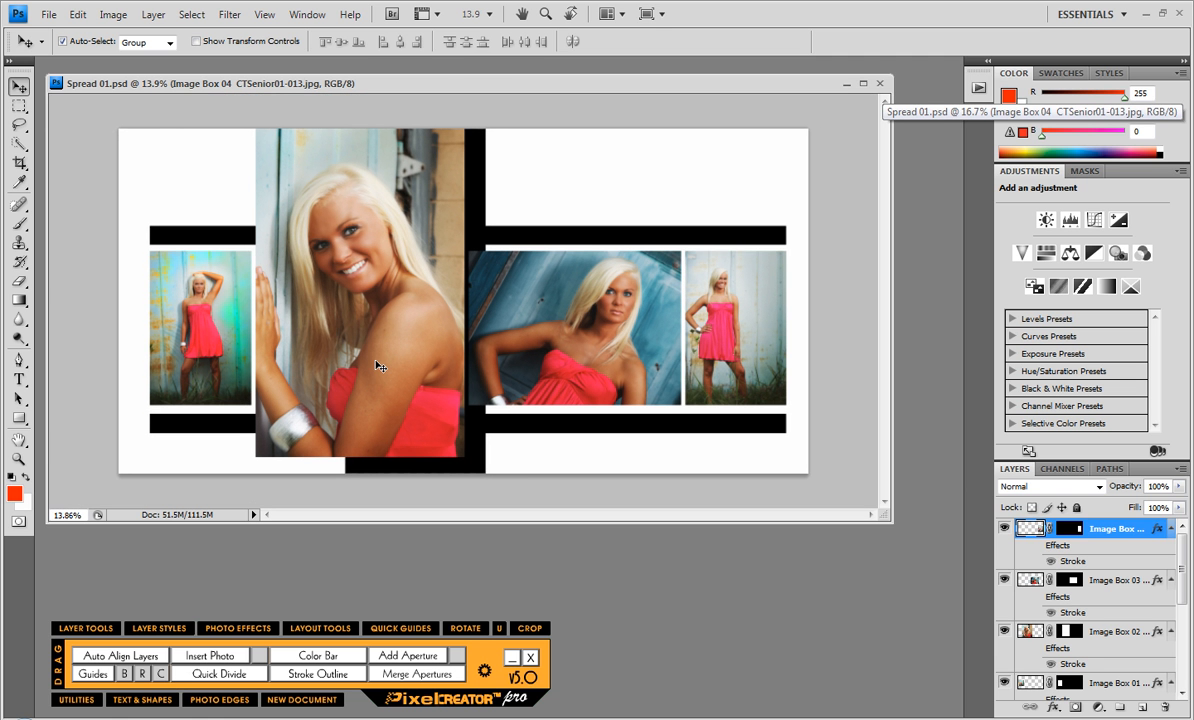
mouse_move(770, 575)
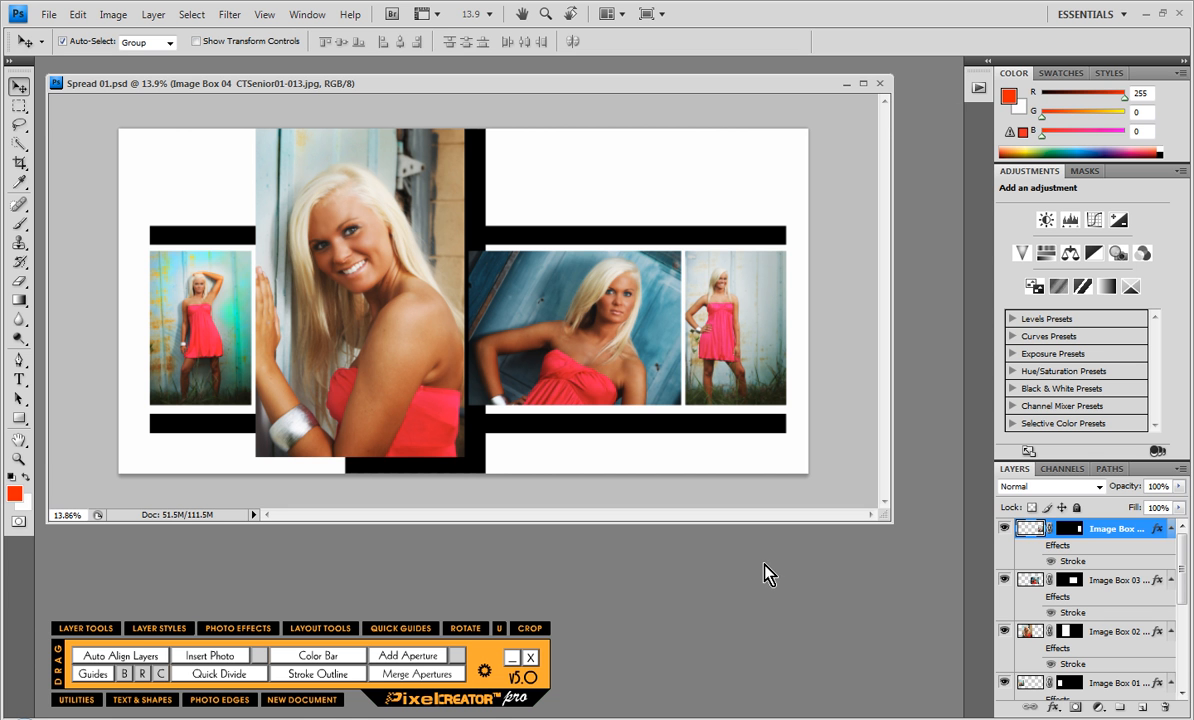
mouse_move(658, 578)
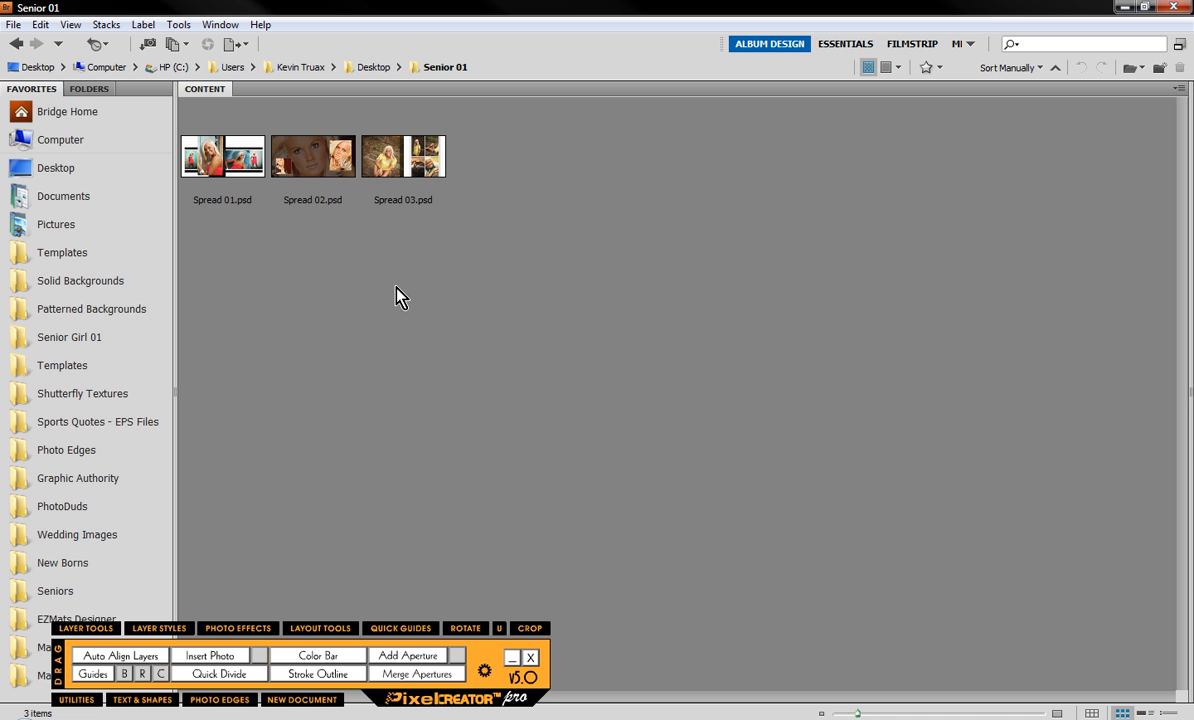
Step: Navigate Templates > Pixel Creator Pro > 04 Openings and select 04-TMP008.jsx
left_click(62, 365)
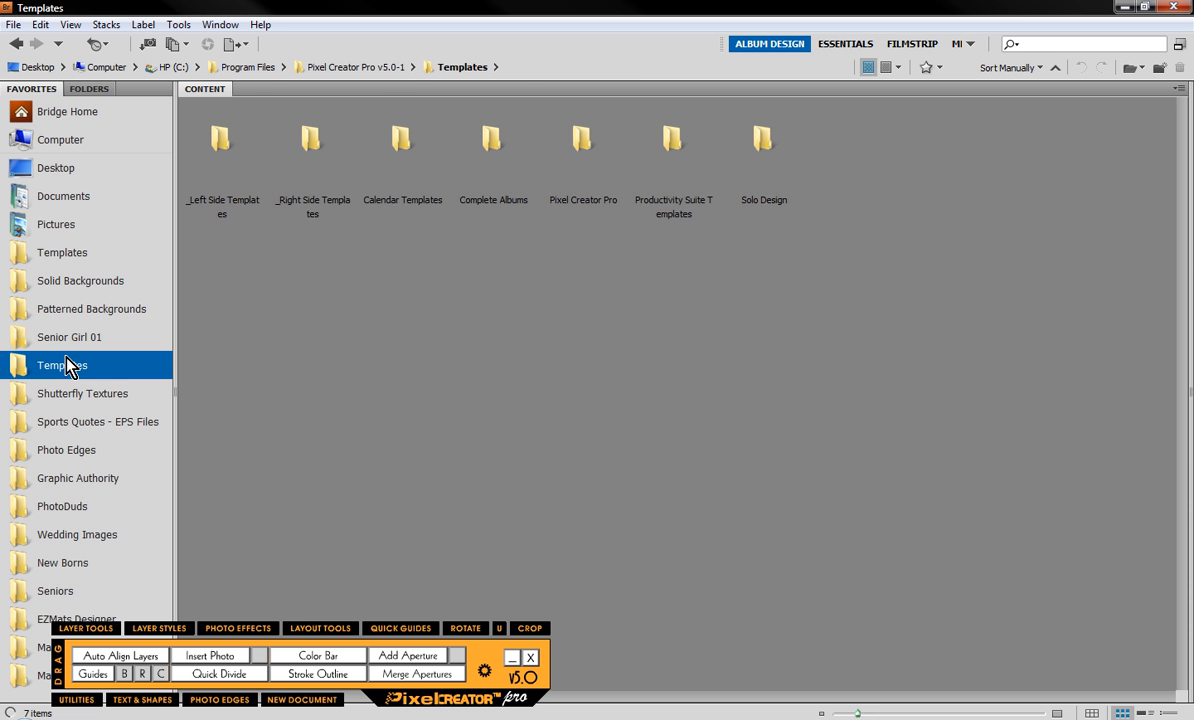
double_click(583, 140)
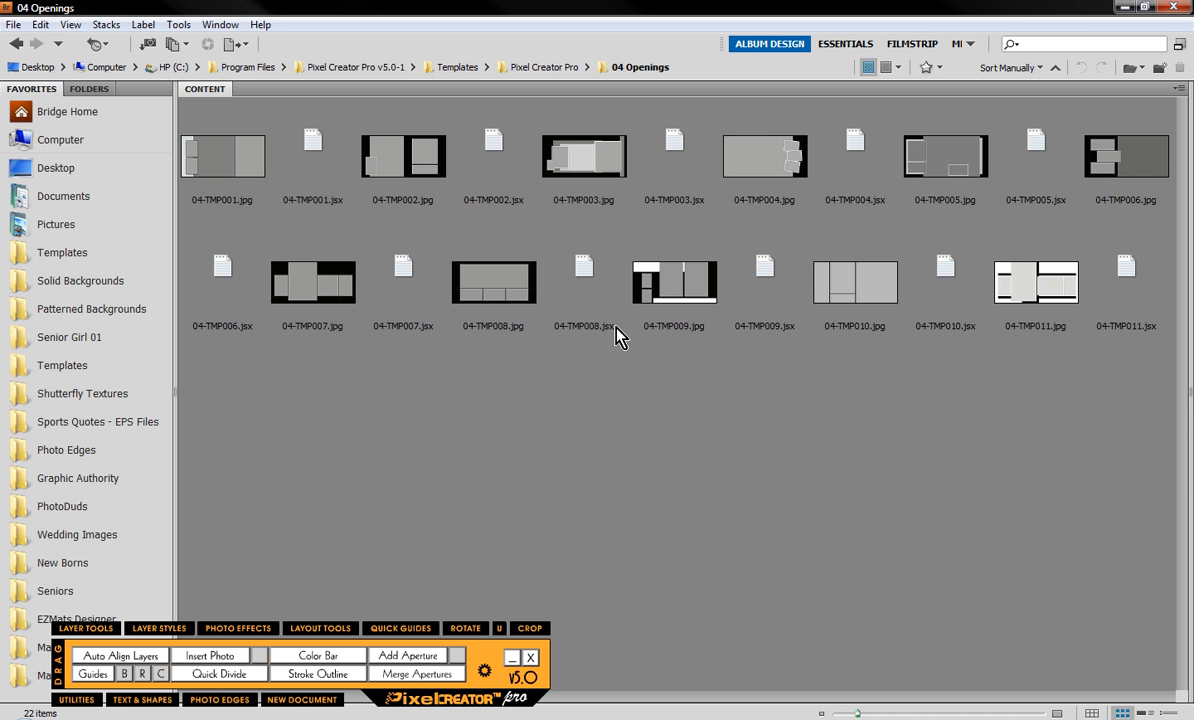
left_click(584, 280)
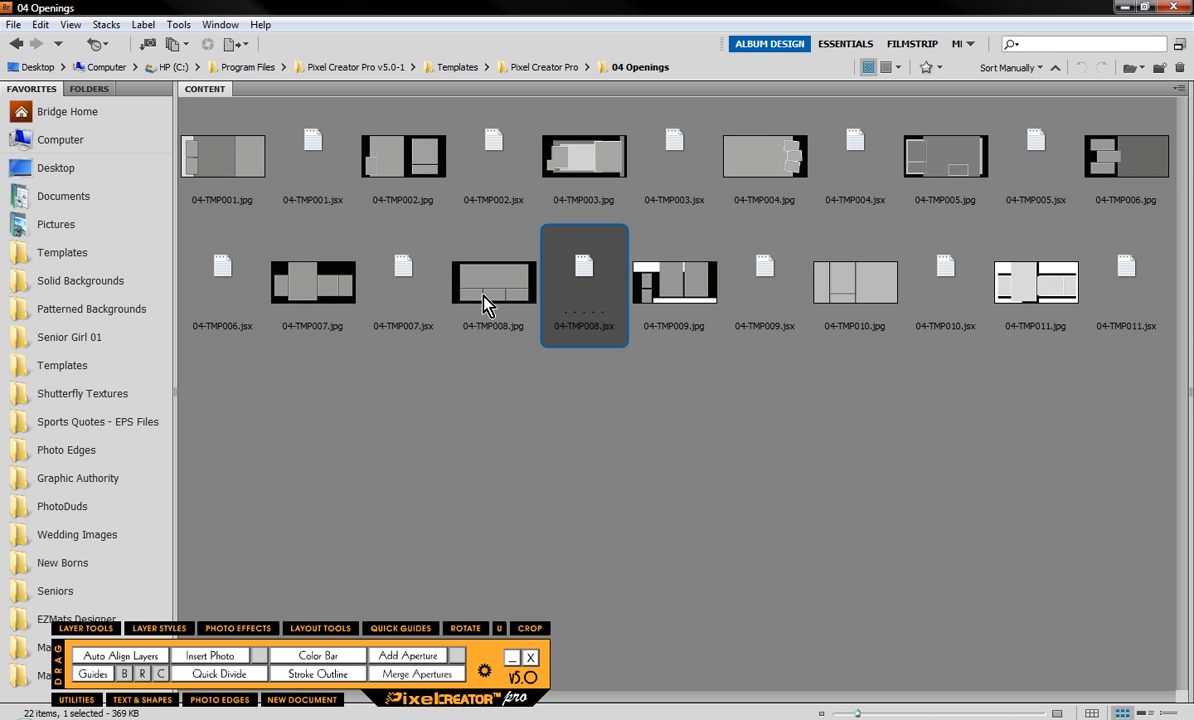
mouse_move(595, 270)
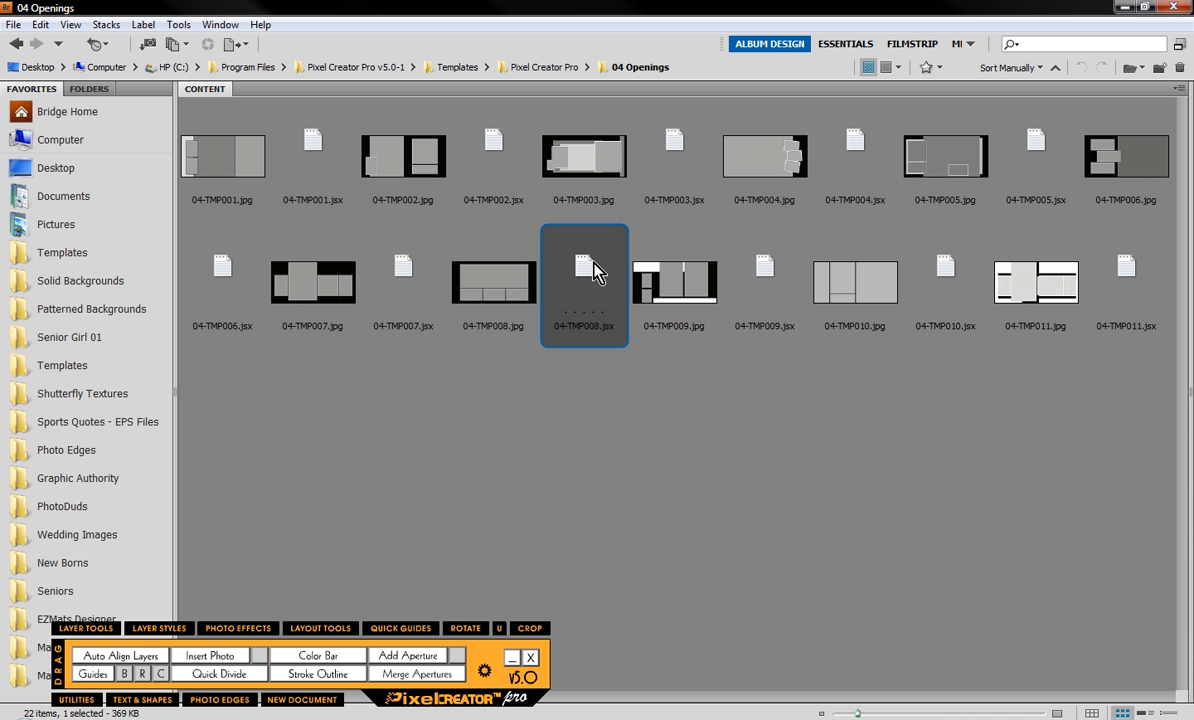
mouse_move(689, 528)
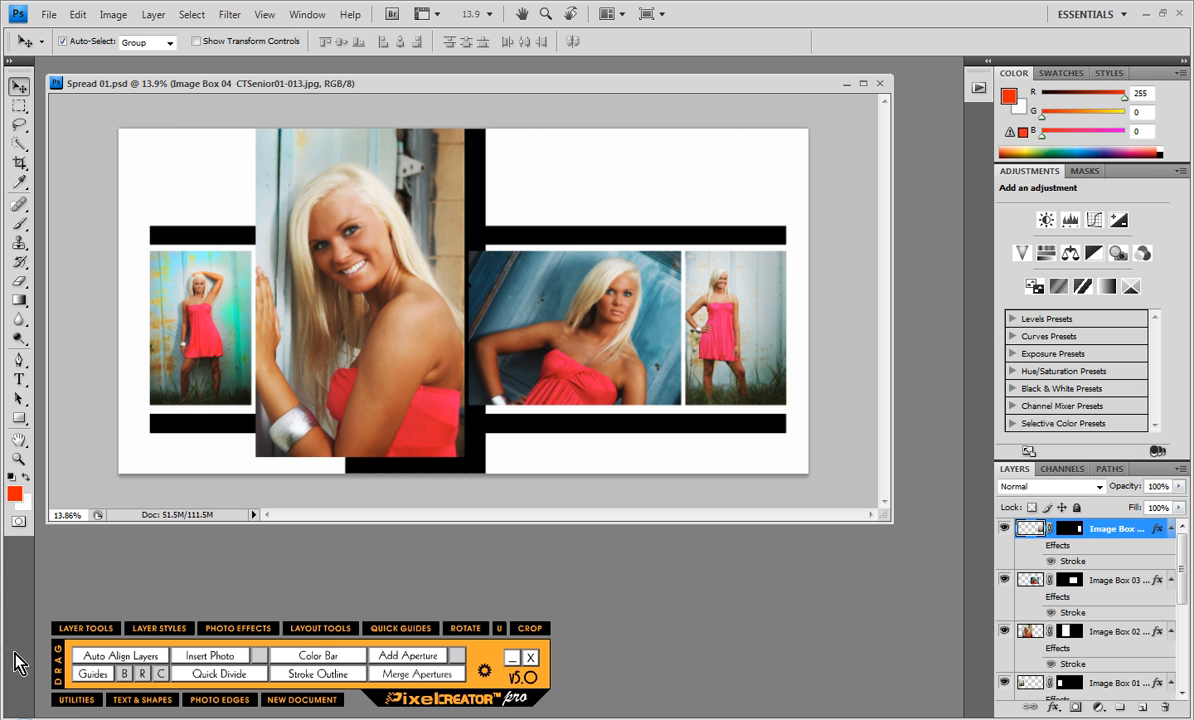
Step: Run the 04-TMP008 template from Pixel Creator Utilities so the photos refill the layout
left_click(76, 699)
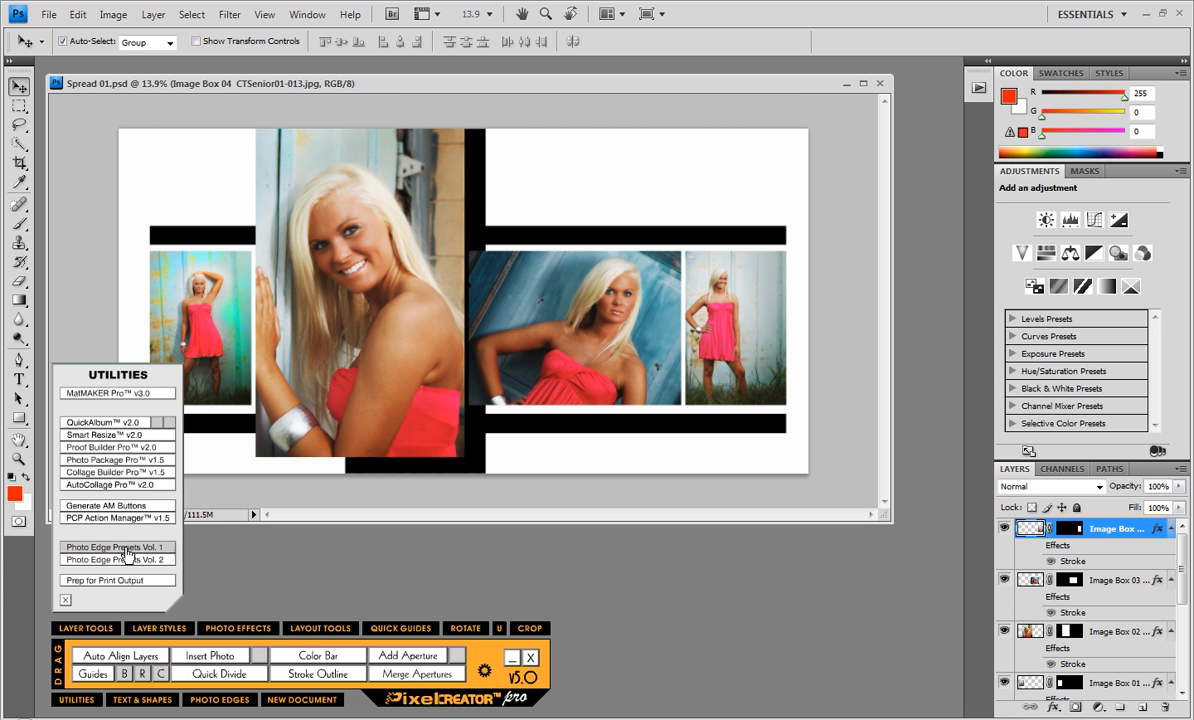
mouse_move(155, 424)
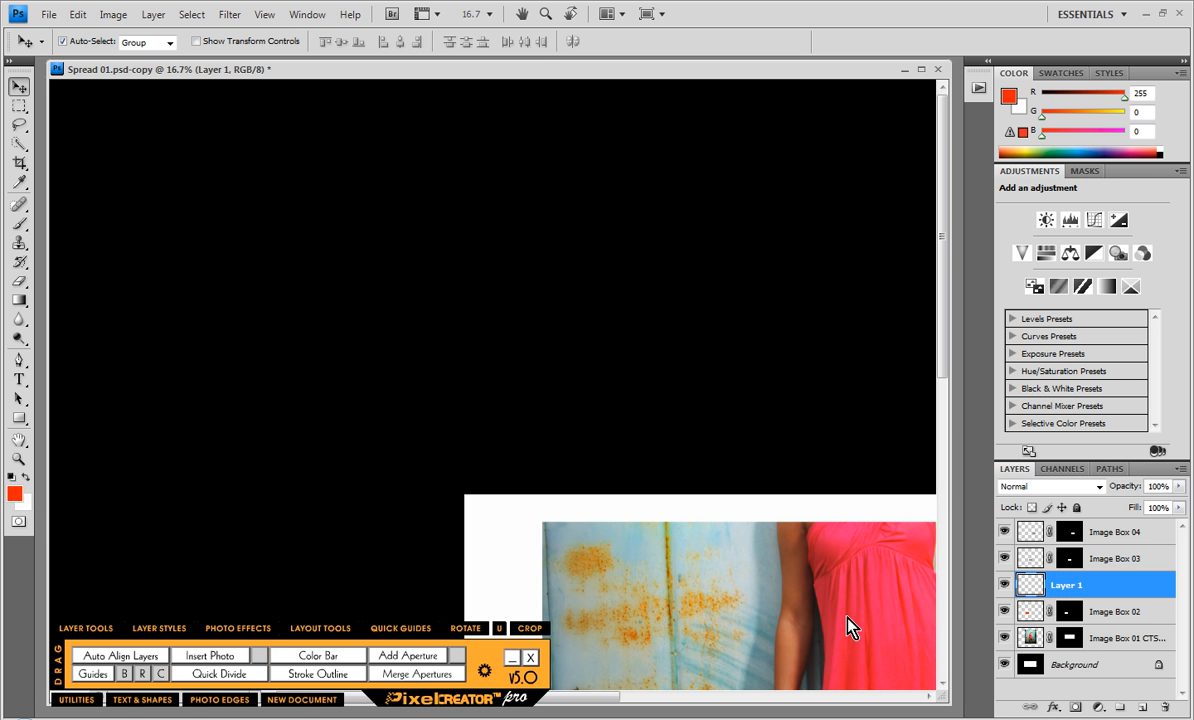
left_click(1113, 584)
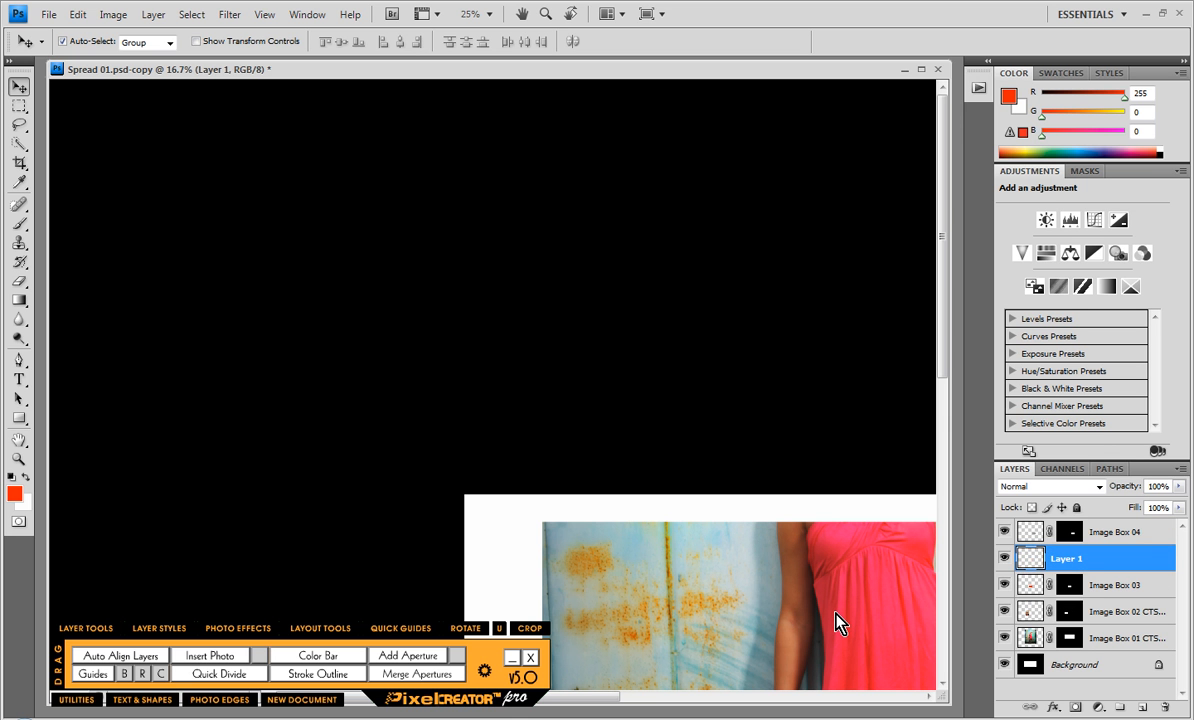
left_click(1110, 558)
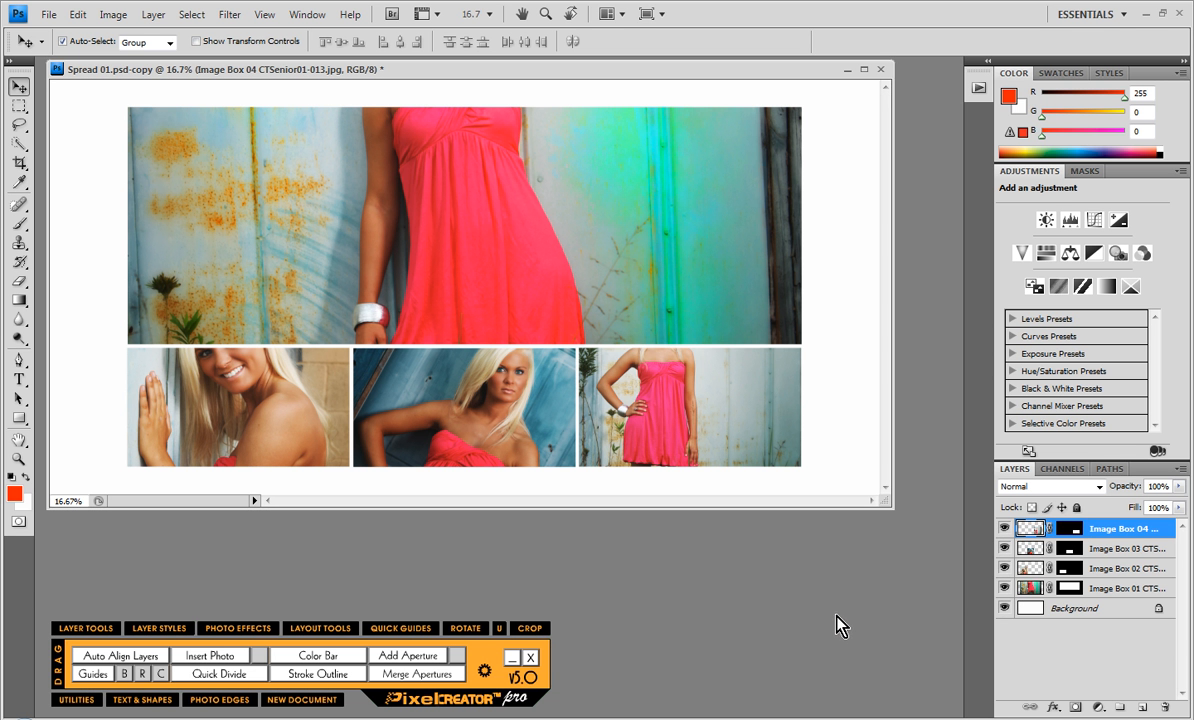
mouse_move(515, 423)
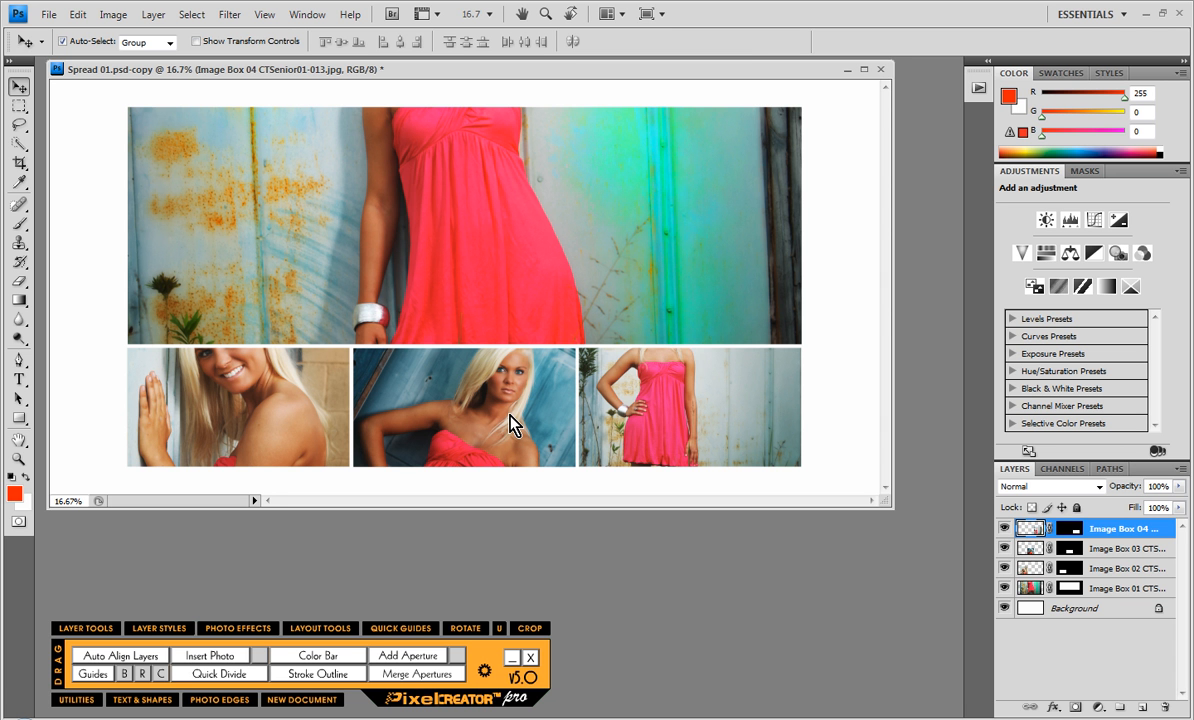
mouse_move(700, 412)
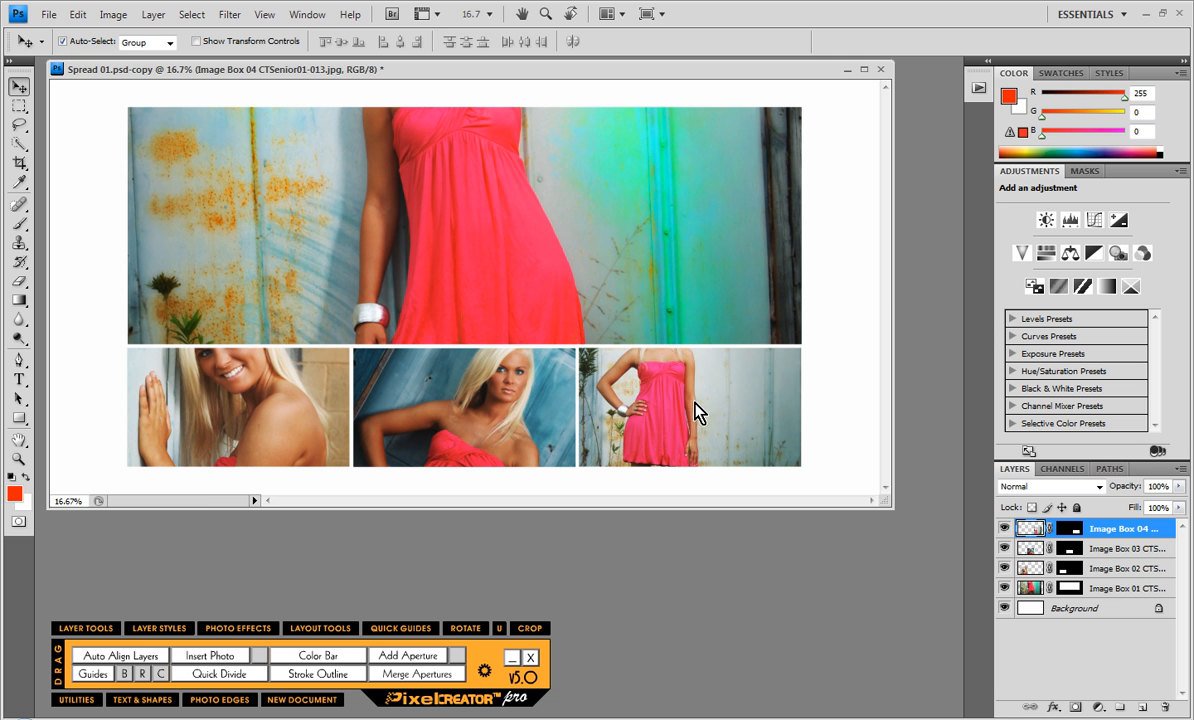
mouse_move(893, 518)
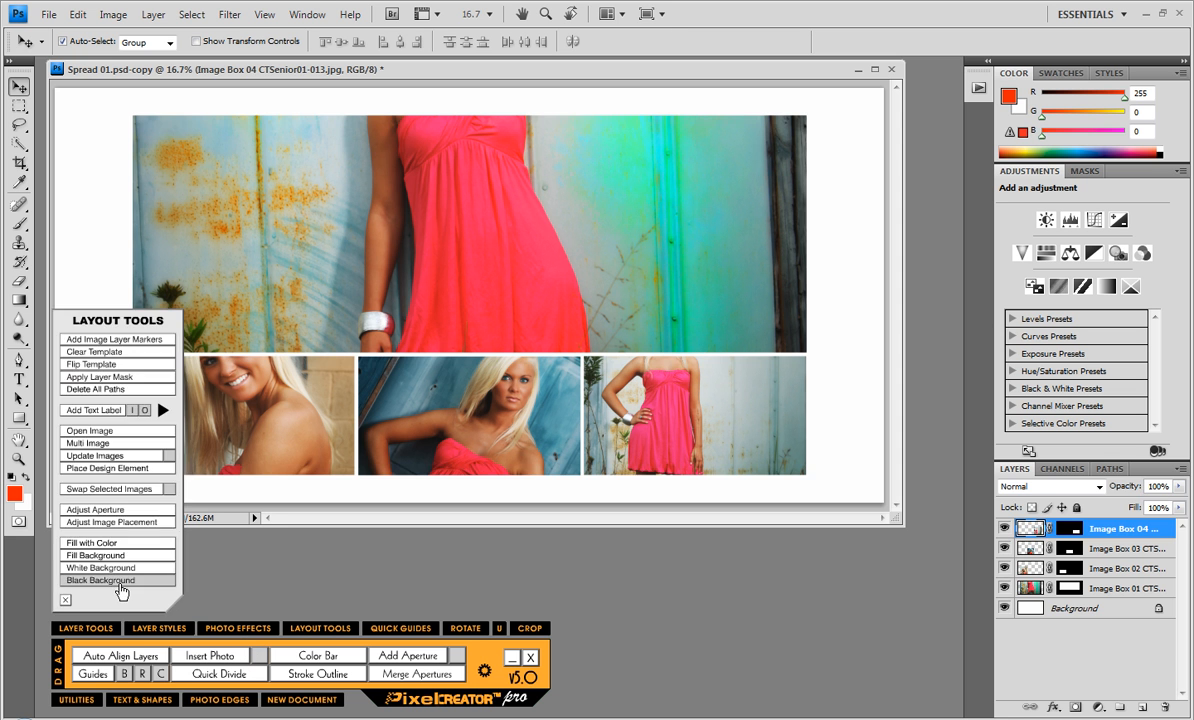
Step: Apply Black Background, select the Background layer, and show Bridge's Patterned Backgrounds folder
left_click(100, 580)
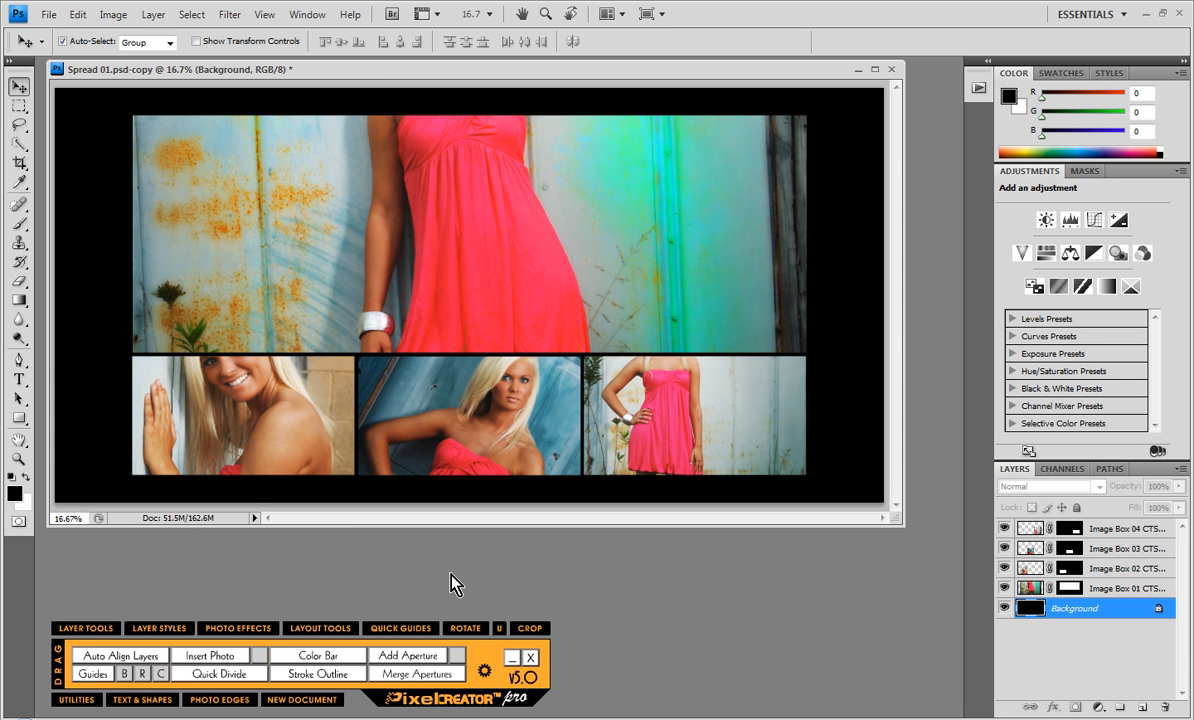
mouse_move(1086, 617)
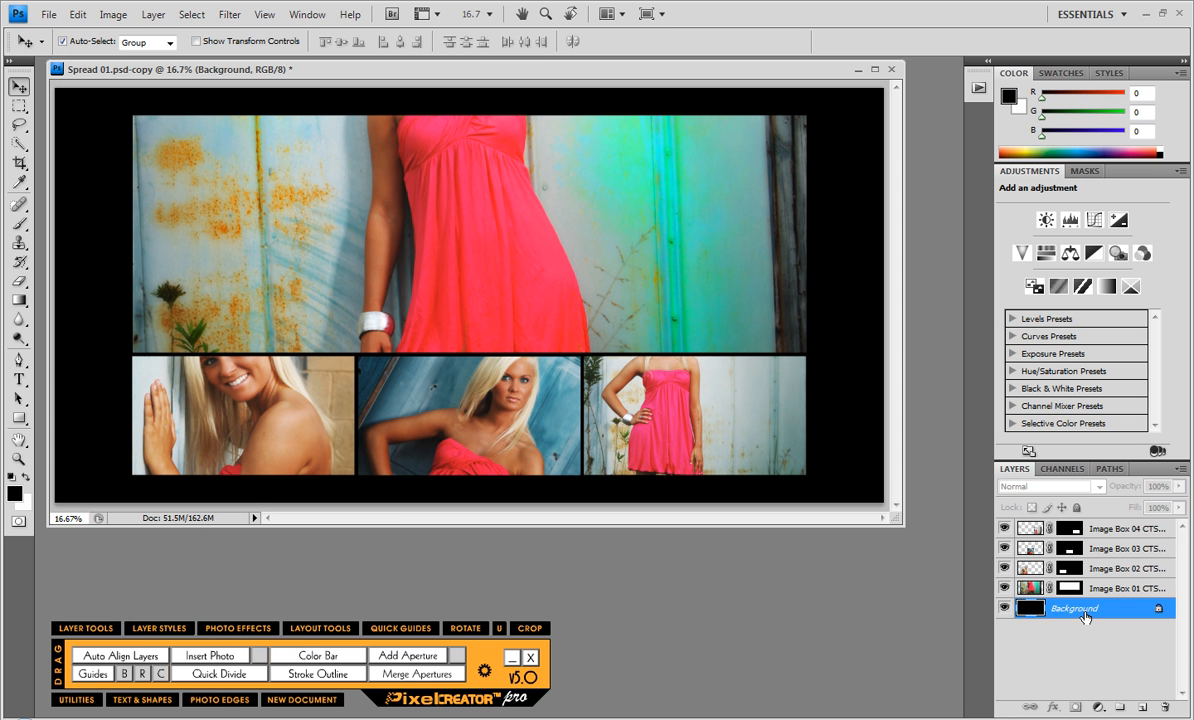
left_click(1005, 611)
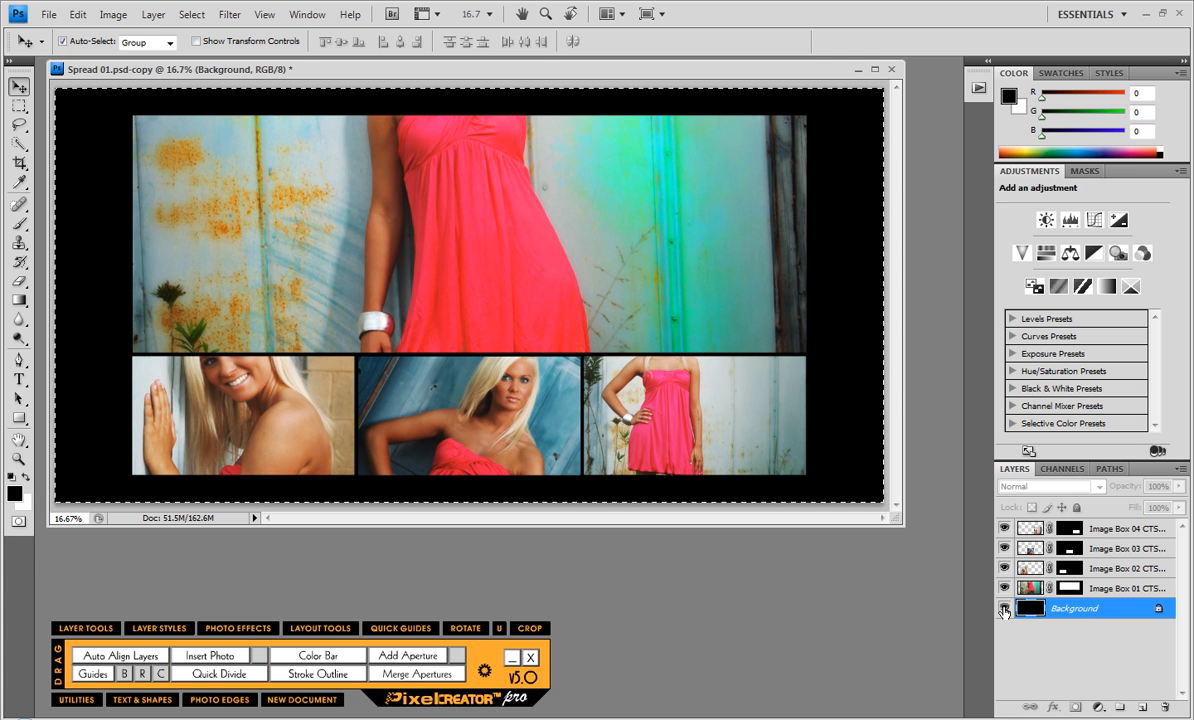
mouse_move(892, 521)
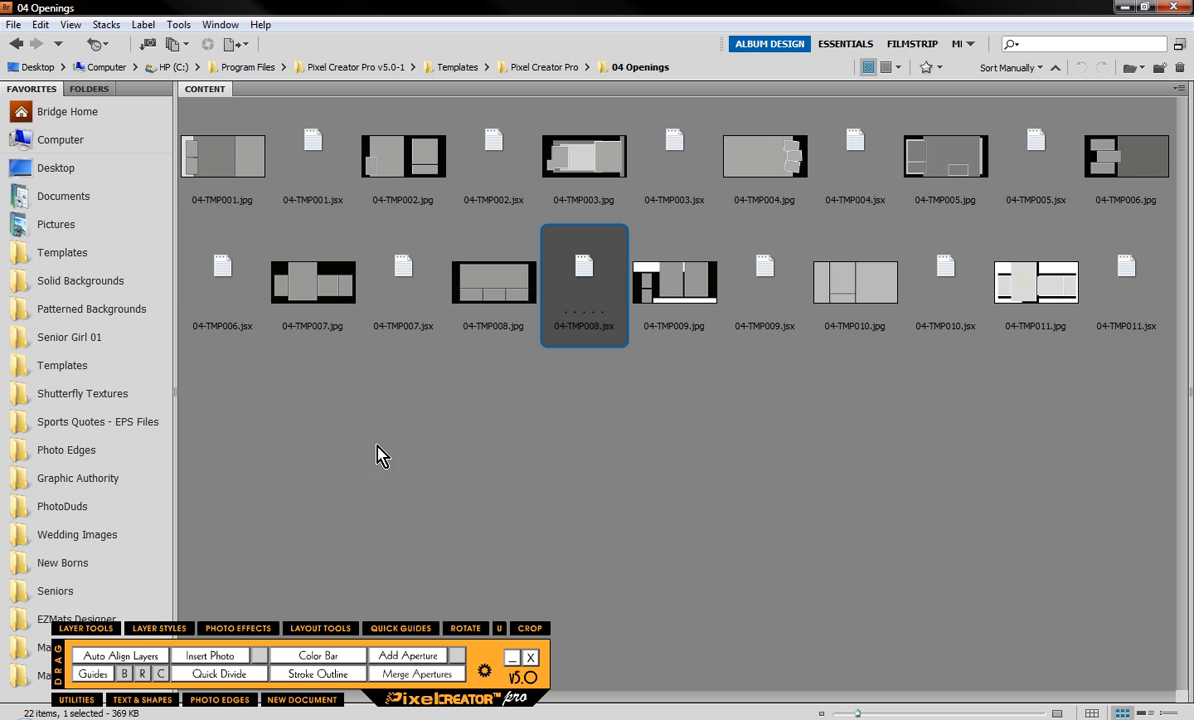
left_click(92, 308)
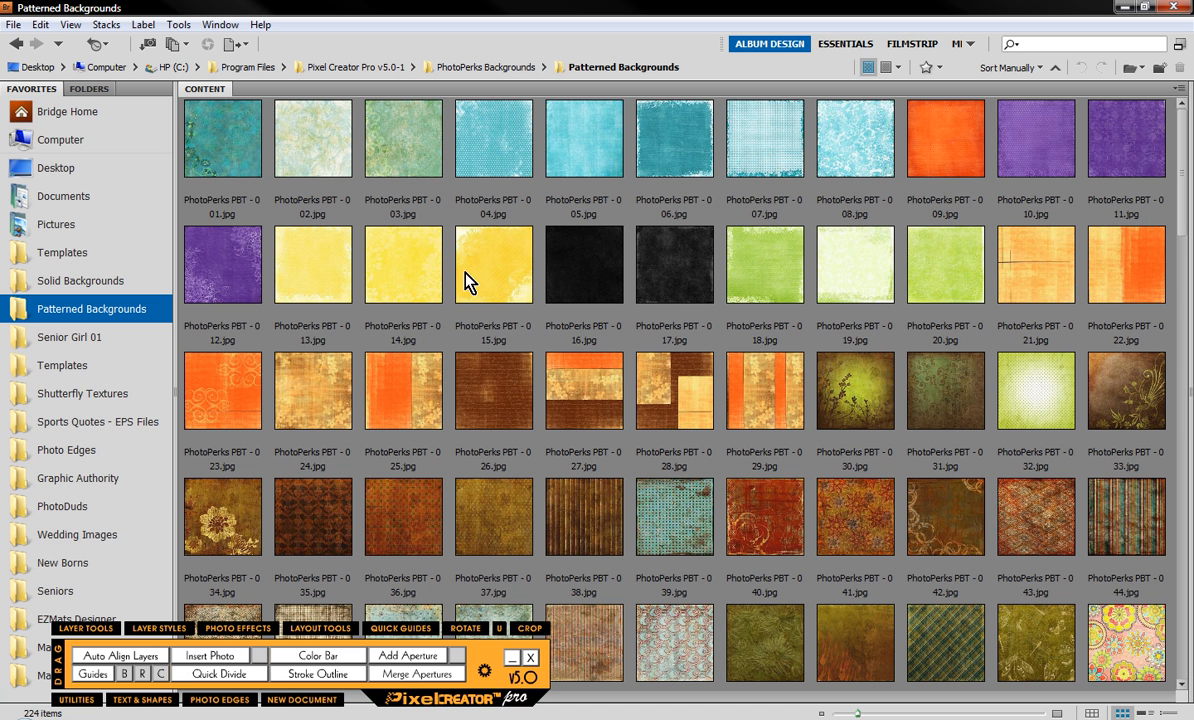
Step: Insert PhotoPerks PBT - 015.jpg as the backdrop behind the four photos
left_click(493, 264)
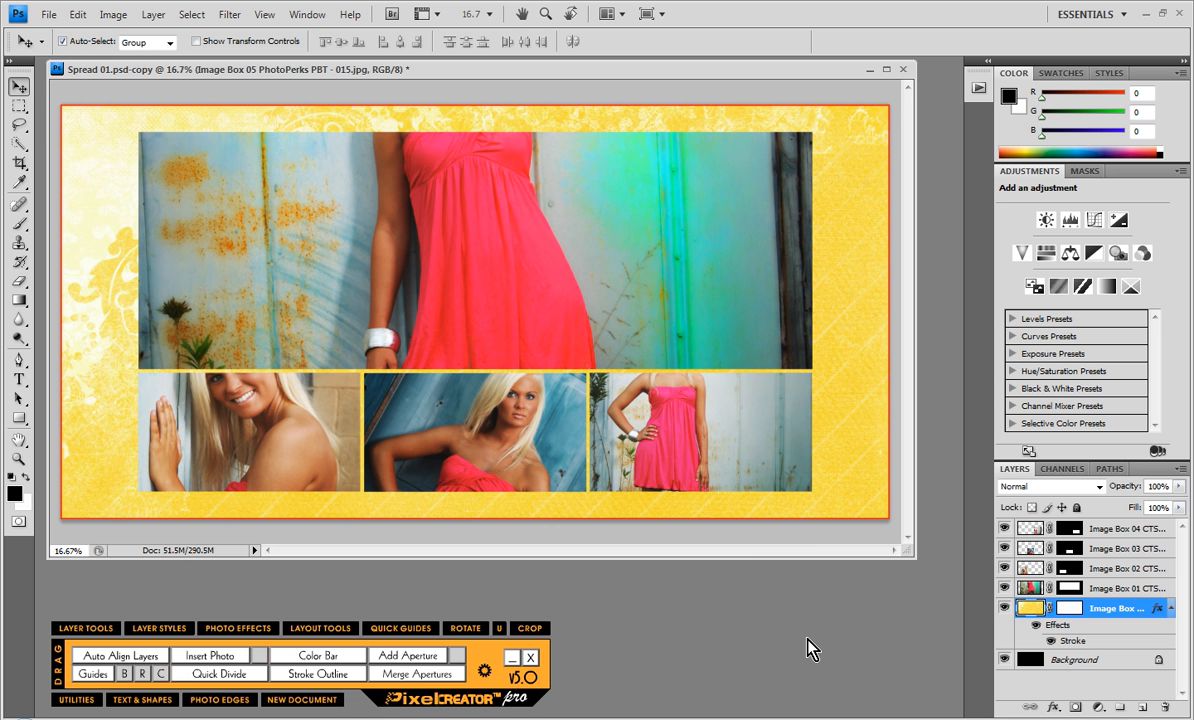
mouse_move(818, 643)
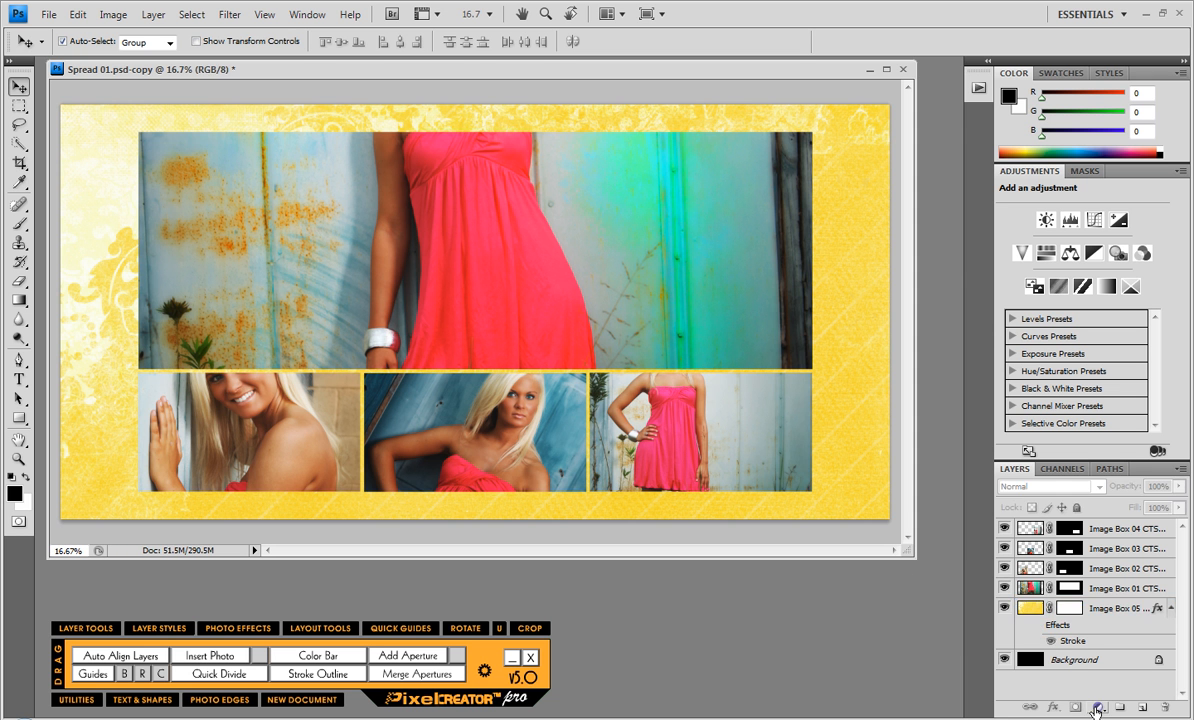
Step: Add a Hue/Saturation adjustment clipped to the texture layer with Colorize on
left_click(1115, 608)
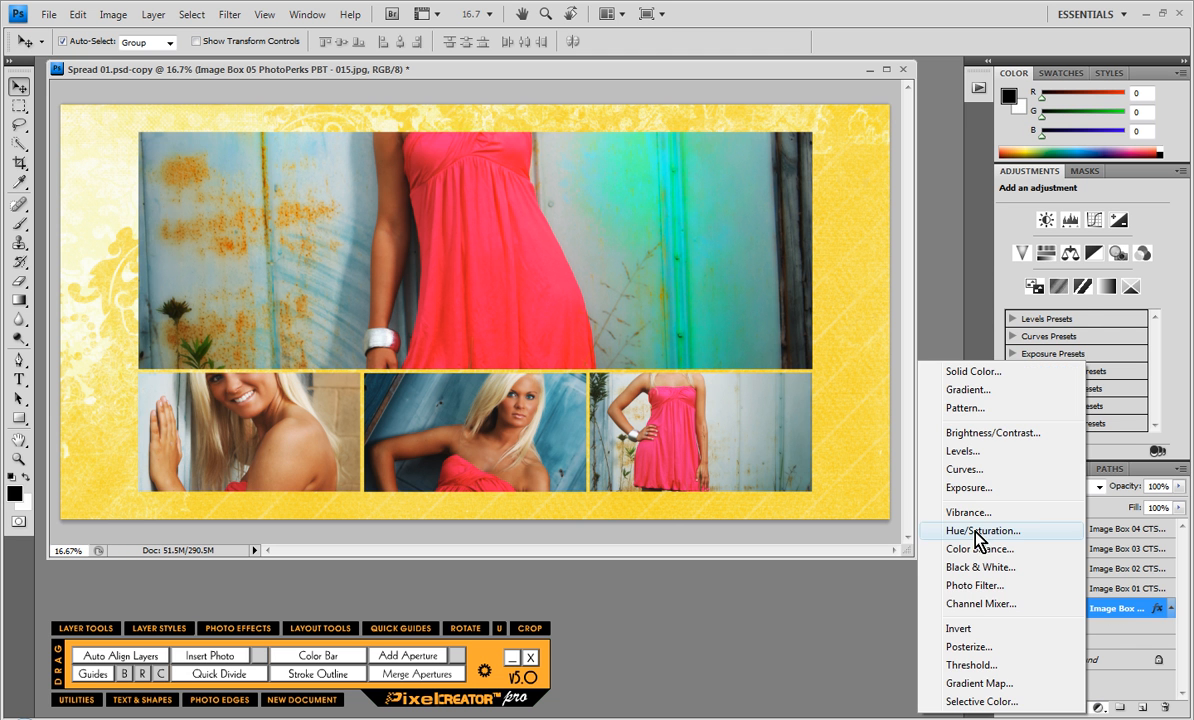
left_click(983, 530)
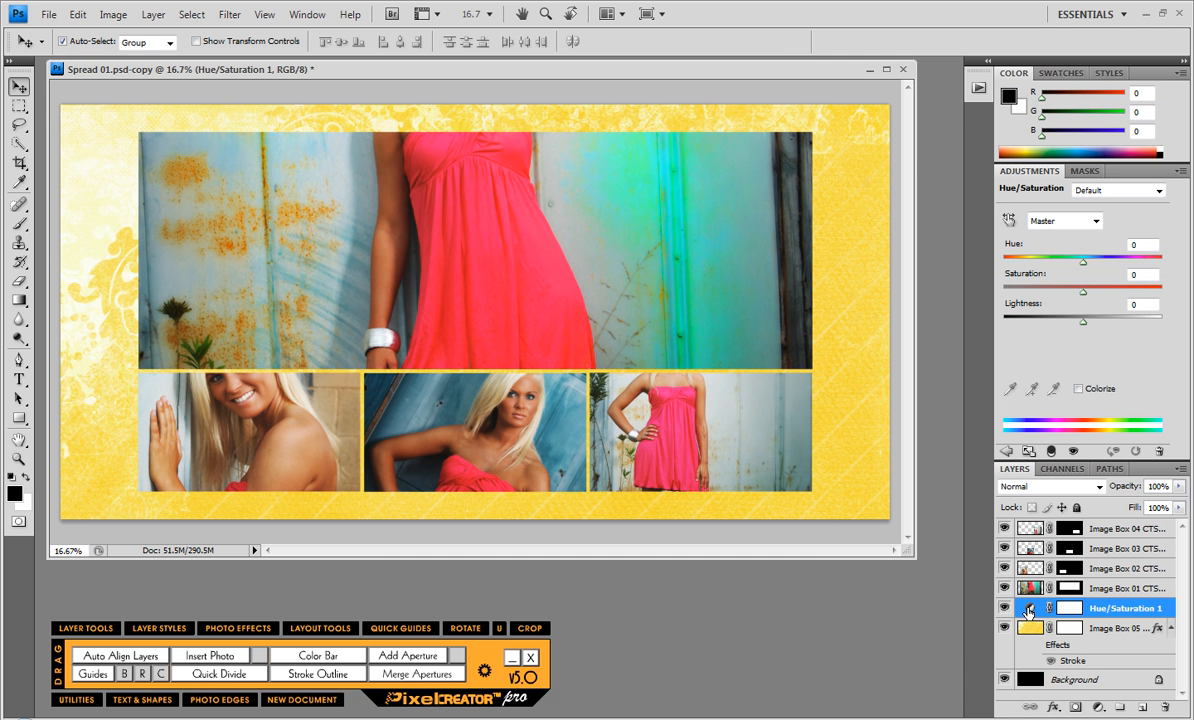
left_click(1079, 389)
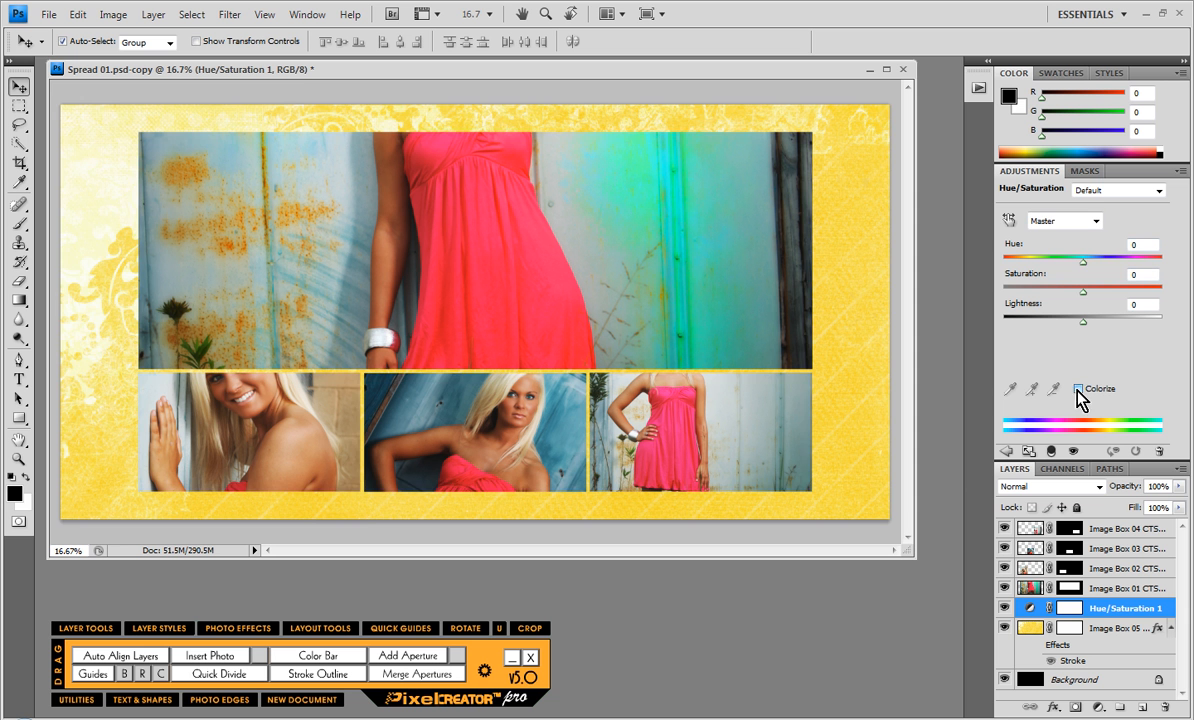
left_click(1079, 388)
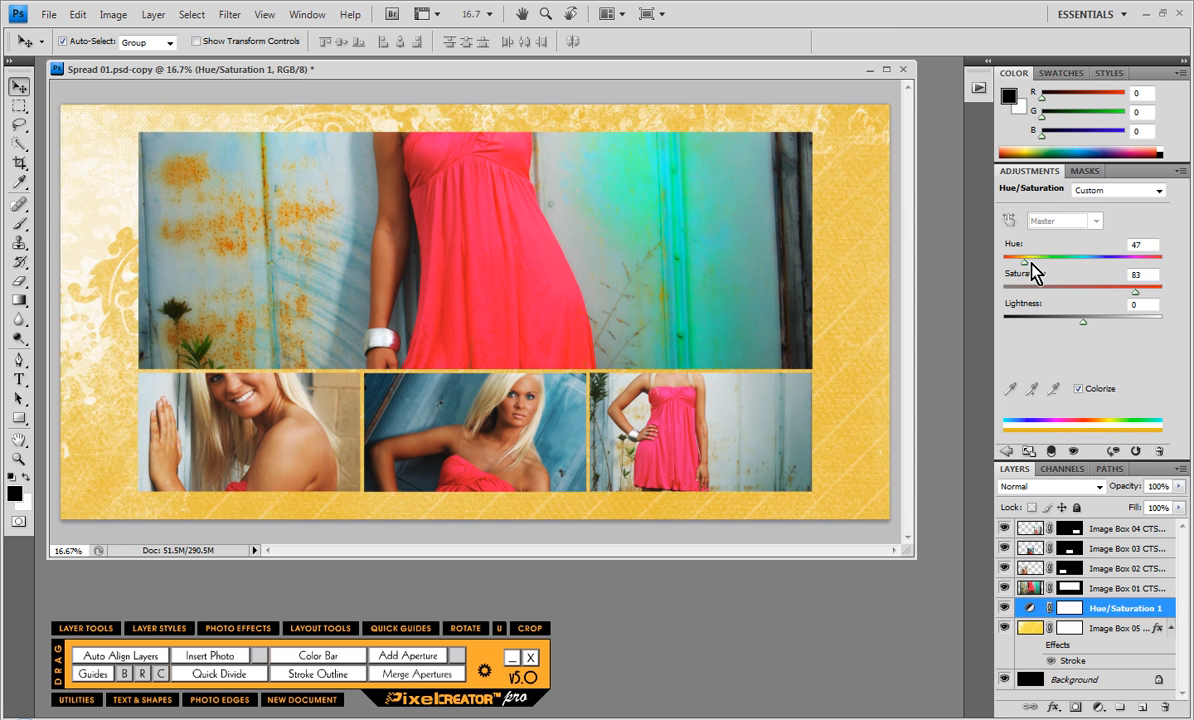
Step: Set Hue 190, Saturation 83, Lightness -72 to tint the texture dark blue
left_click_drag(1030, 258, 1145, 258)
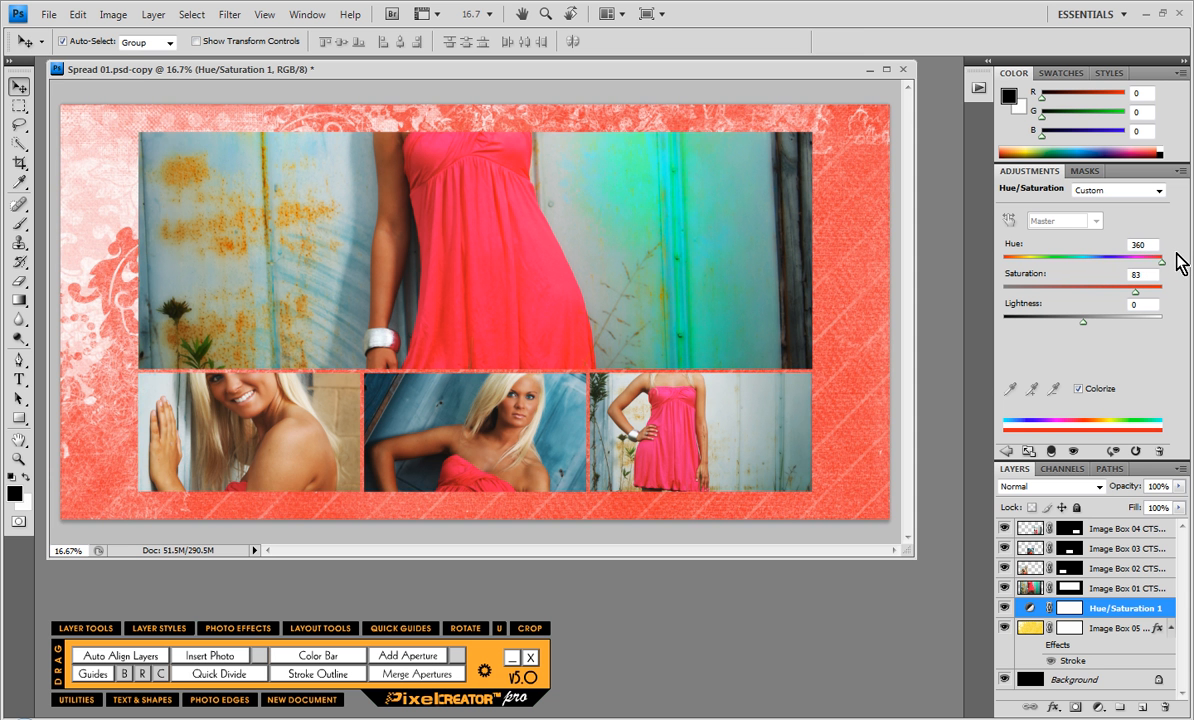
left_click_drag(1160, 259, 1083, 259)
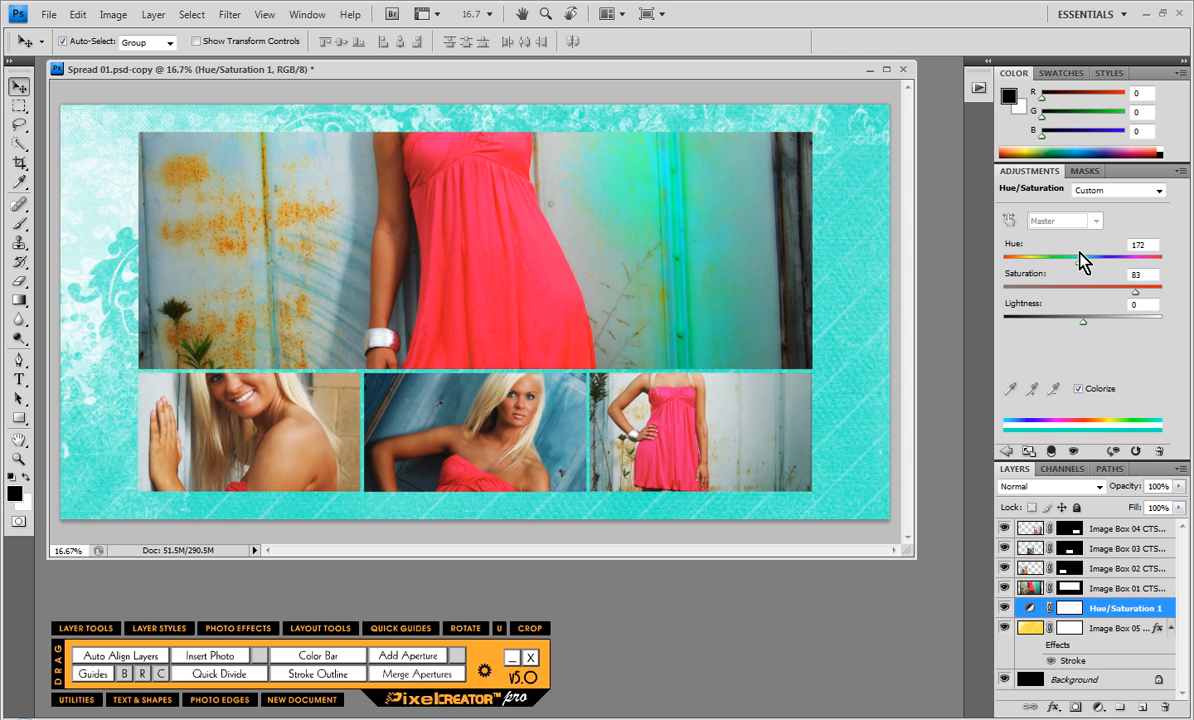
left_click_drag(1083, 257, 1093, 257)
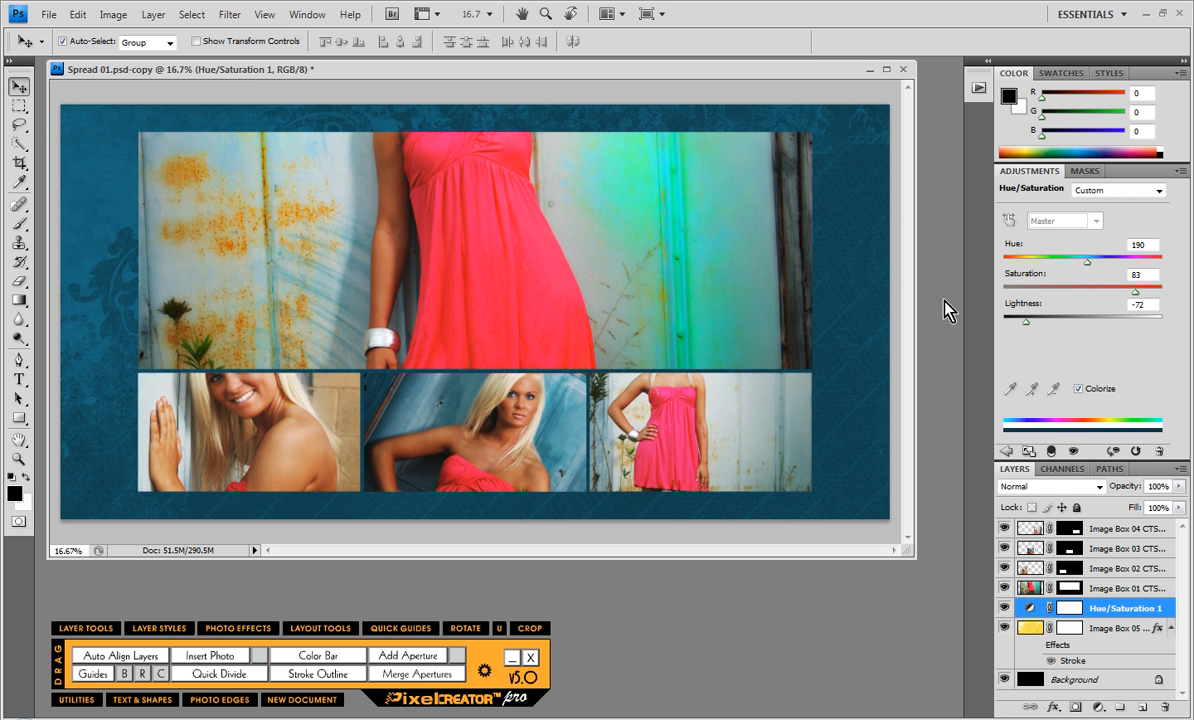
left_click(1120, 587)
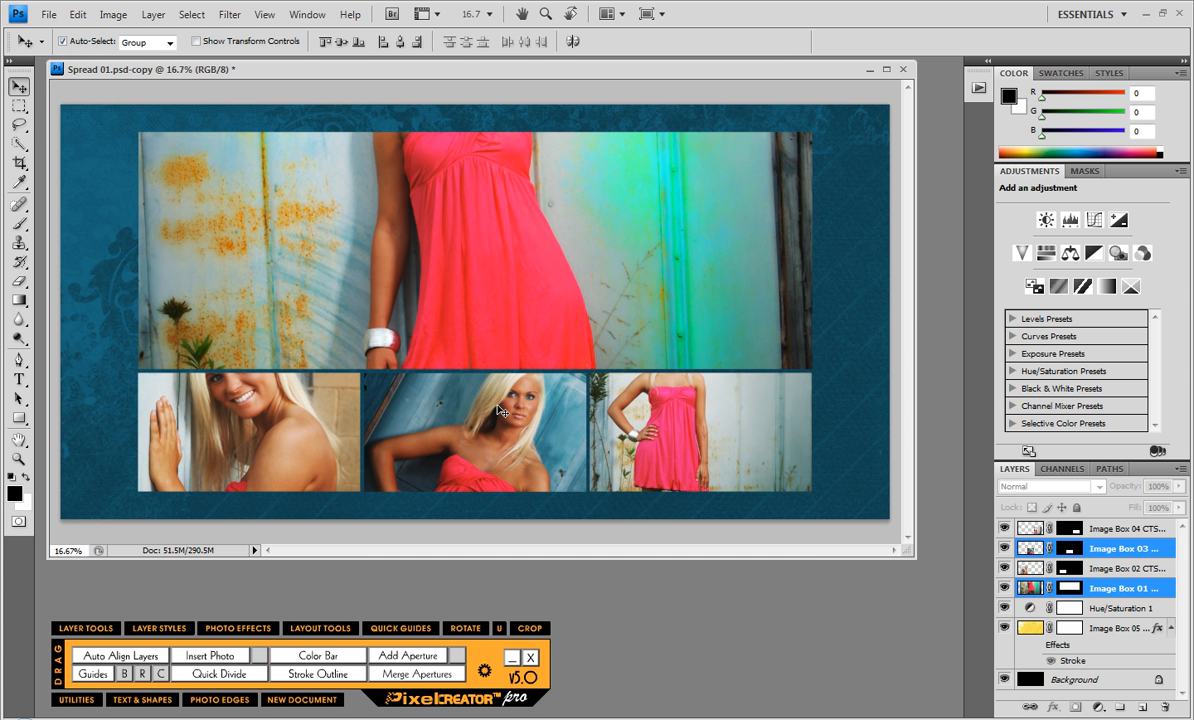
Step: Replace the middle lower photo with CTSenior01-010.jpg from the Senior Girl 01 folder
left_click(320, 628)
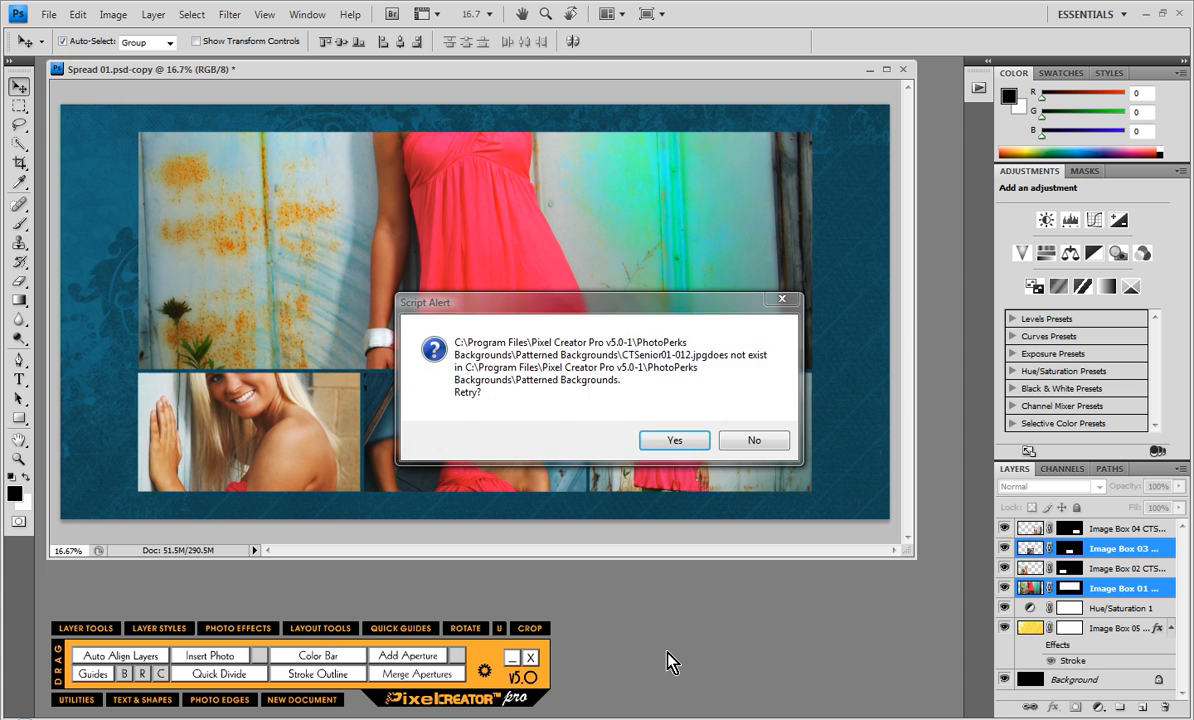
left_click(674, 440)
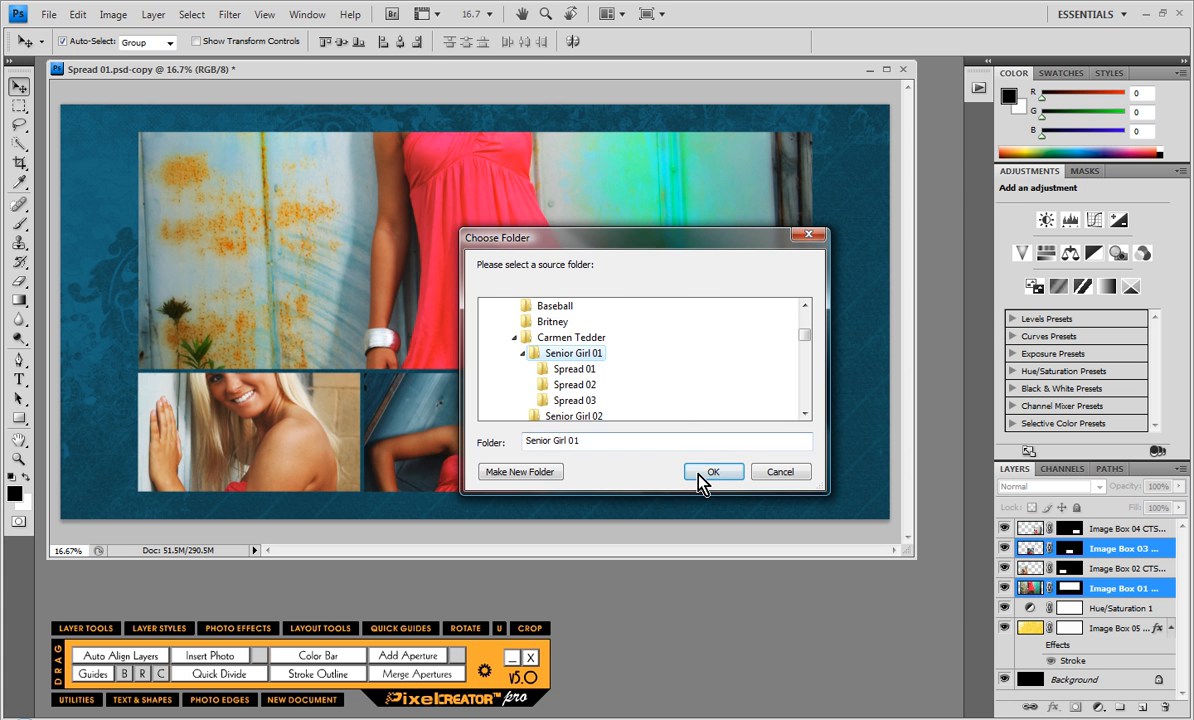
left_click(713, 471)
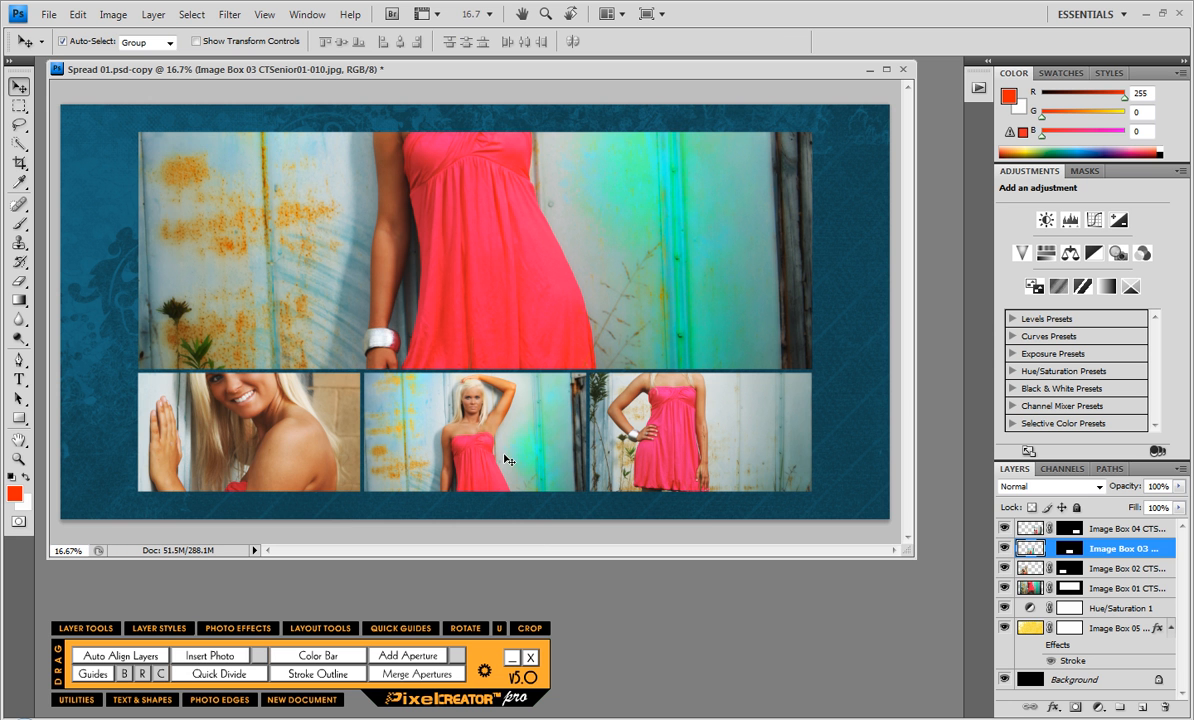
Step: Swap the top image box photo for the CTSenior01-011 close-up portrait
left_click(1120, 587)
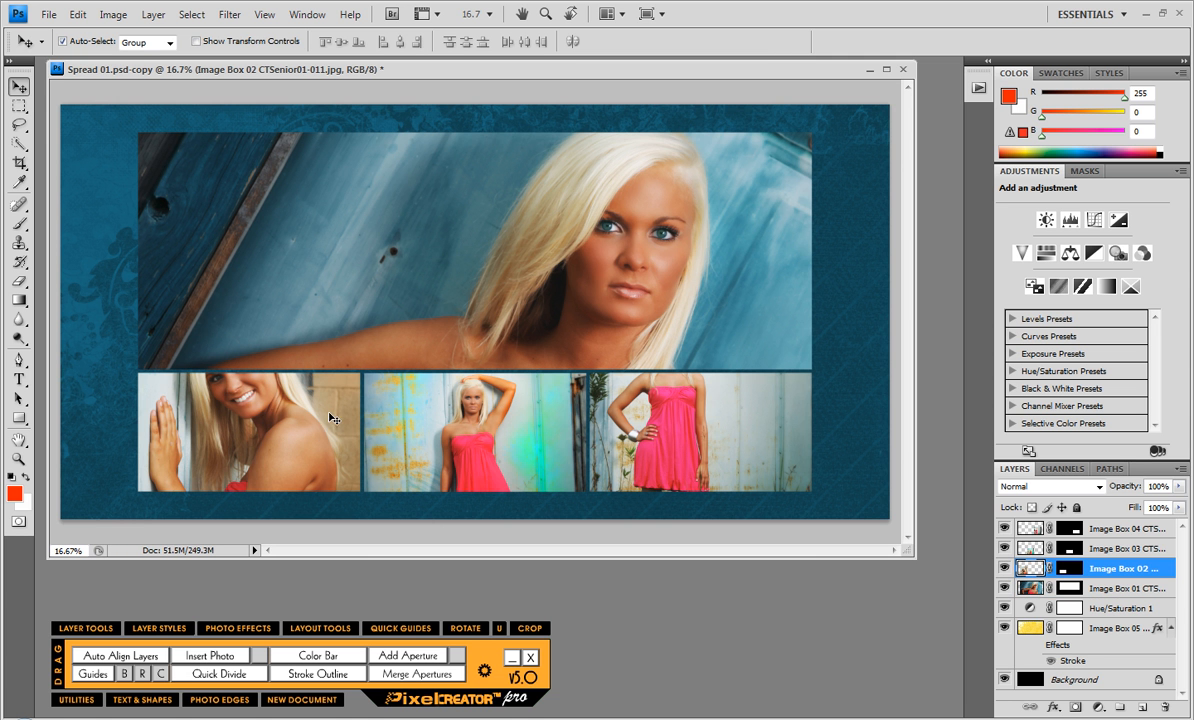
mouse_move(285, 437)
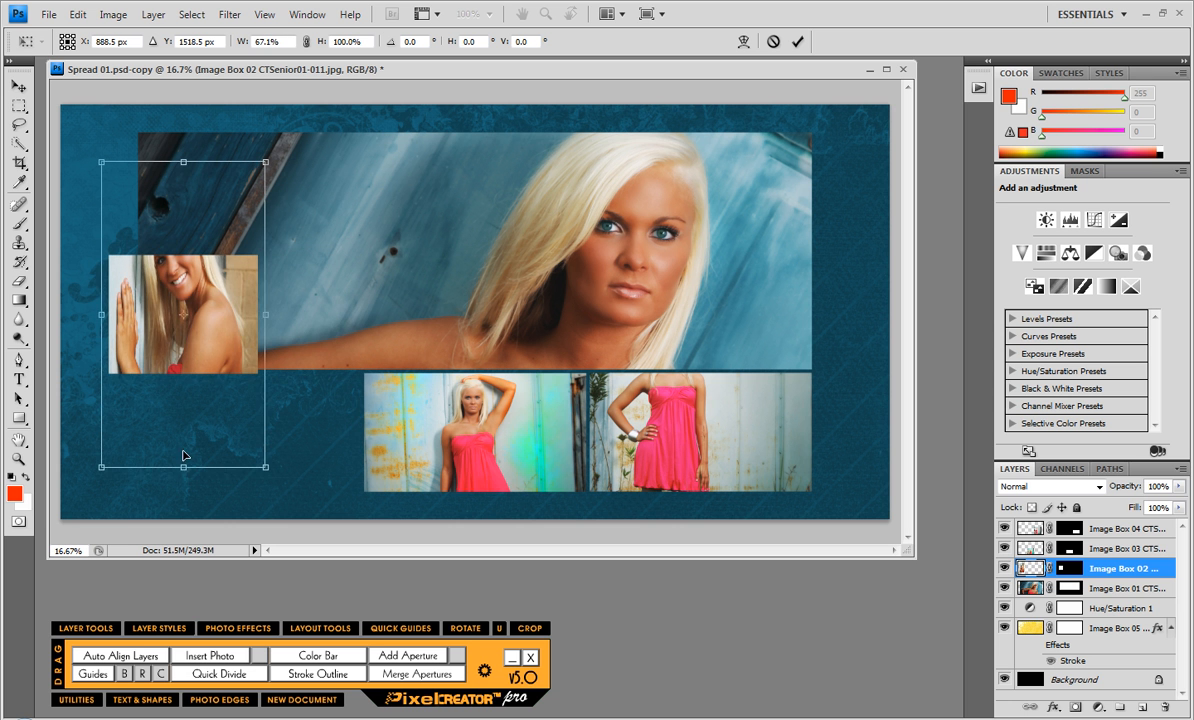
Step: Make the Image Box 02 mask taller on the left side and select the top photo next
left_click_drag(183, 466, 183, 510)
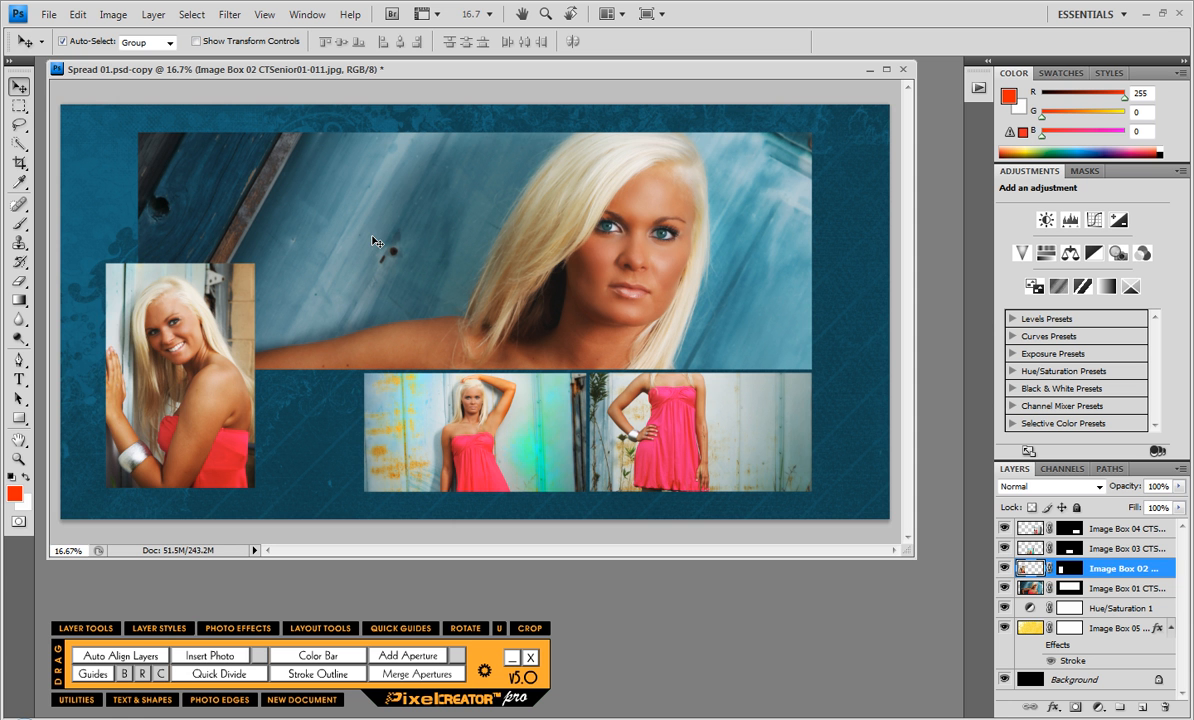
left_click(319, 628)
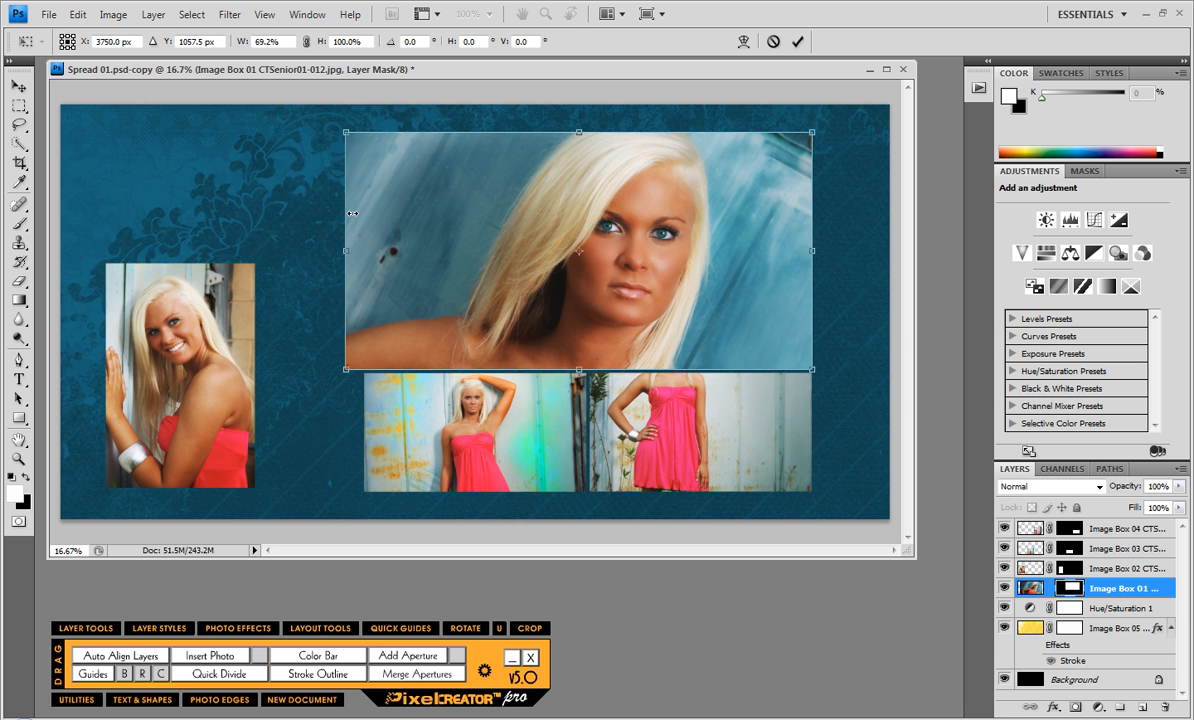
Step: Pull Image Box 01's mask left edge in to the guide and shift the face photo right to recentre it
left_click_drag(352, 250, 360, 250)
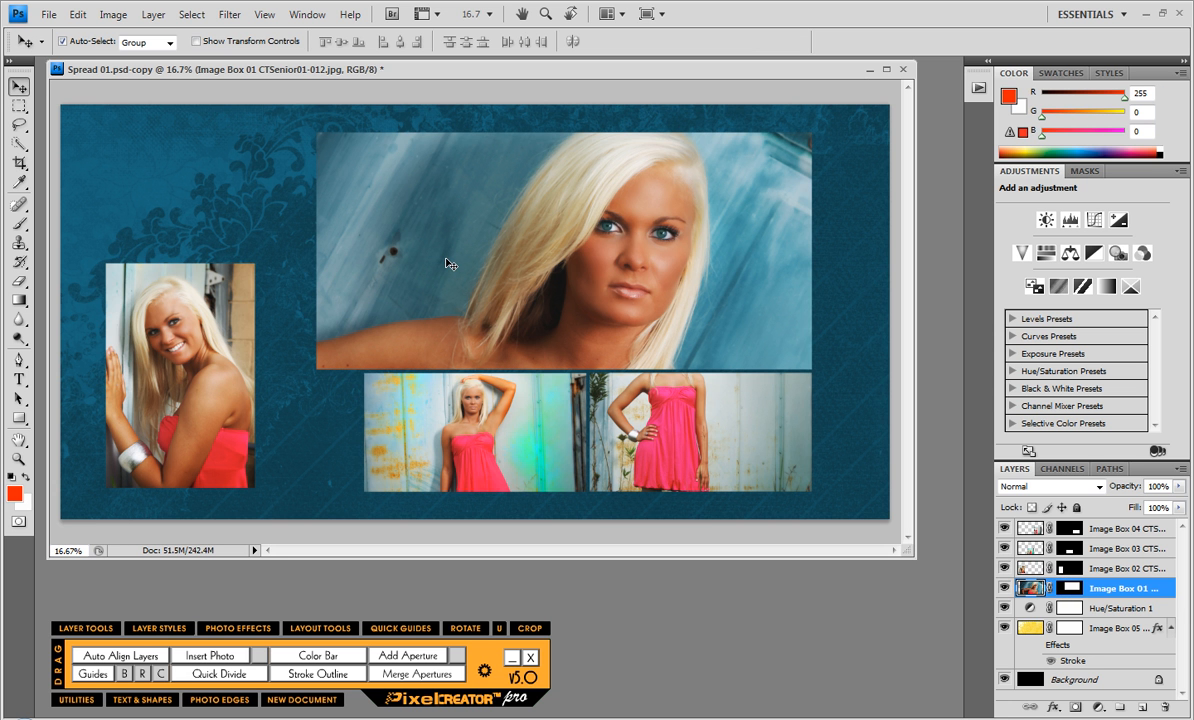
mouse_move(695, 416)
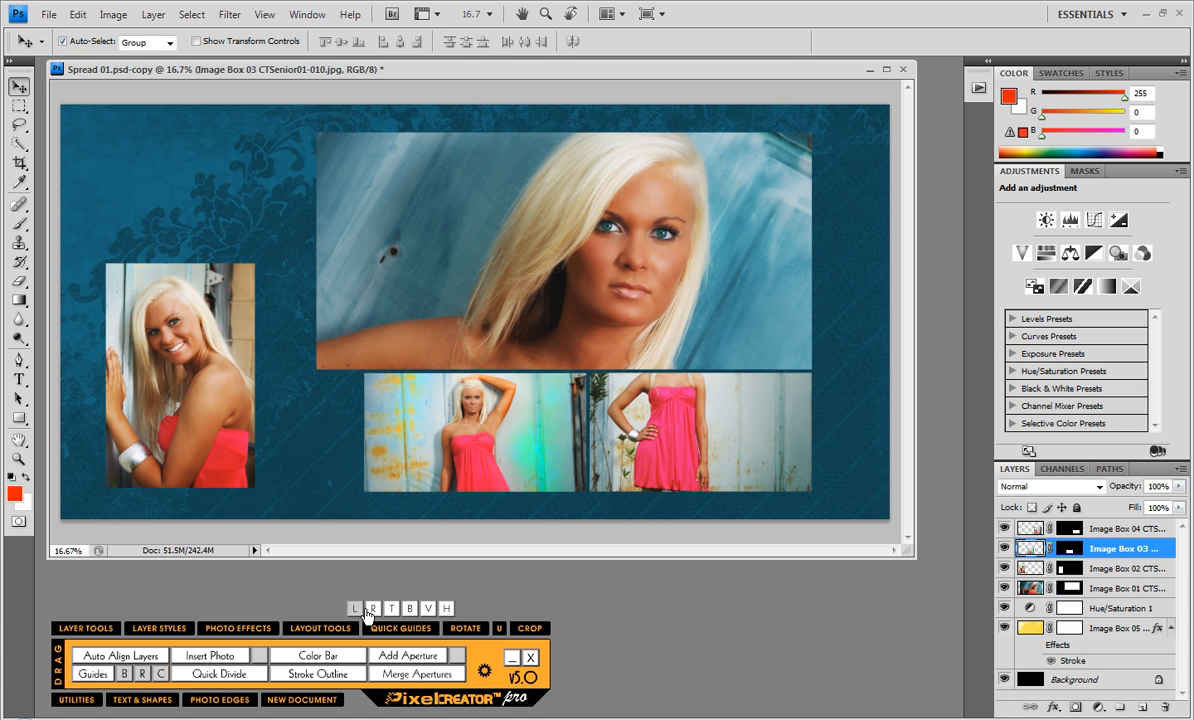
mouse_move(371, 401)
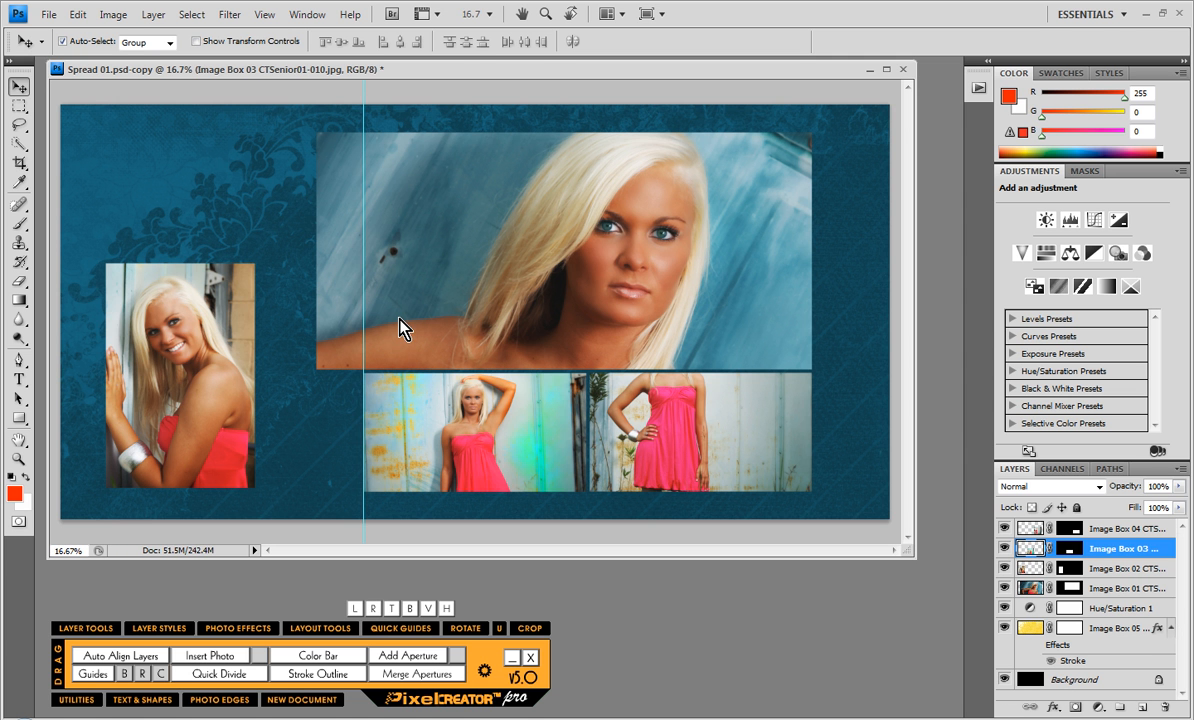
left_click(1120, 587)
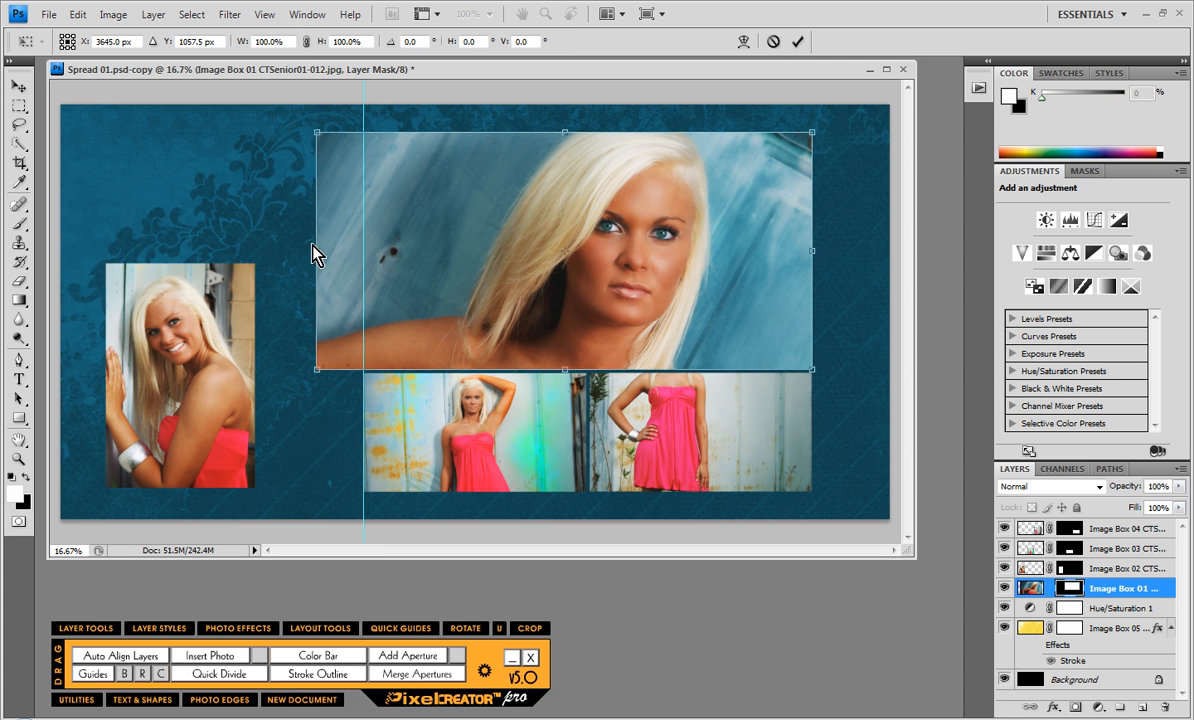
left_click_drag(317, 248, 365, 245)
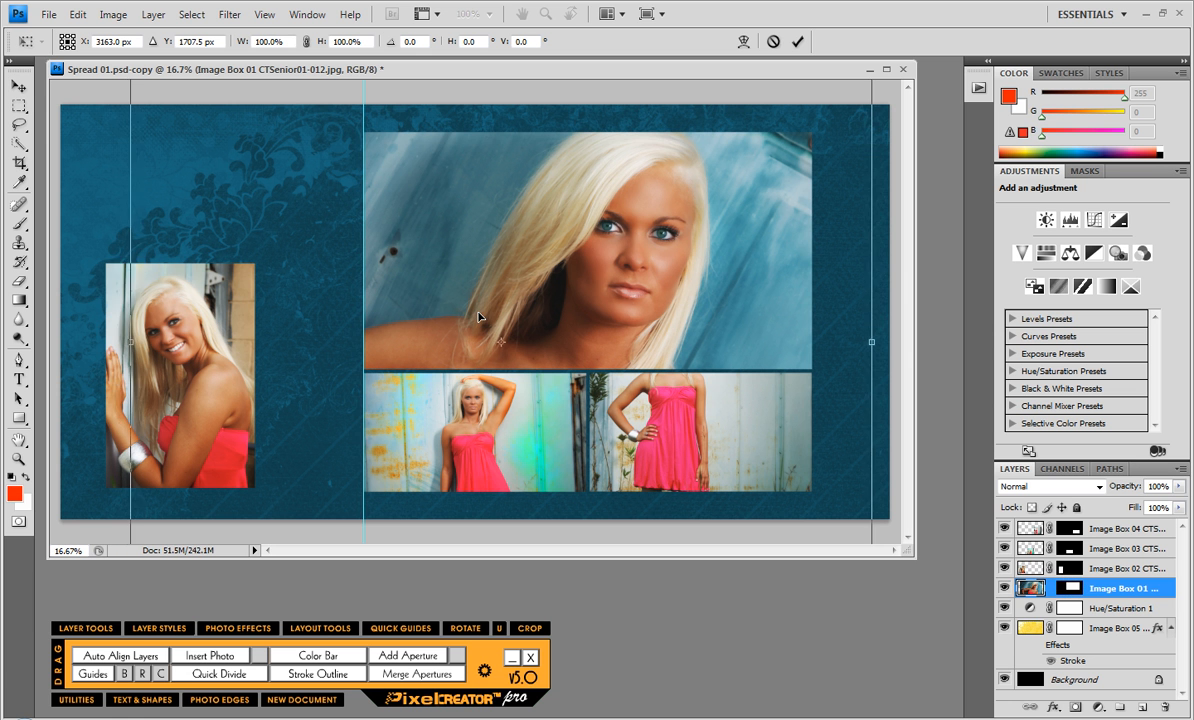
left_click_drag(480, 318, 517, 313)
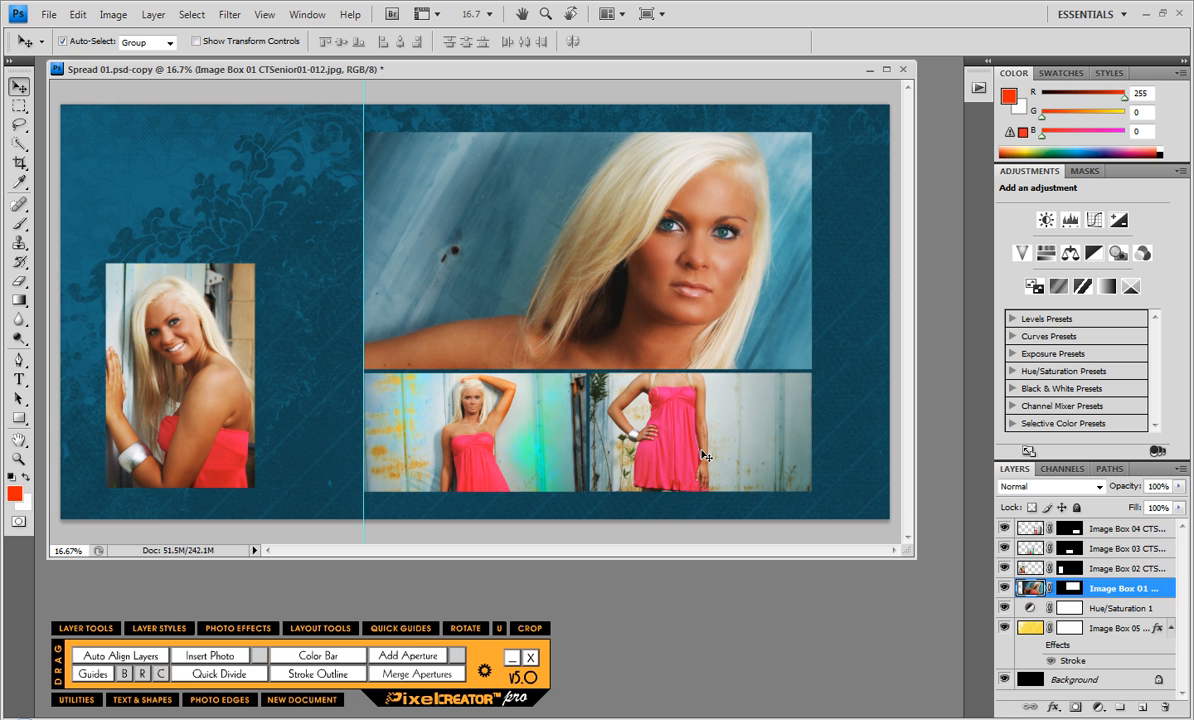
Step: Start the photo swap to place CTSenior01-013 into the lower right Image Box 04
left_click(1125, 528)
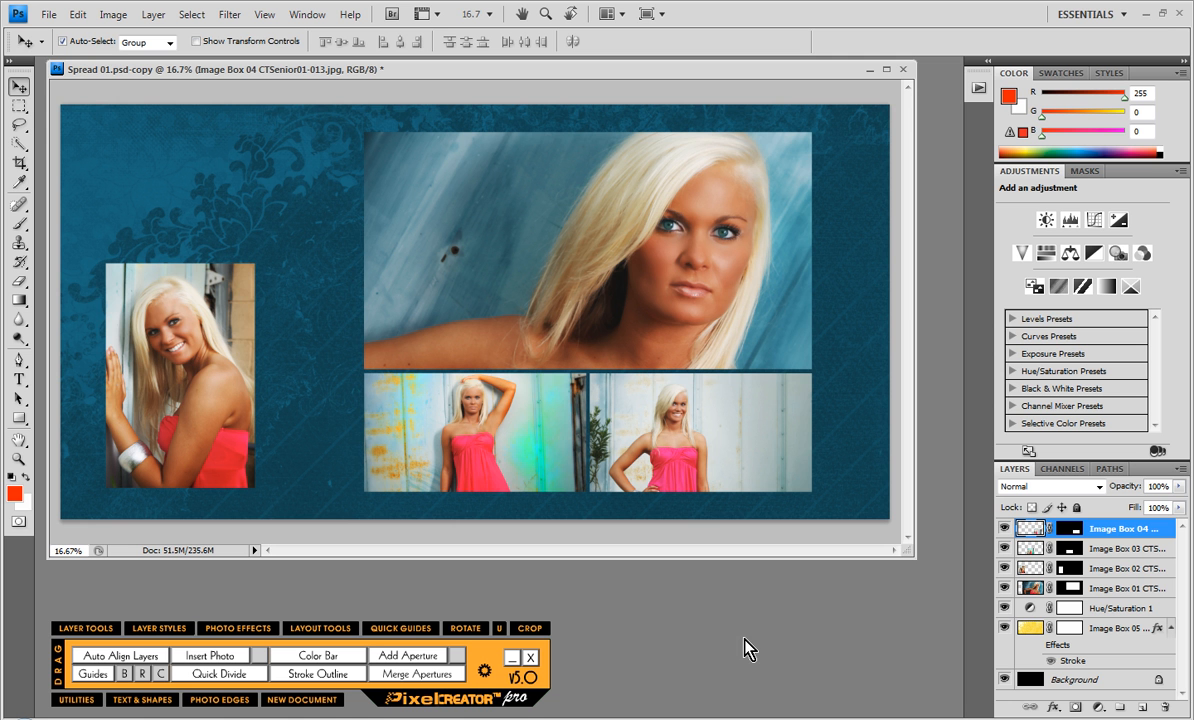
mouse_move(752, 662)
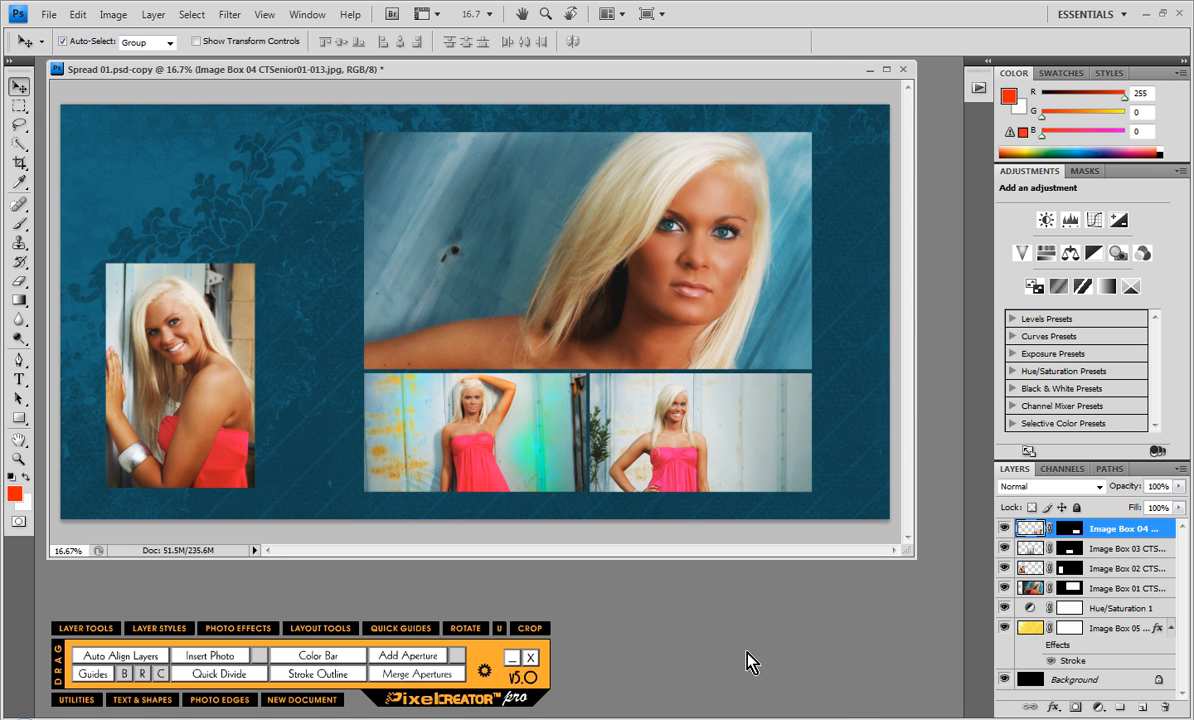
mouse_move(879, 629)
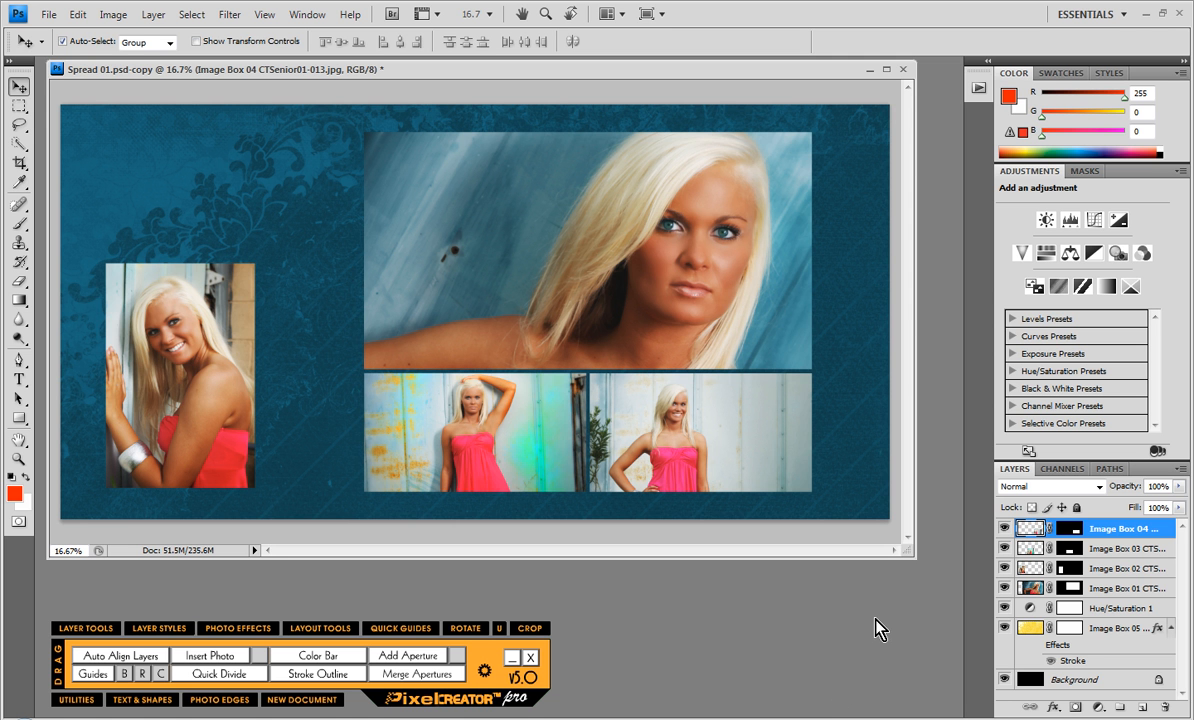
mouse_move(910, 558)
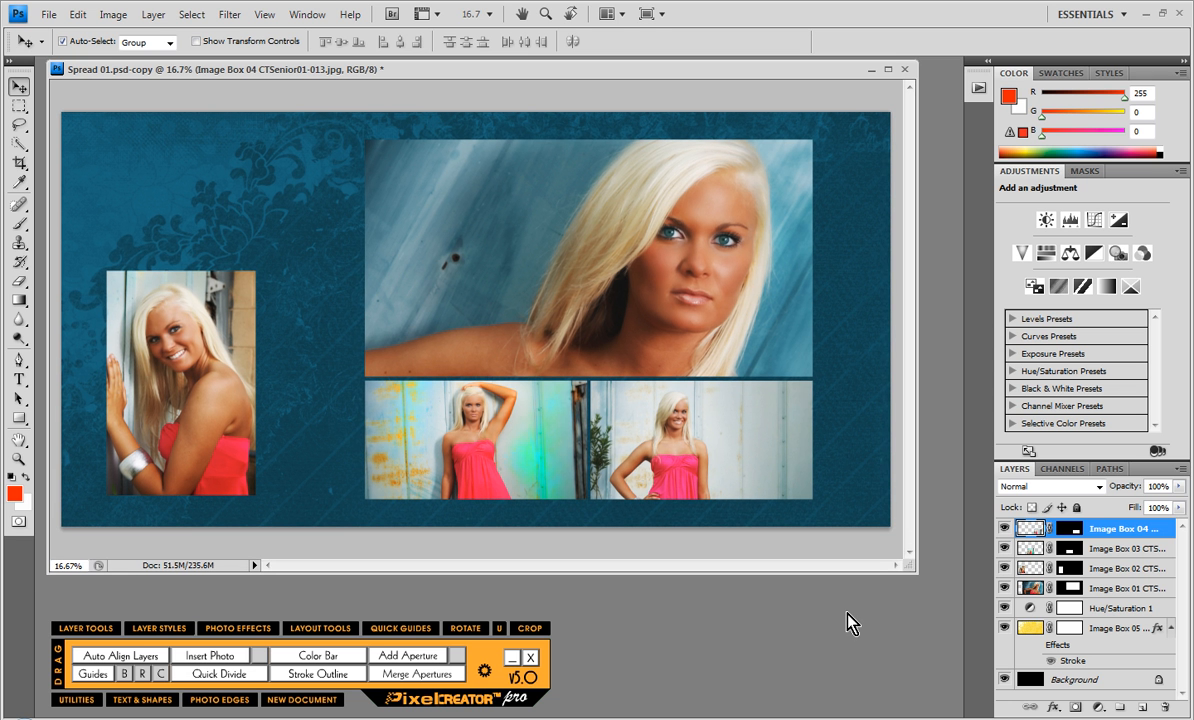
mouse_move(768, 640)
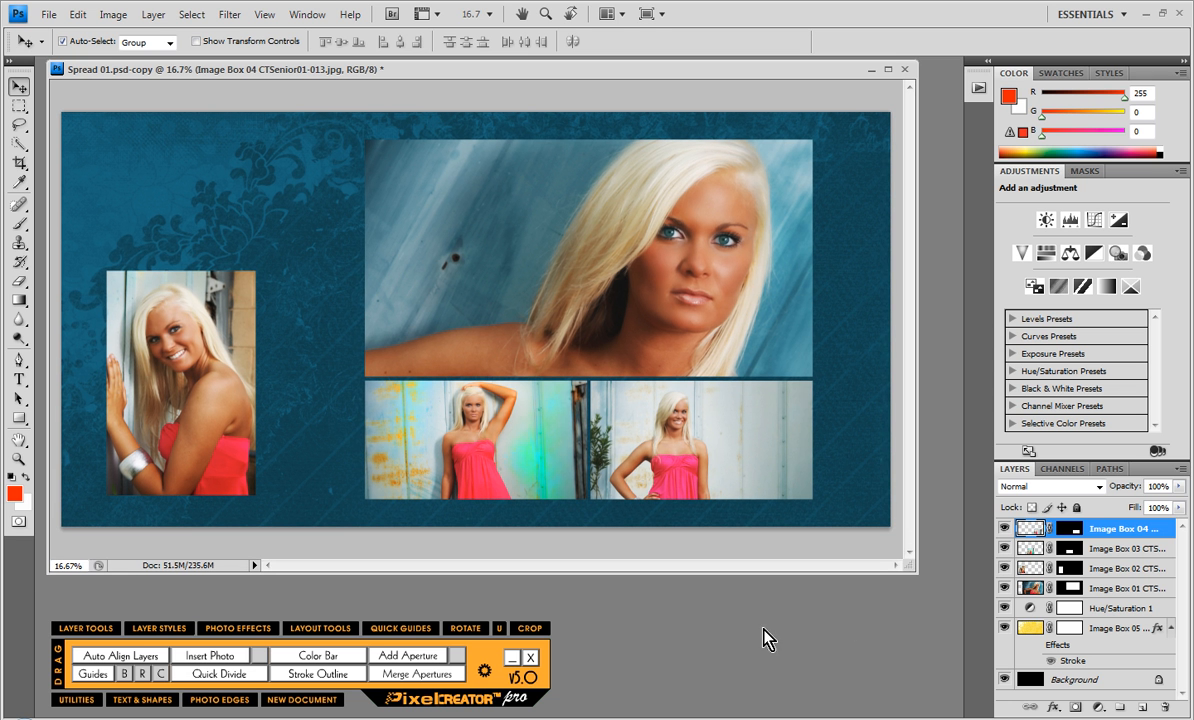
mouse_move(920, 587)
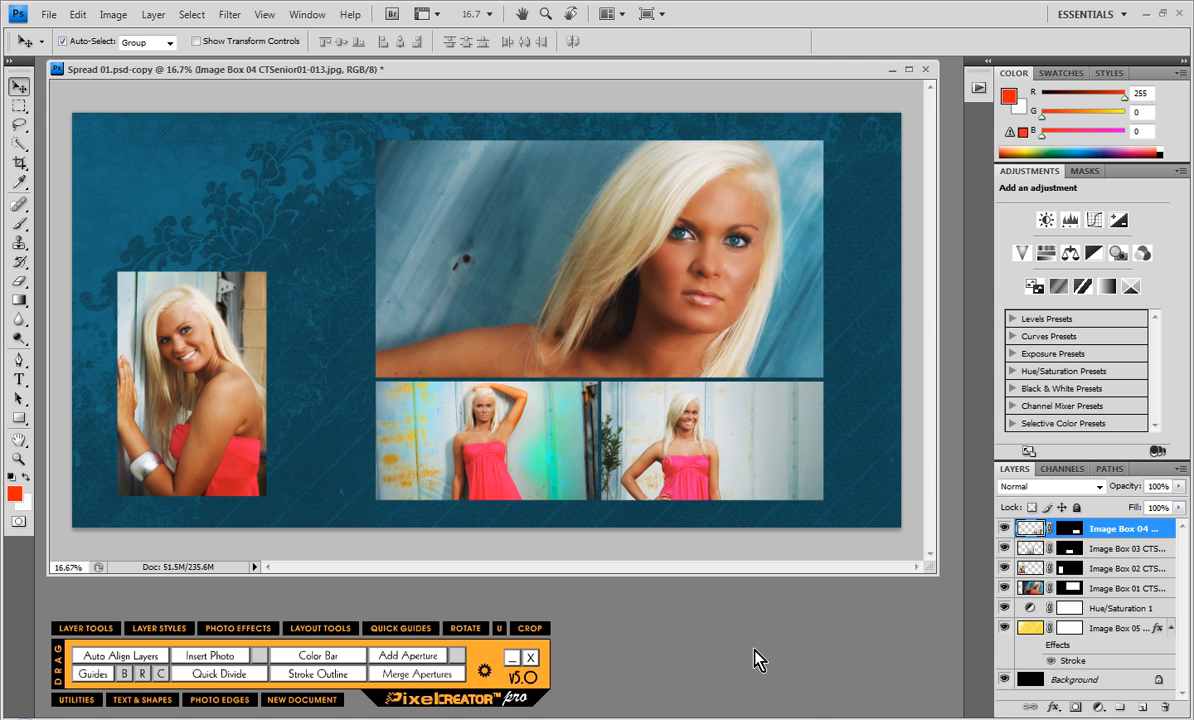
mouse_move(735, 625)
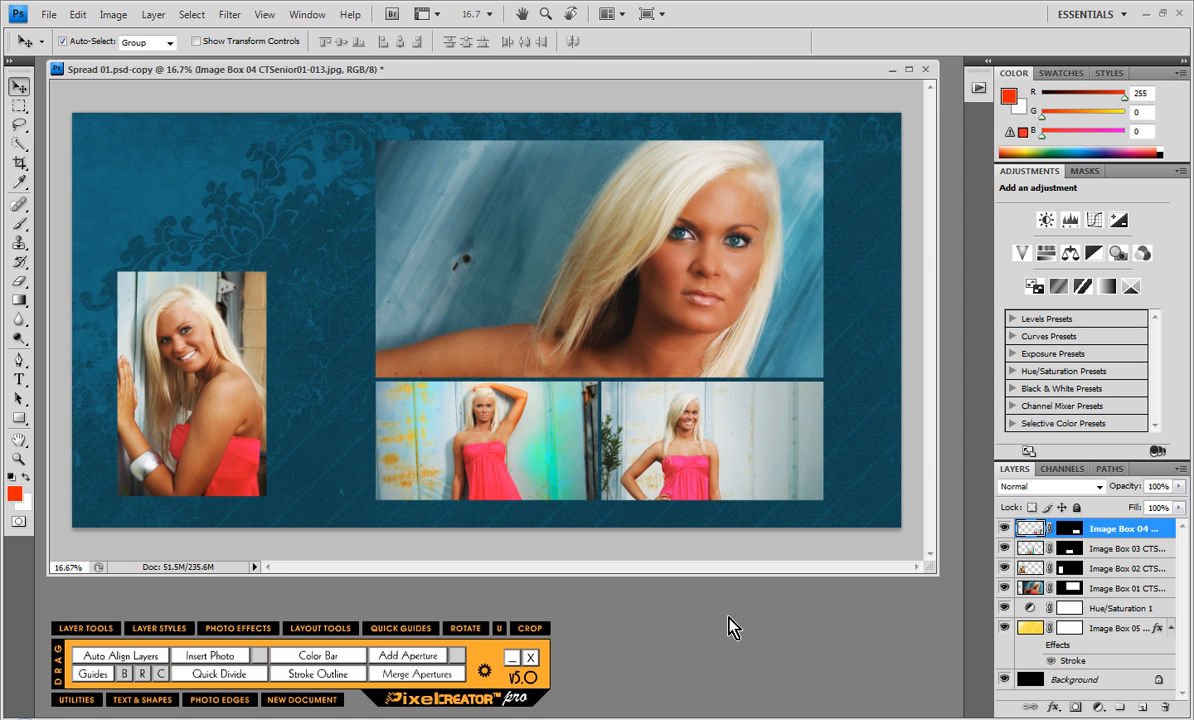
mouse_move(740, 640)
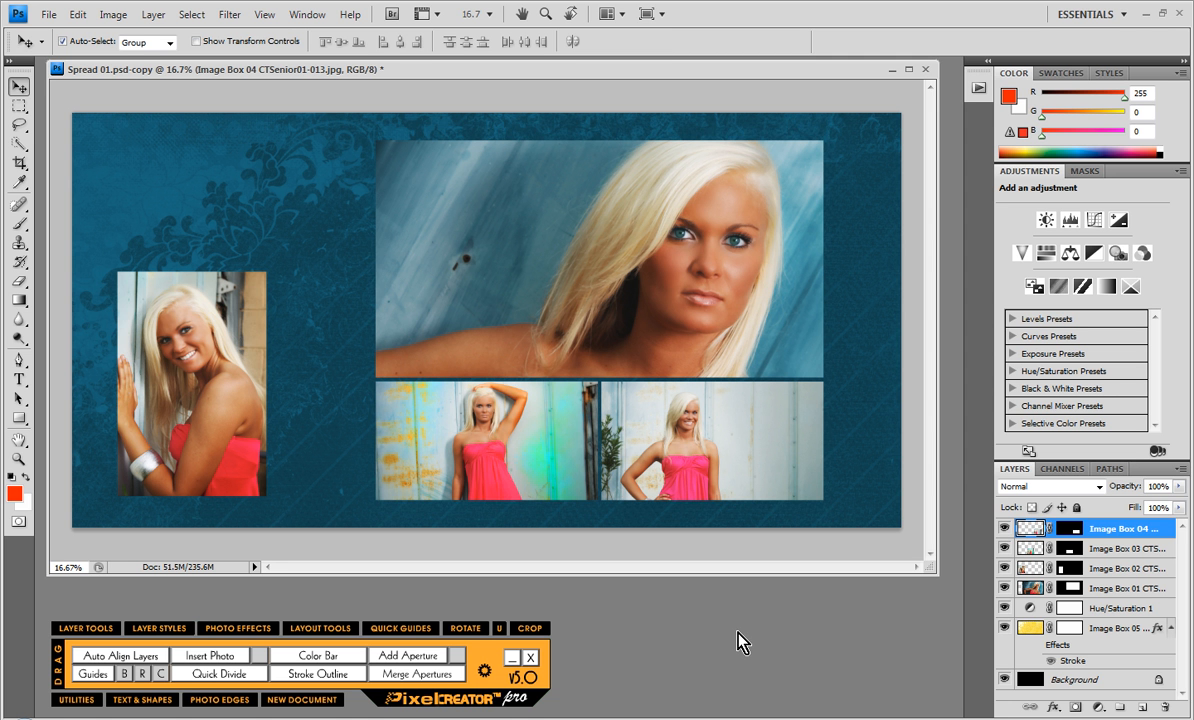
mouse_move(693, 601)
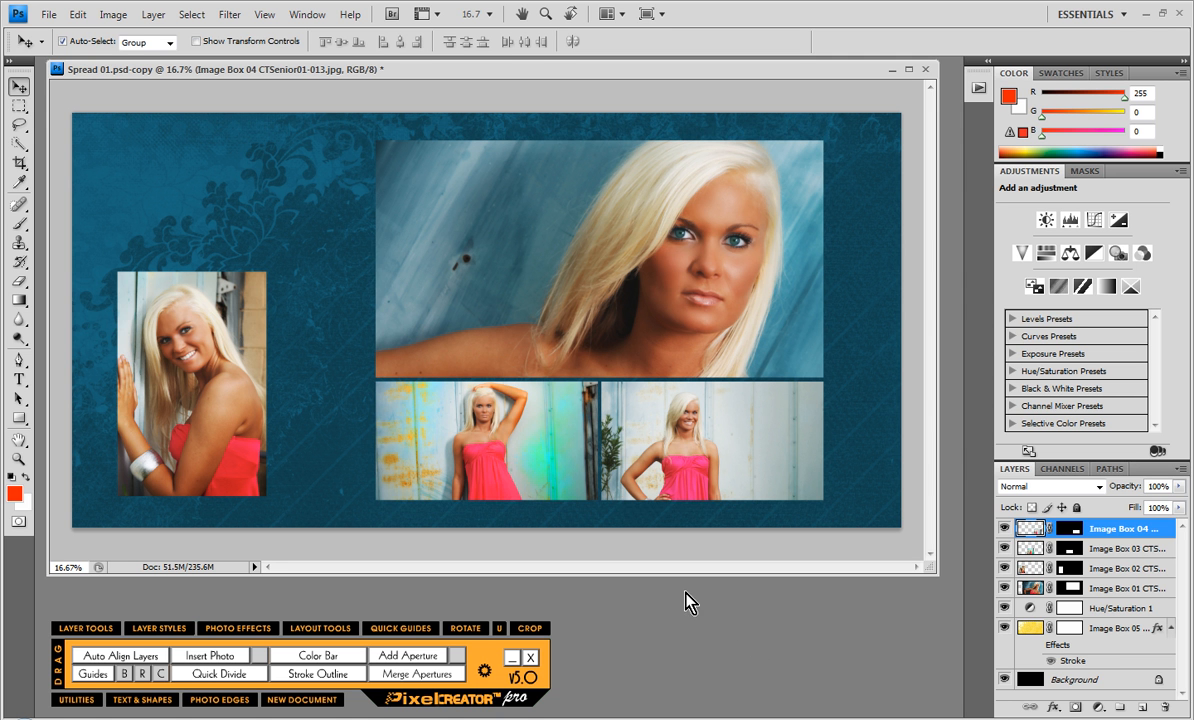
mouse_move(798, 647)
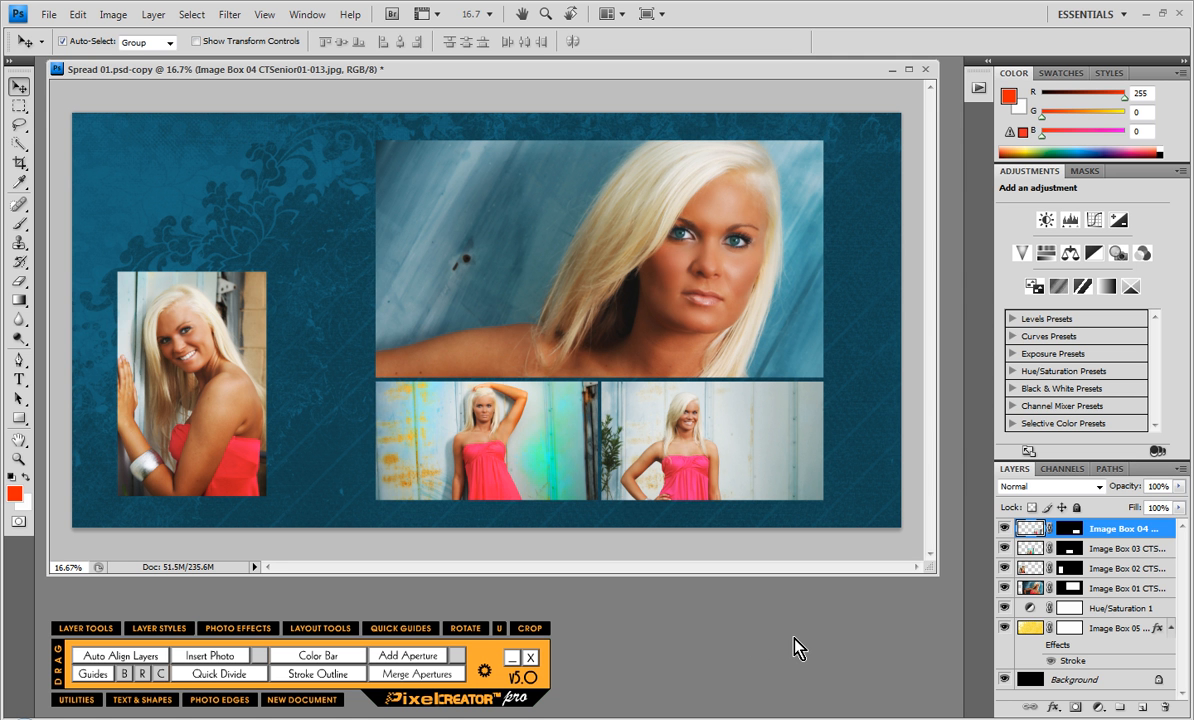